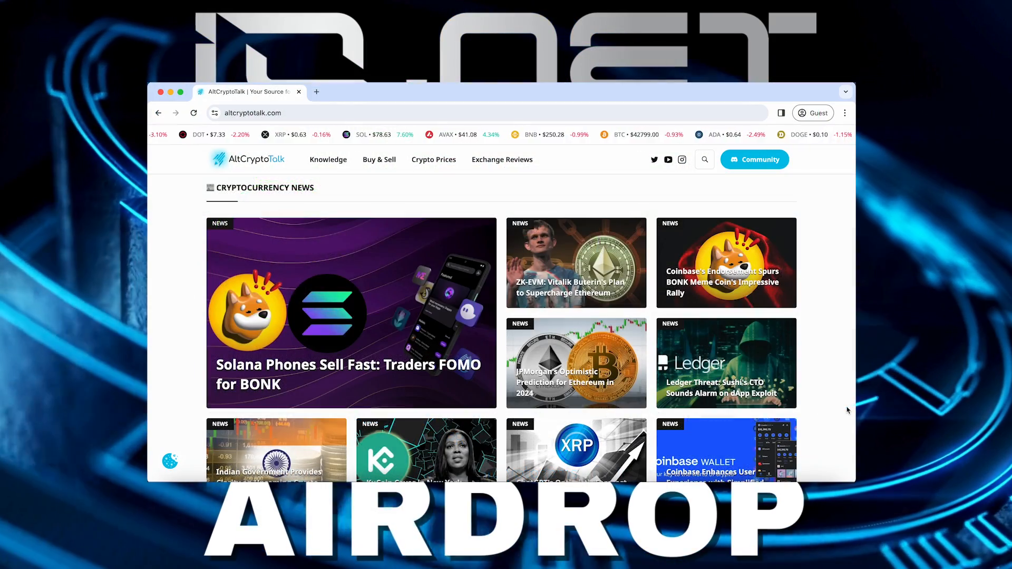
- From the io.net homepage, reach the cloud.io.net sign-in page via 'Start Earning Now'
scroll("down", 3)
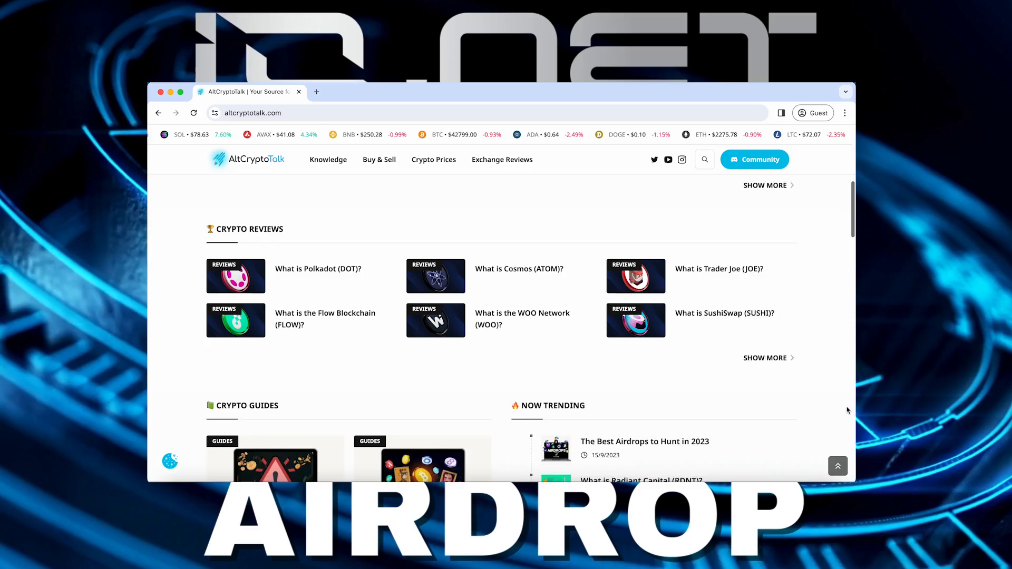
scroll("down", 3)
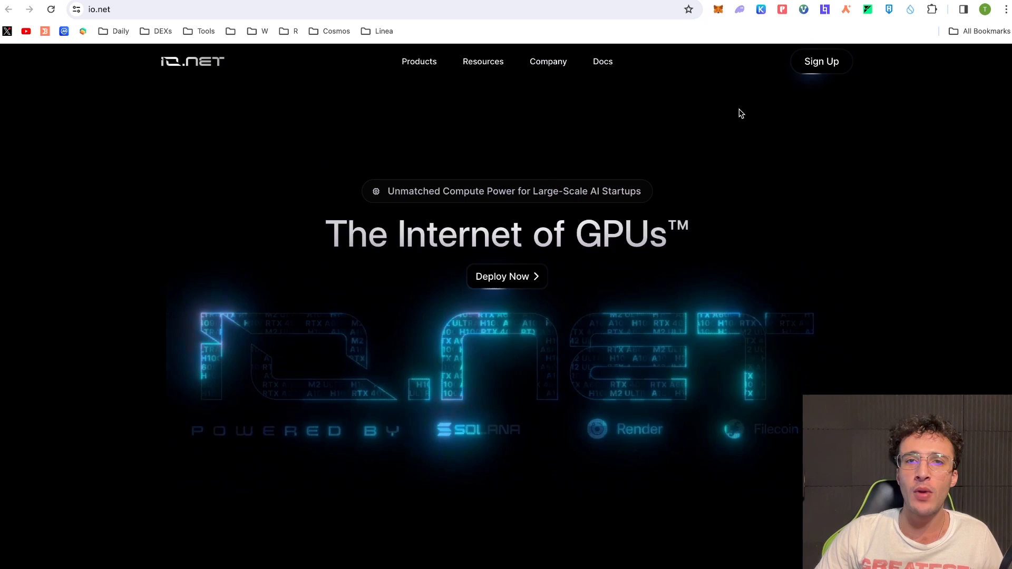
mouse_move(590, 117)
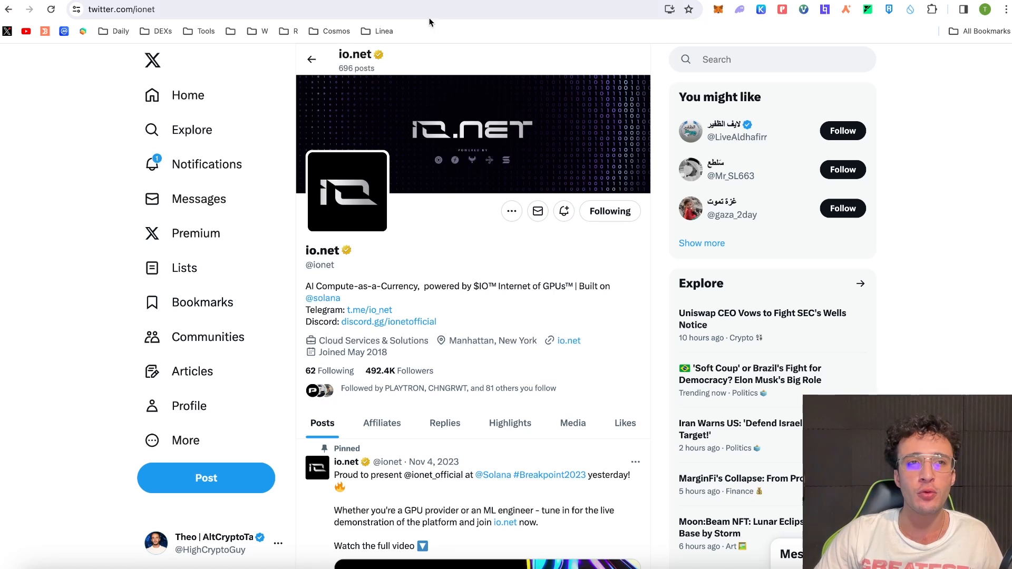
mouse_move(561, 273)
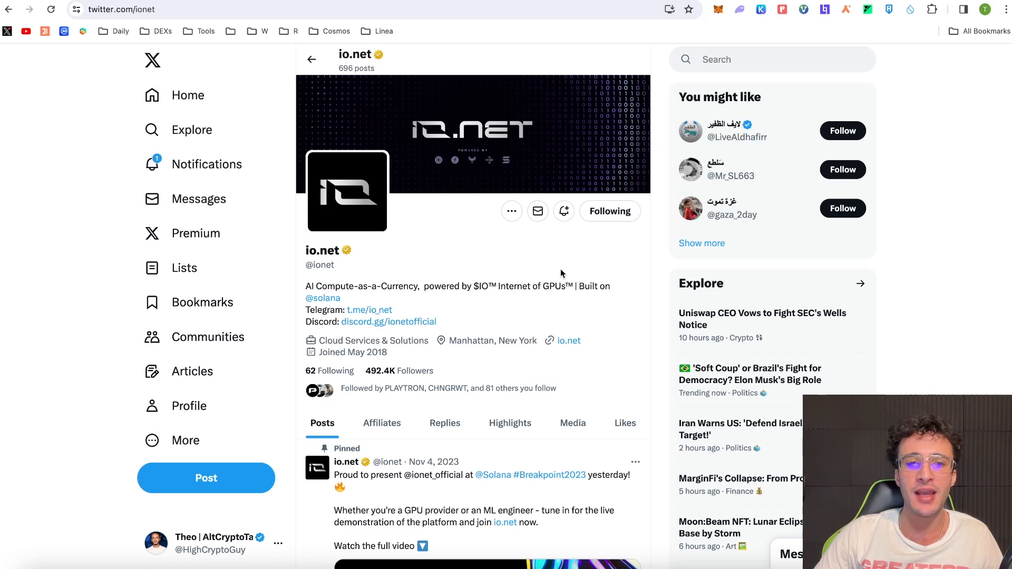
mouse_move(378, 299)
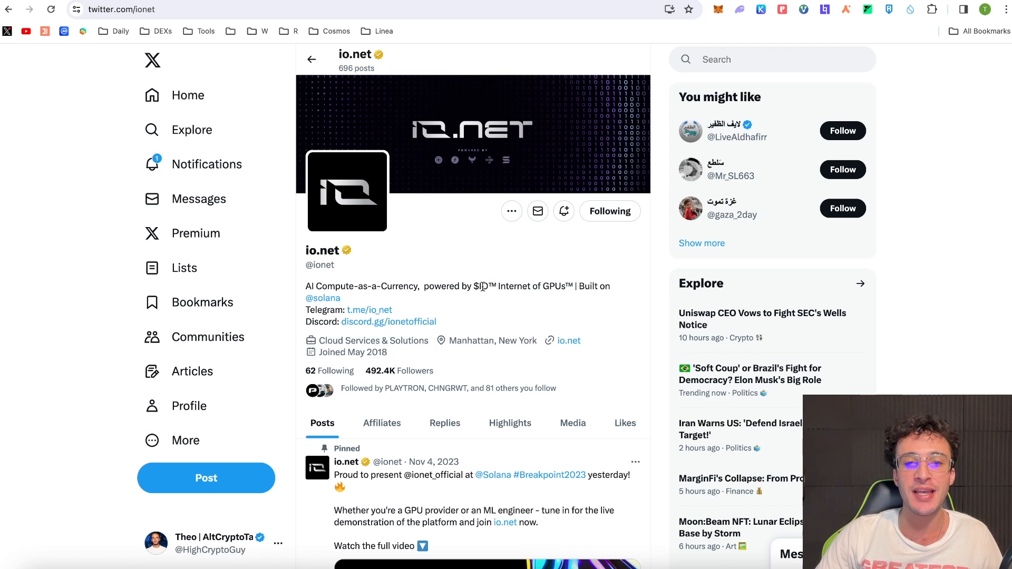
left_click(569, 341)
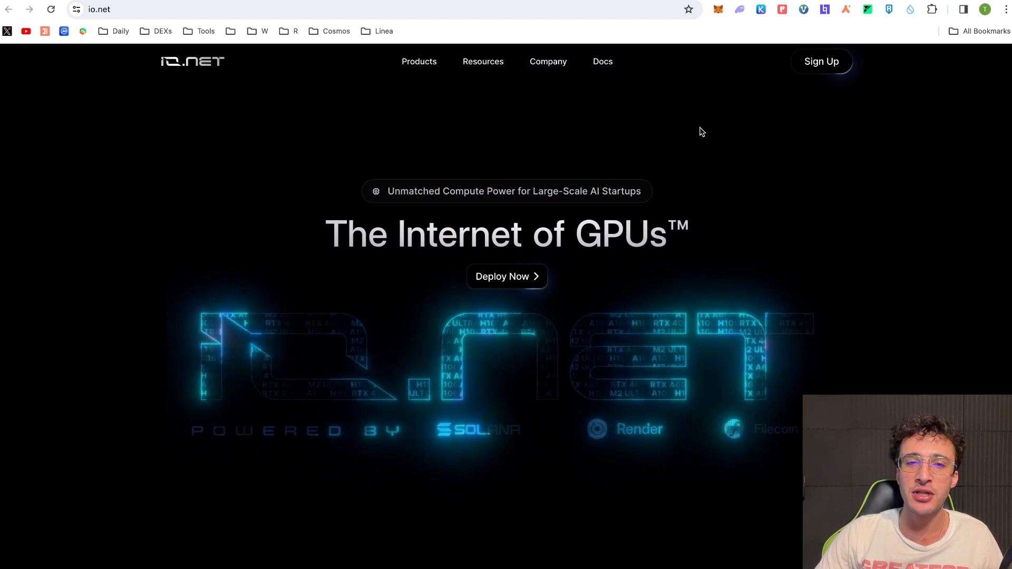
mouse_move(733, 187)
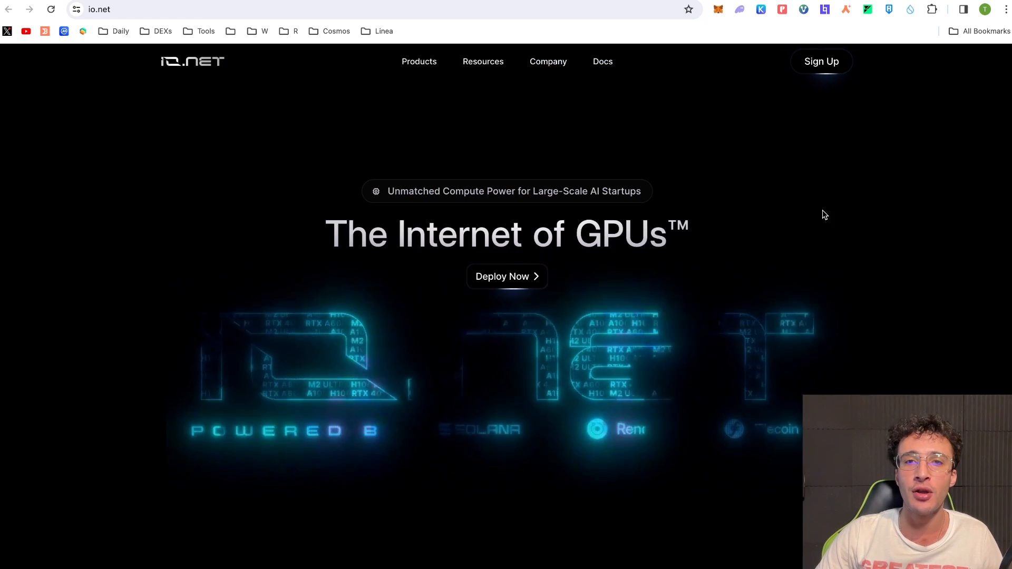
scroll("down", 3)
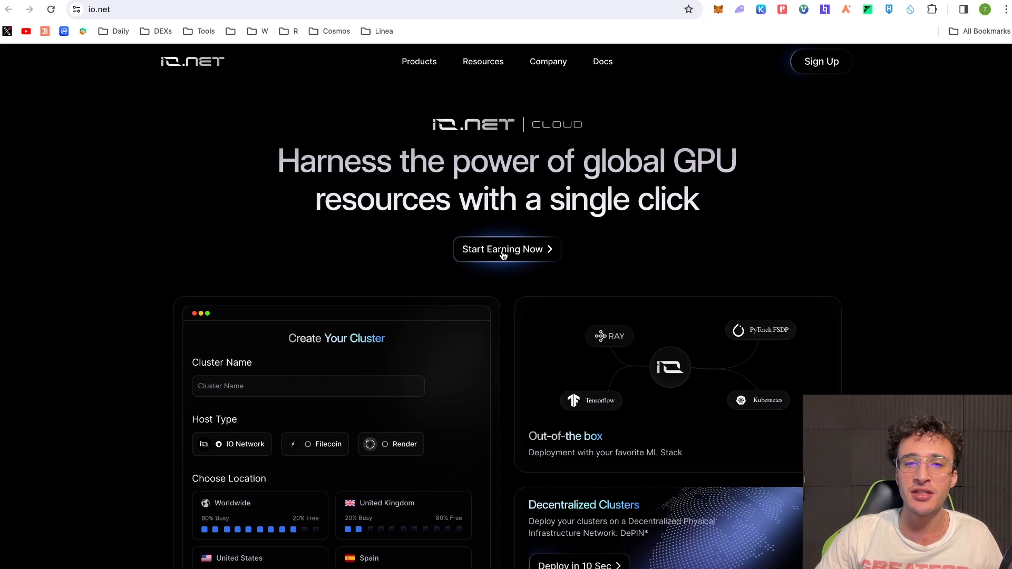
left_click(507, 249)
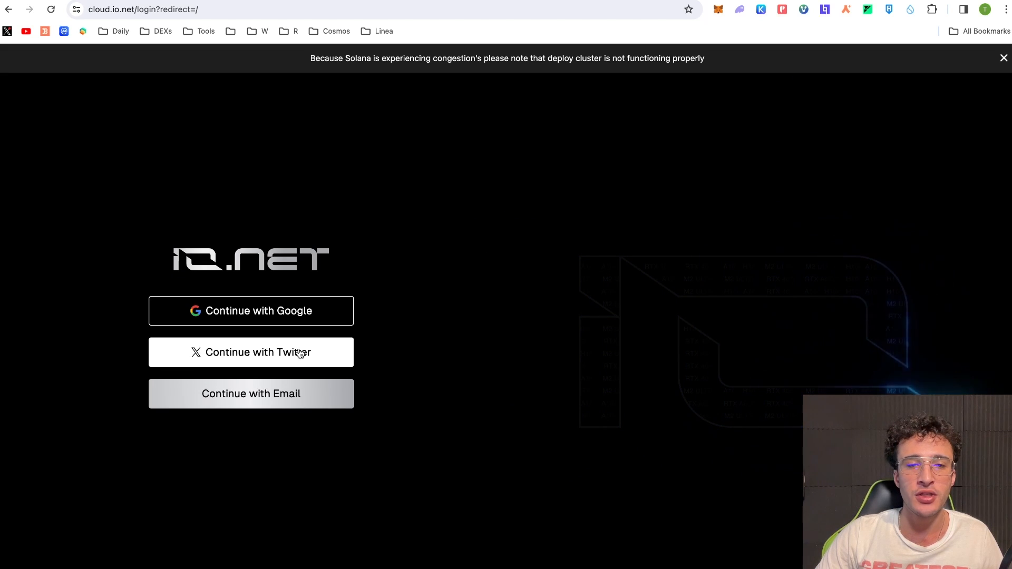
mouse_move(625, 174)
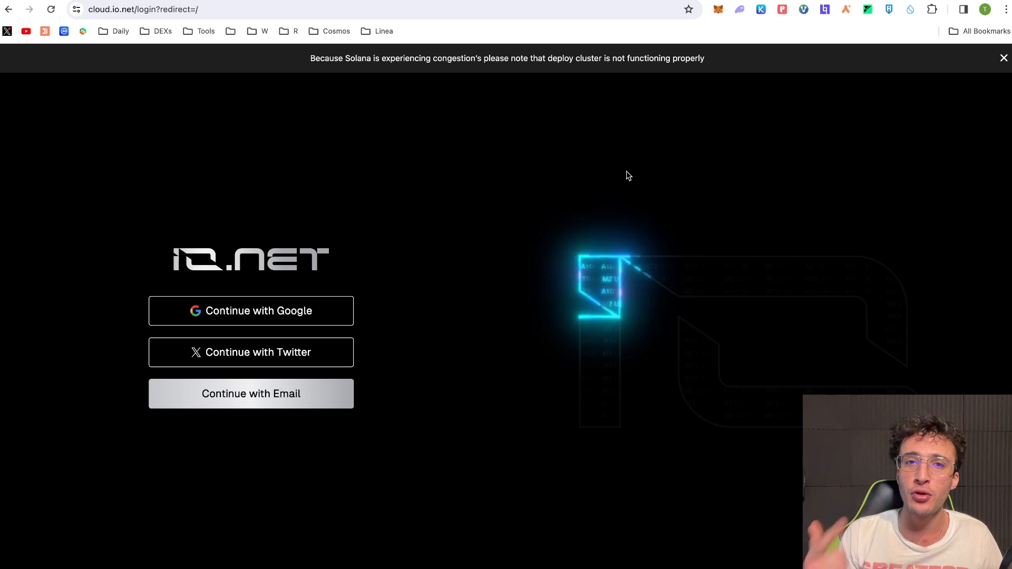
mouse_move(684, 27)
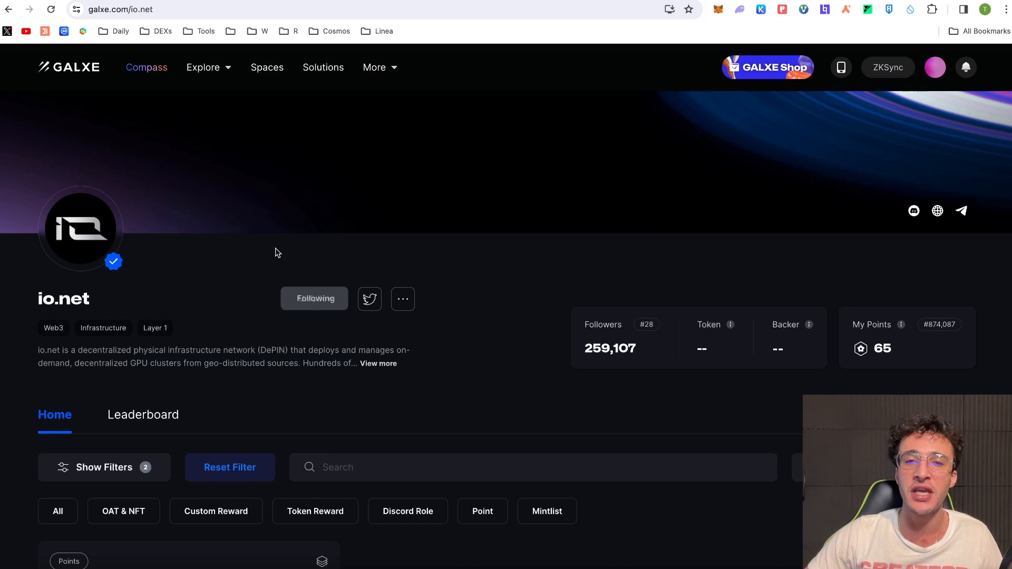
mouse_move(486, 241)
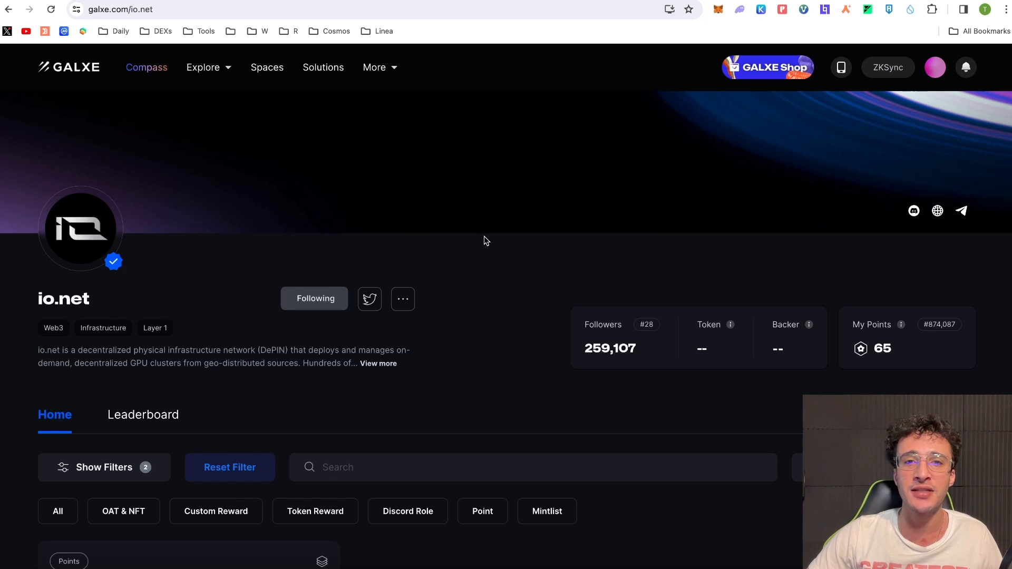
- Scroll the io.net Galxe space down to the Ignition Airdrop Program card
scroll("down", 3)
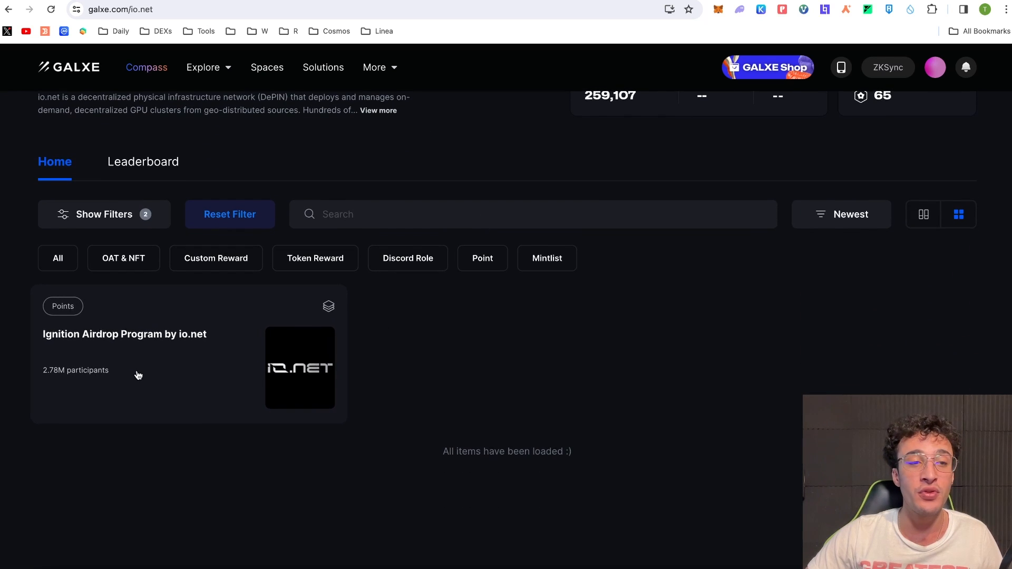
mouse_move(166, 365)
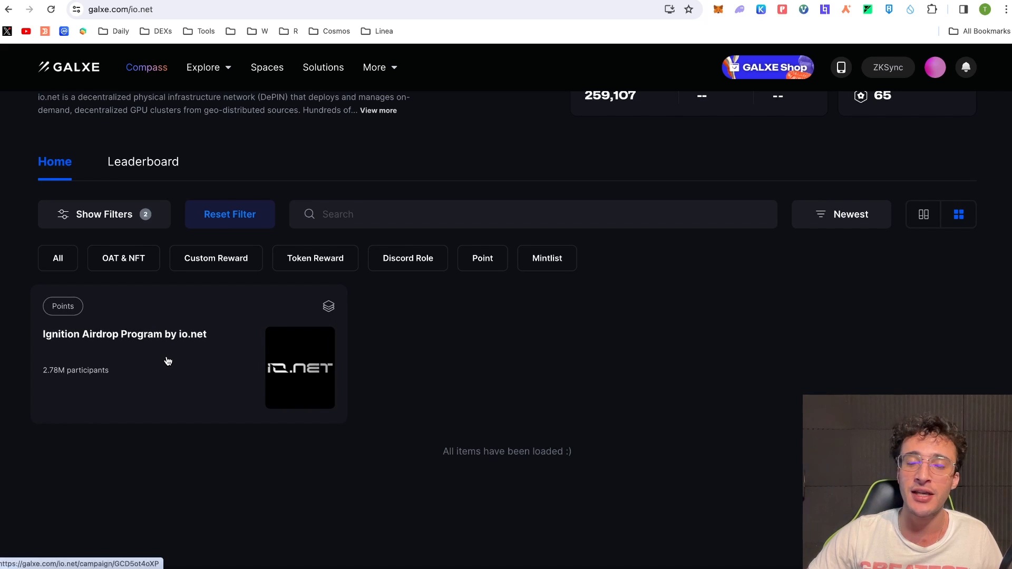
mouse_move(198, 358)
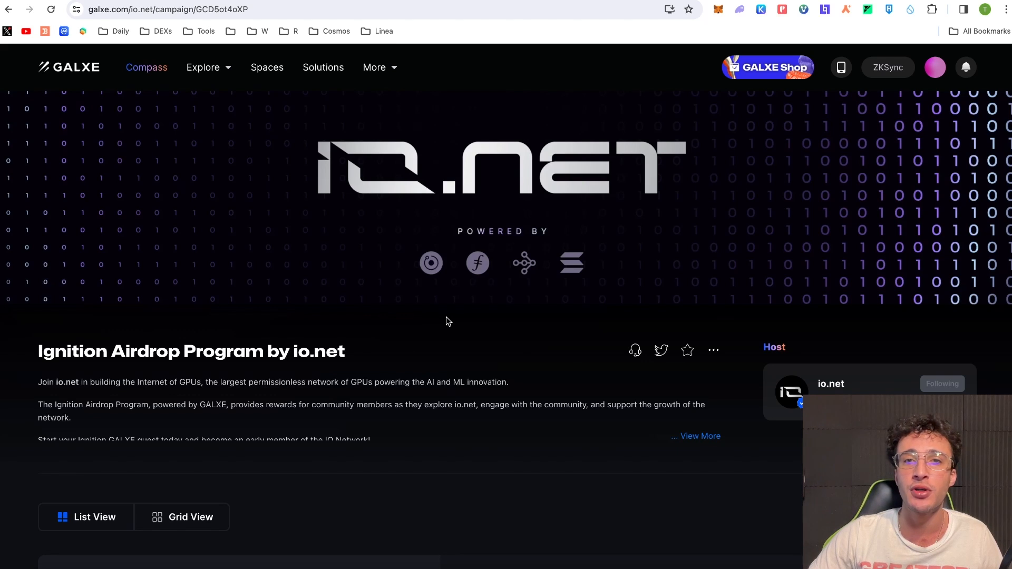
scroll("down", 3)
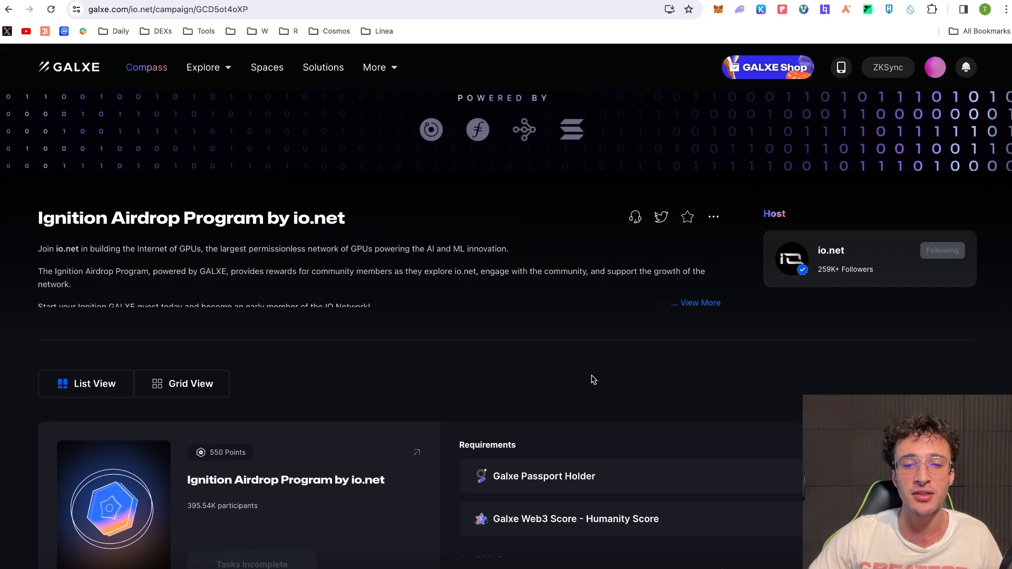
mouse_move(382, 362)
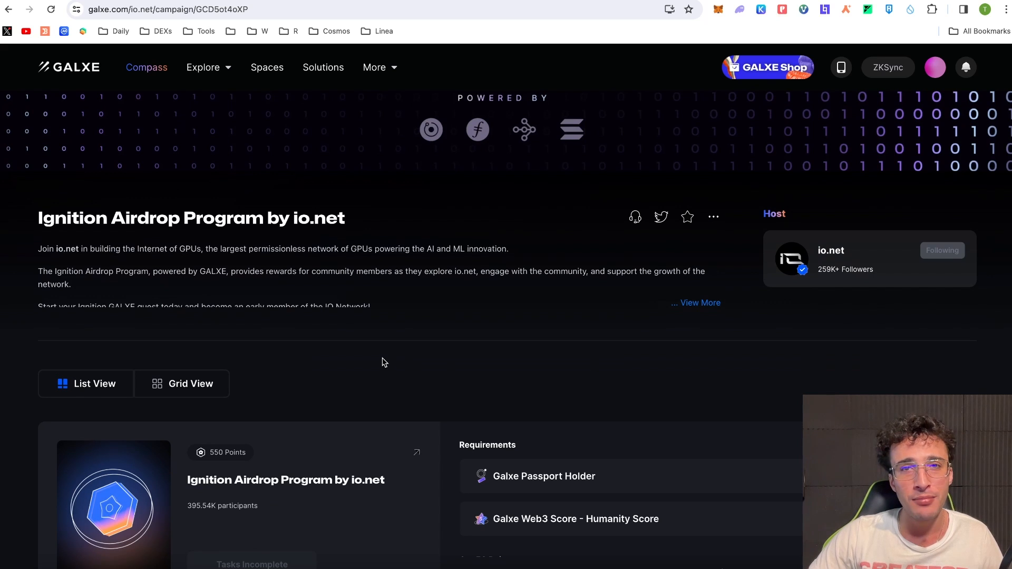
mouse_move(485, 106)
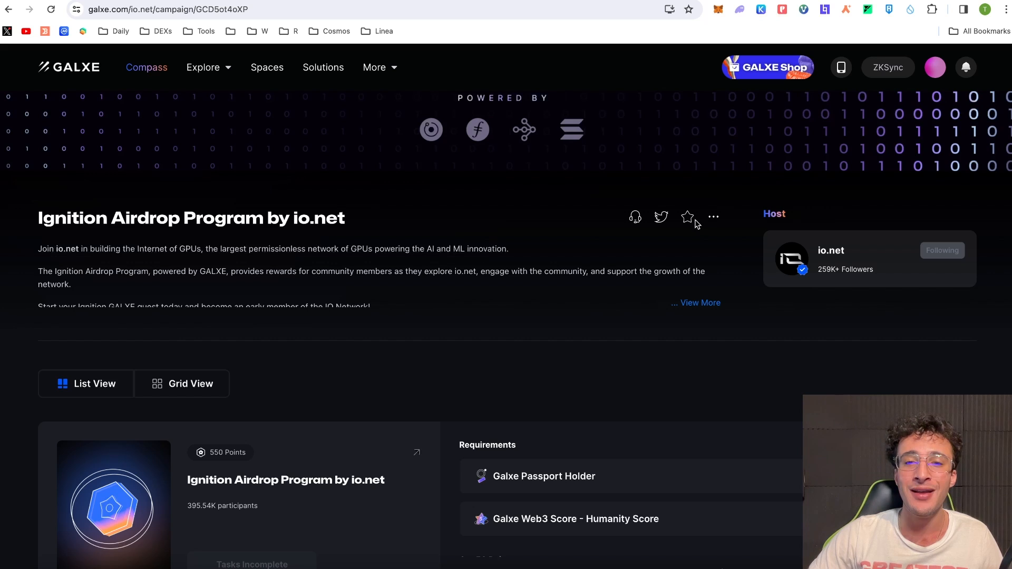
scroll("down", 3)
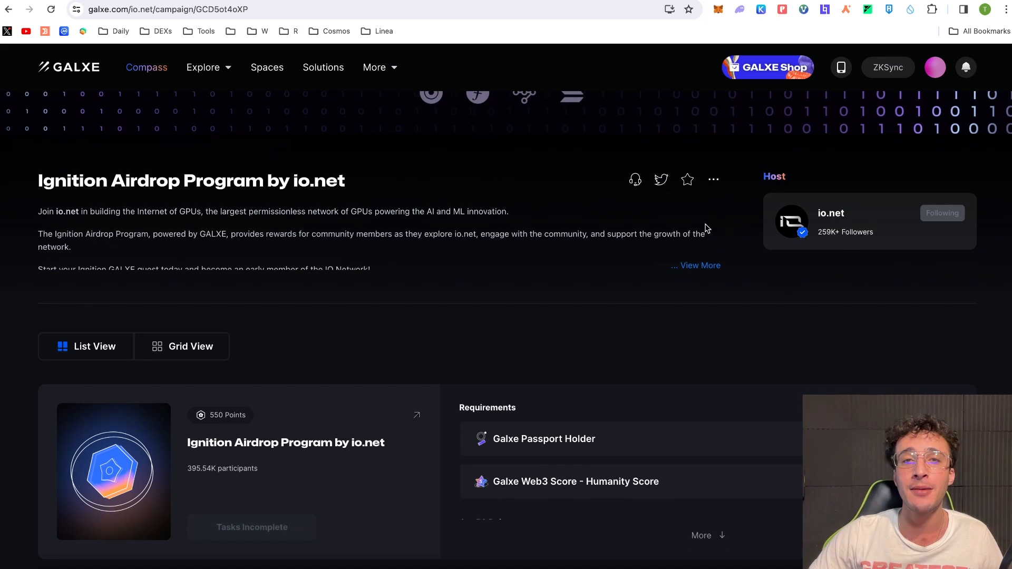
mouse_move(702, 229)
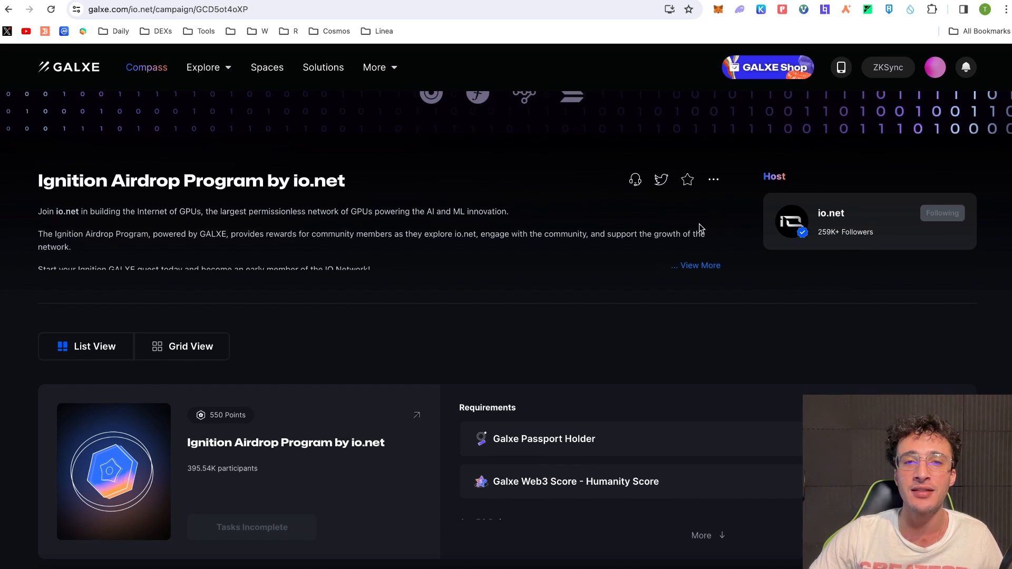
scroll("down", 3)
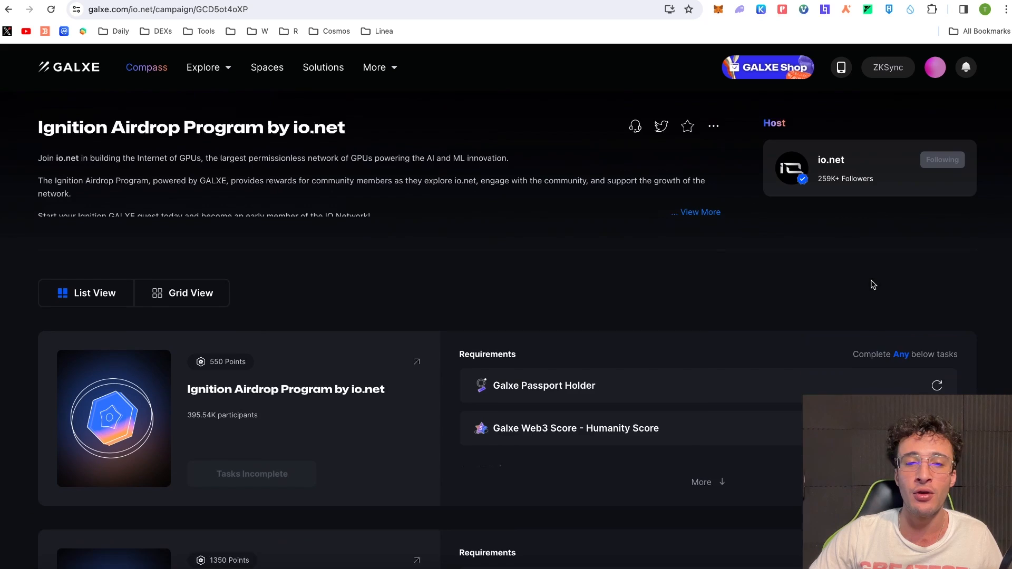
scroll("down", 3)
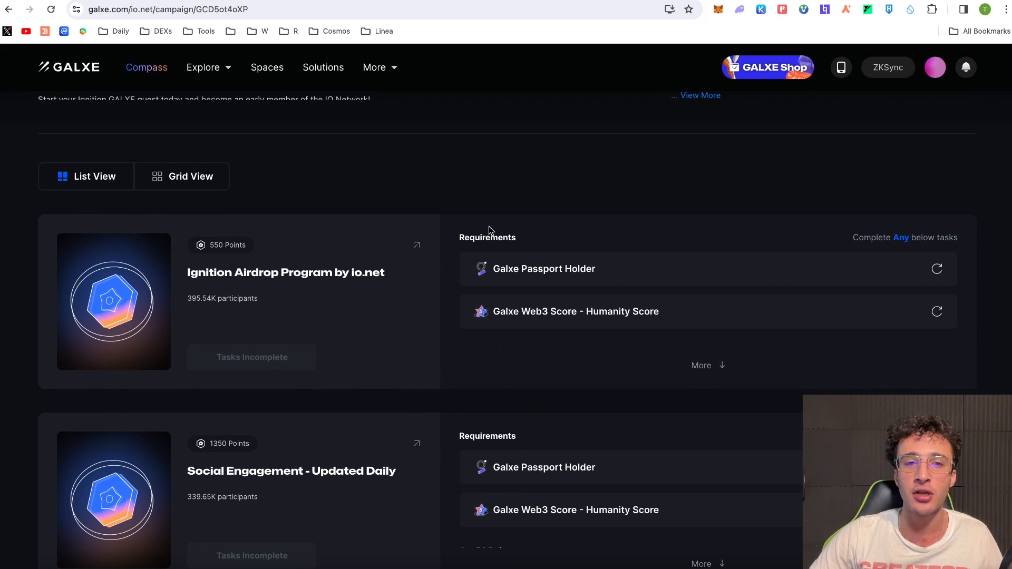
mouse_move(562, 186)
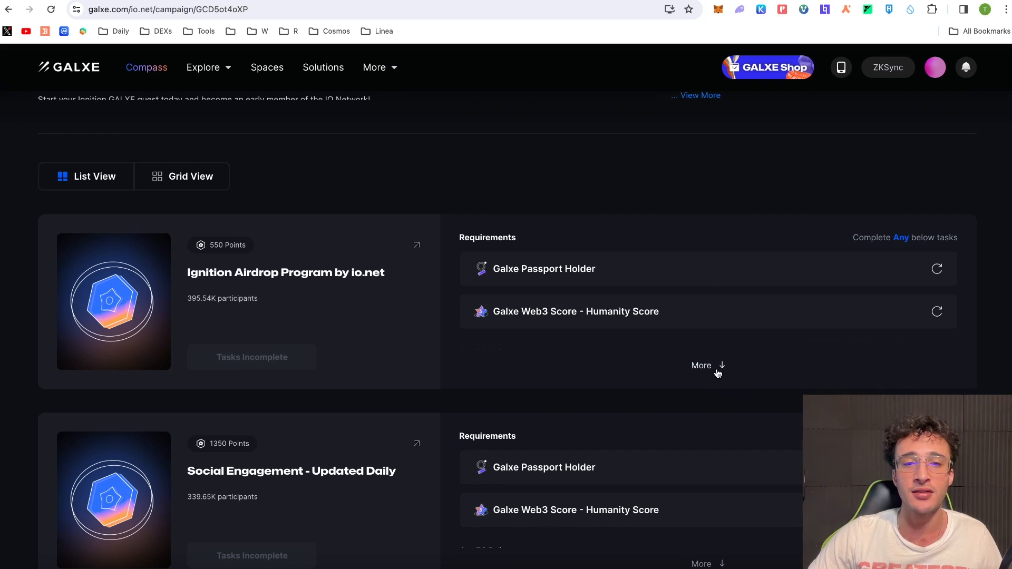
- Expand the Ignition Airdrop quest tasks and re-check the Galxe Web3 Humanity Score requirement
left_click(702, 366)
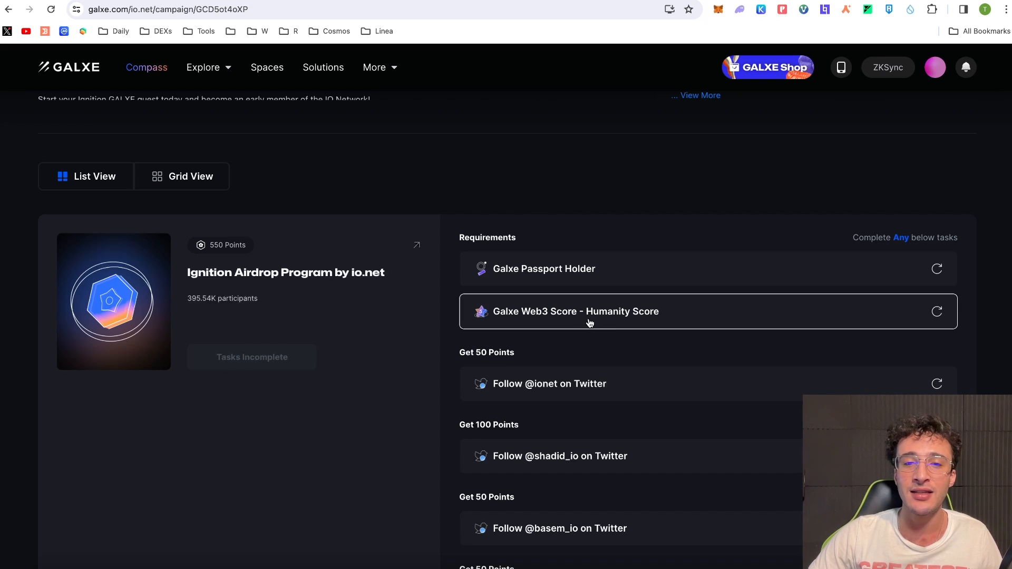
mouse_move(938, 312)
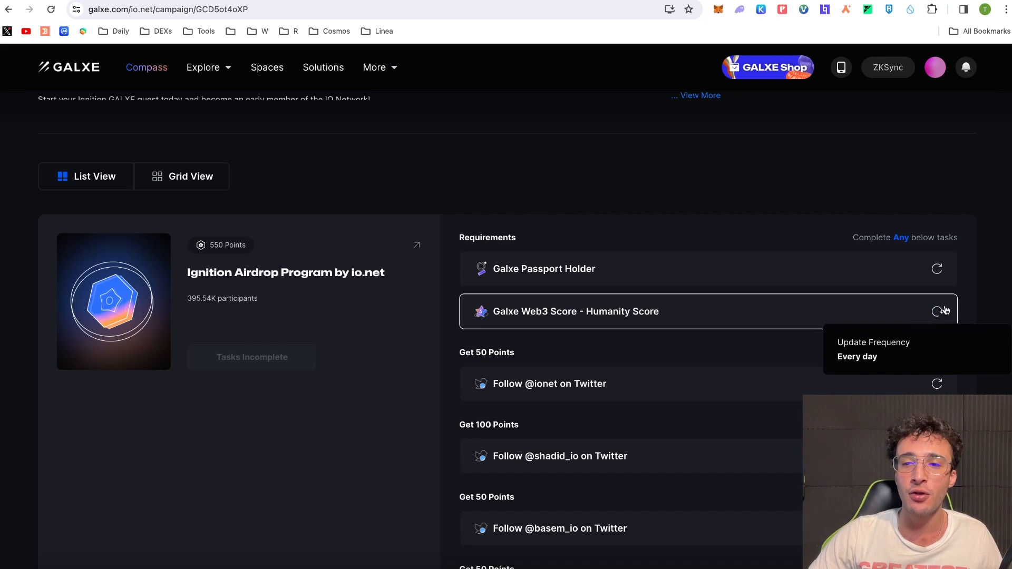
left_click(936, 269)
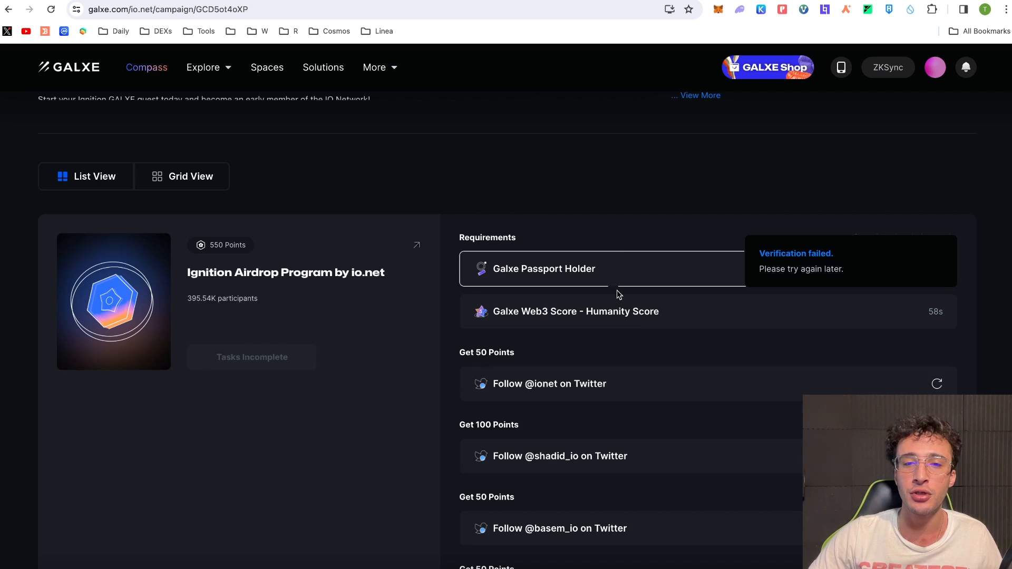
scroll("up", 3)
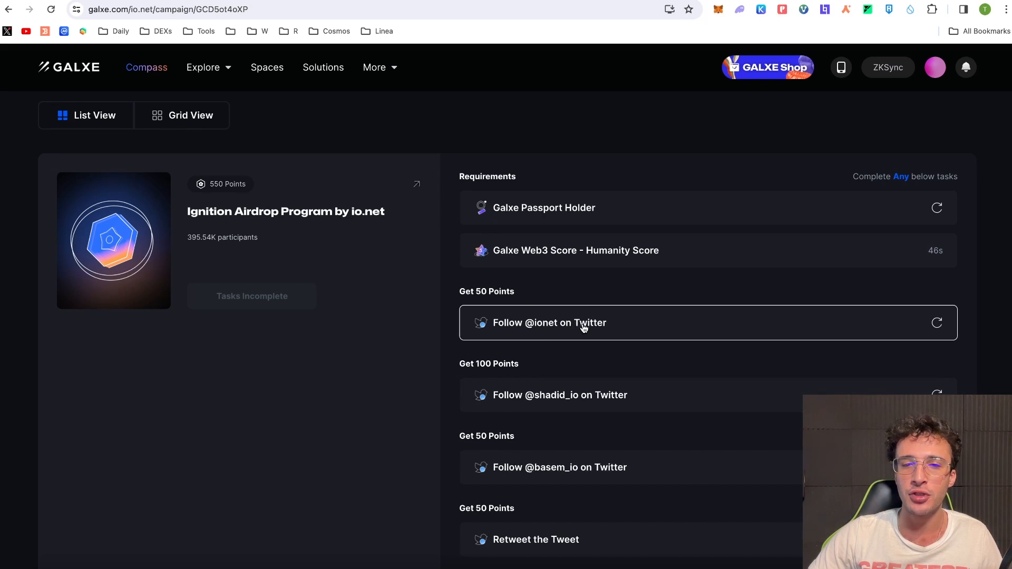
left_click(549, 322)
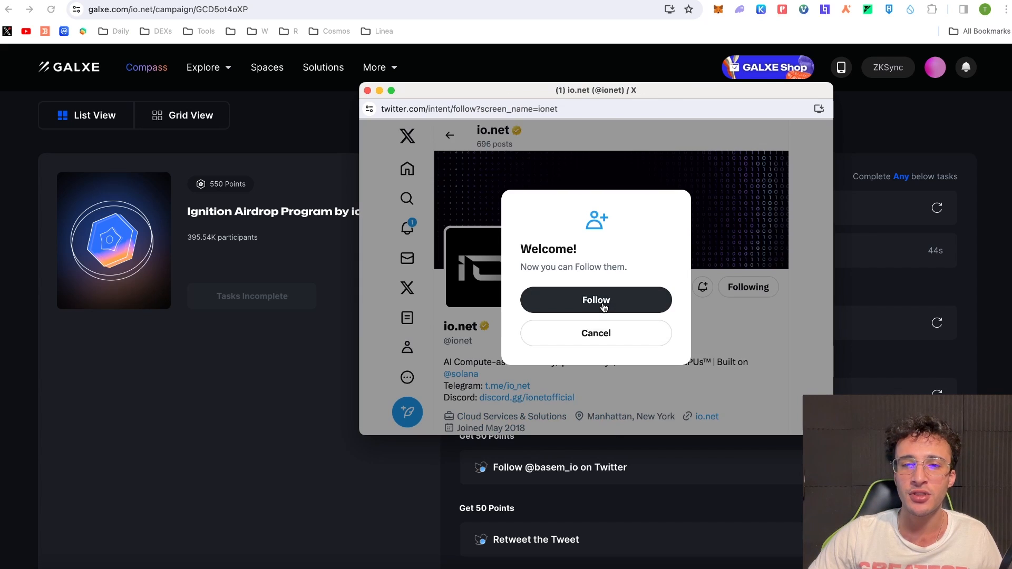
left_click(595, 300)
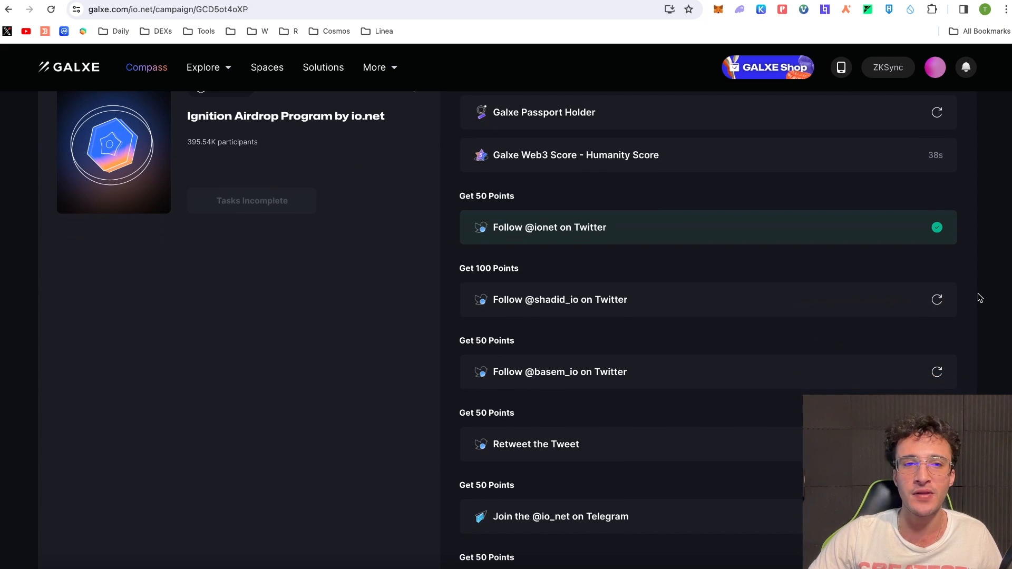
left_click(559, 299)
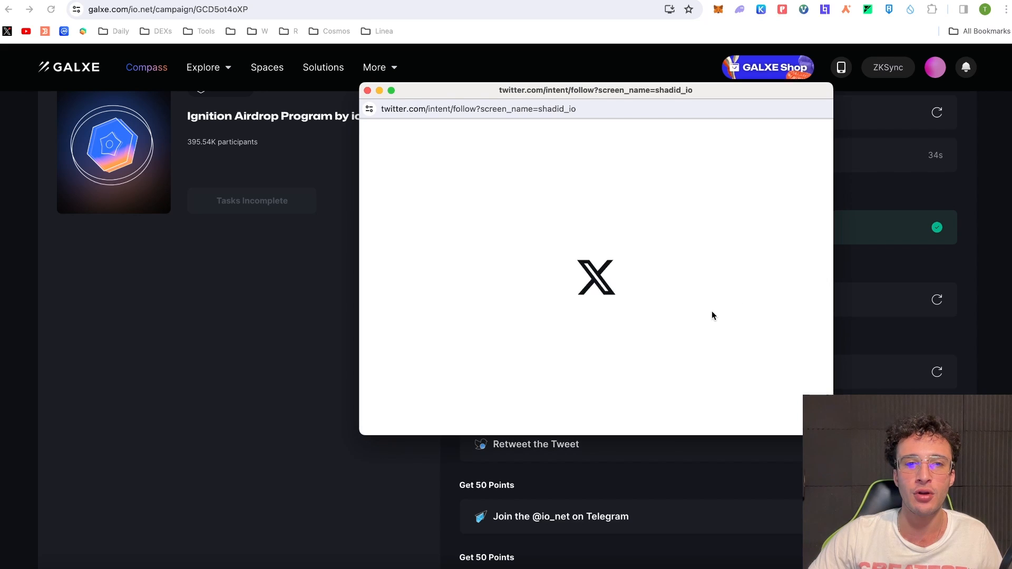
left_click(368, 90)
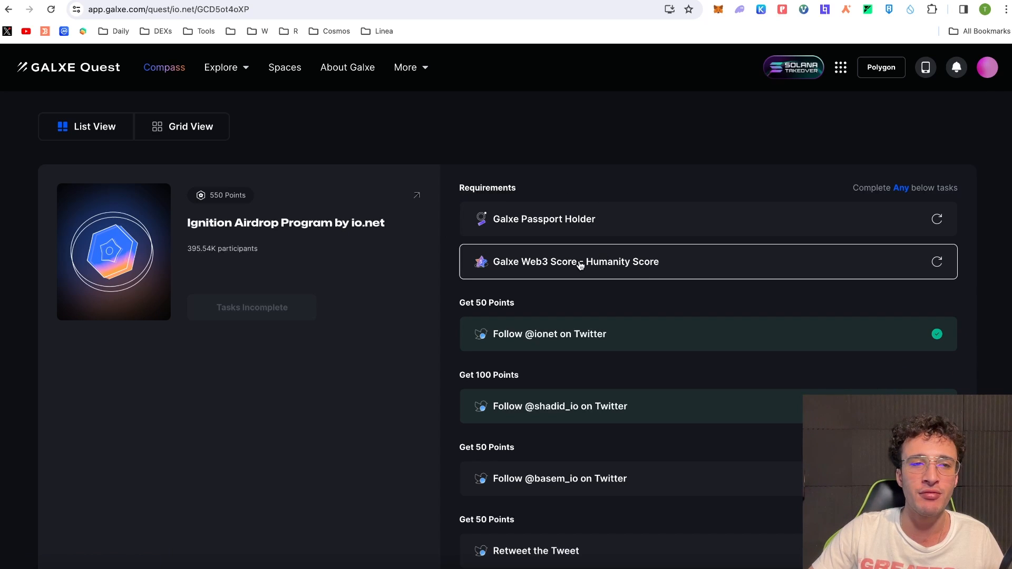
mouse_move(315, 235)
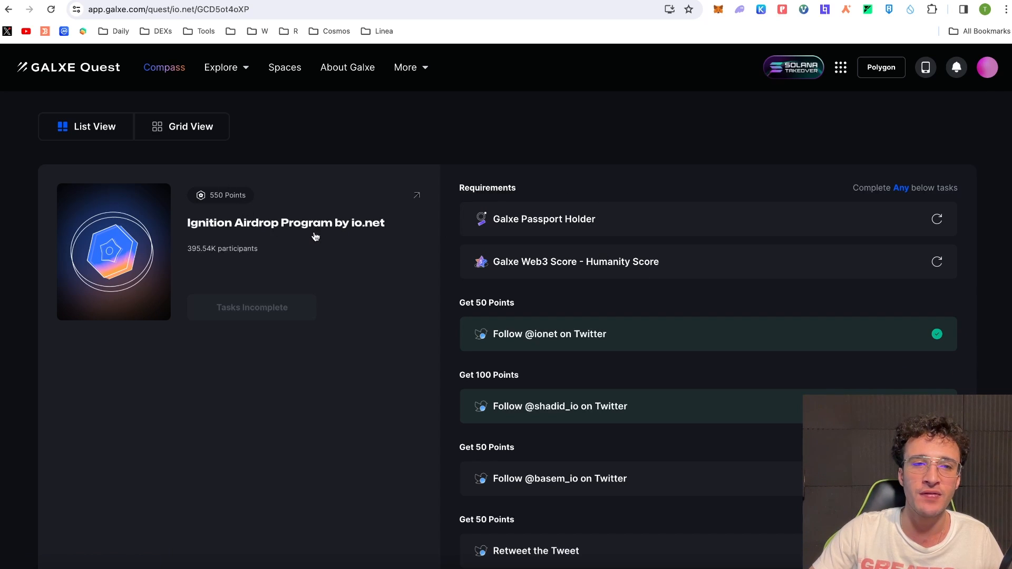
- Scroll past Social Engagement to the Daily Tasks and Discord Tiers quests
scroll("down", 3)
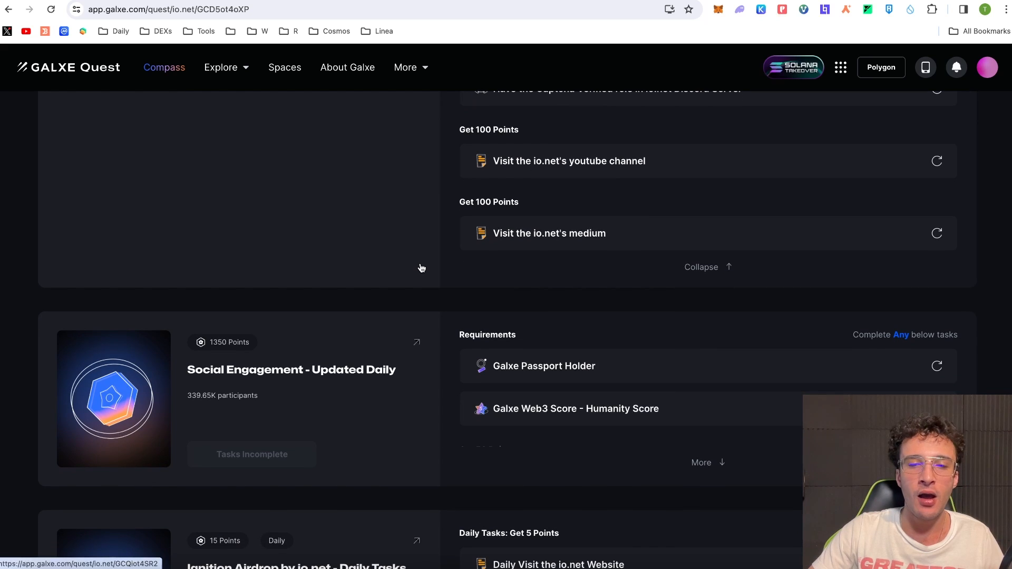
mouse_move(404, 262)
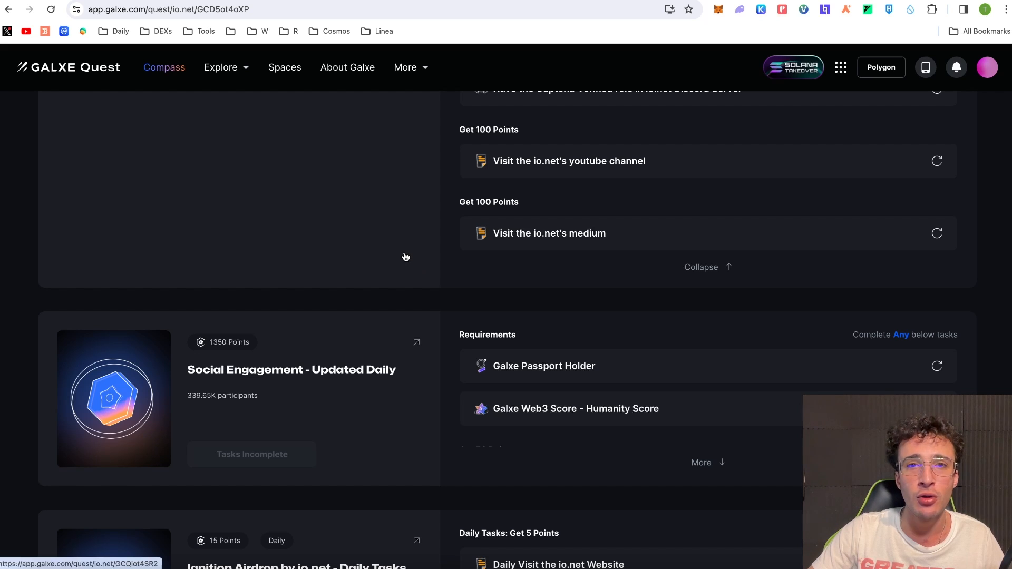
mouse_move(411, 263)
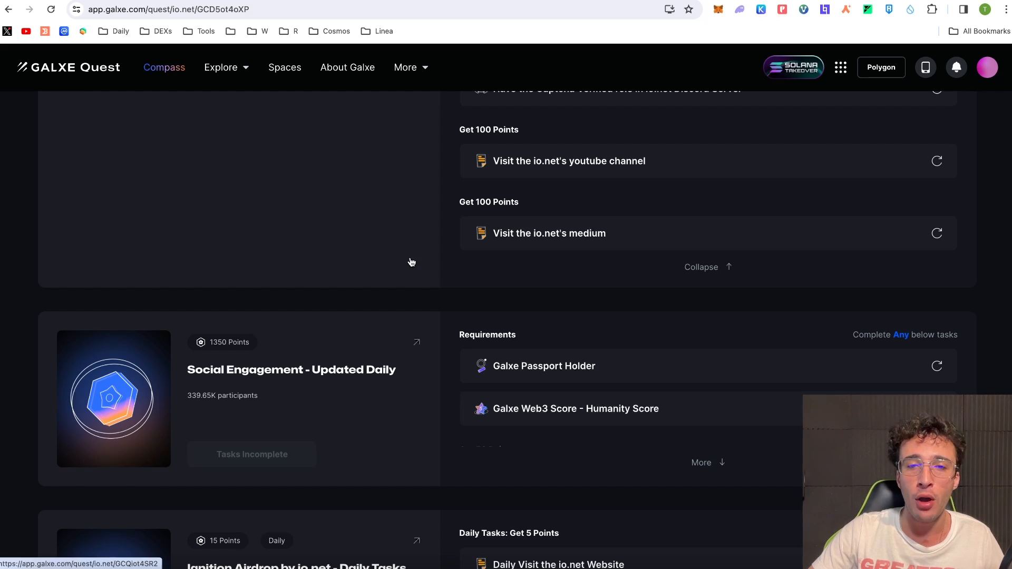
scroll("down", 3)
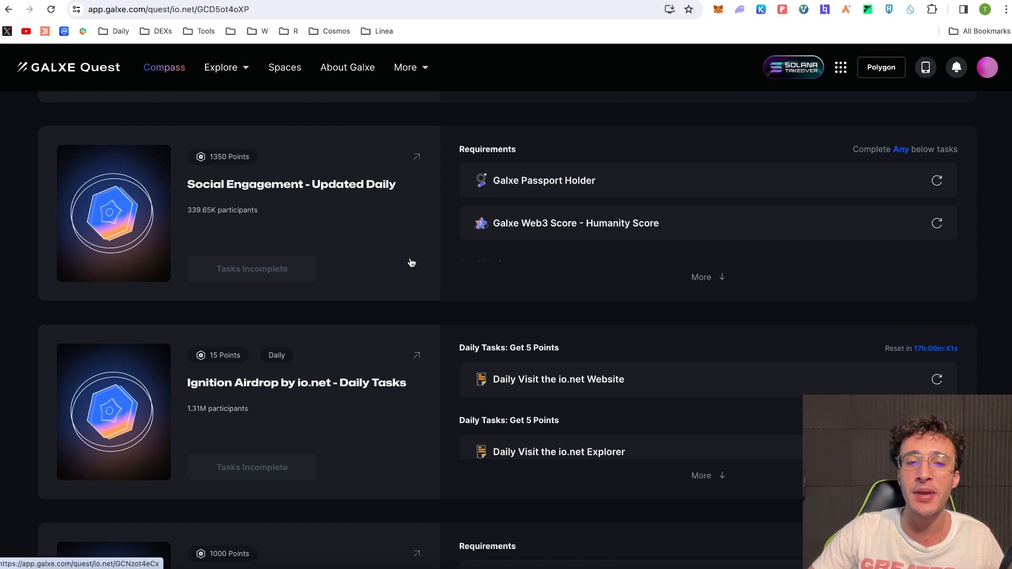
mouse_move(407, 263)
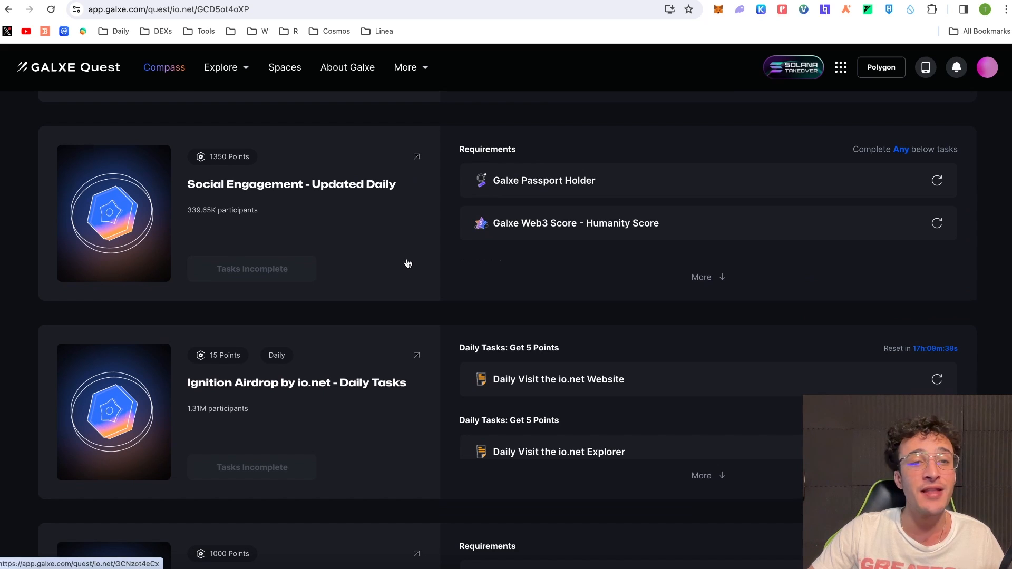
mouse_move(412, 263)
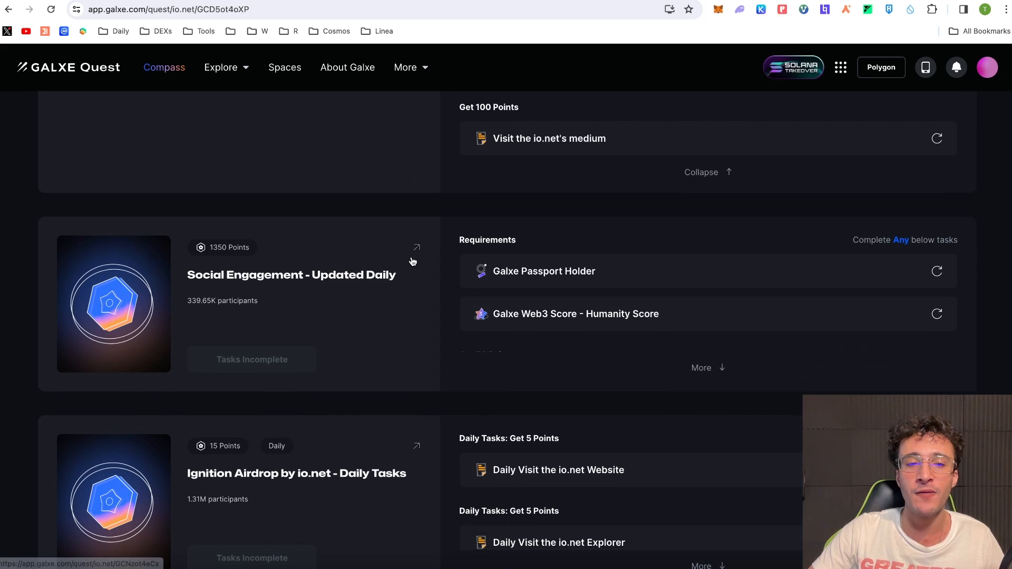
scroll("down", 3)
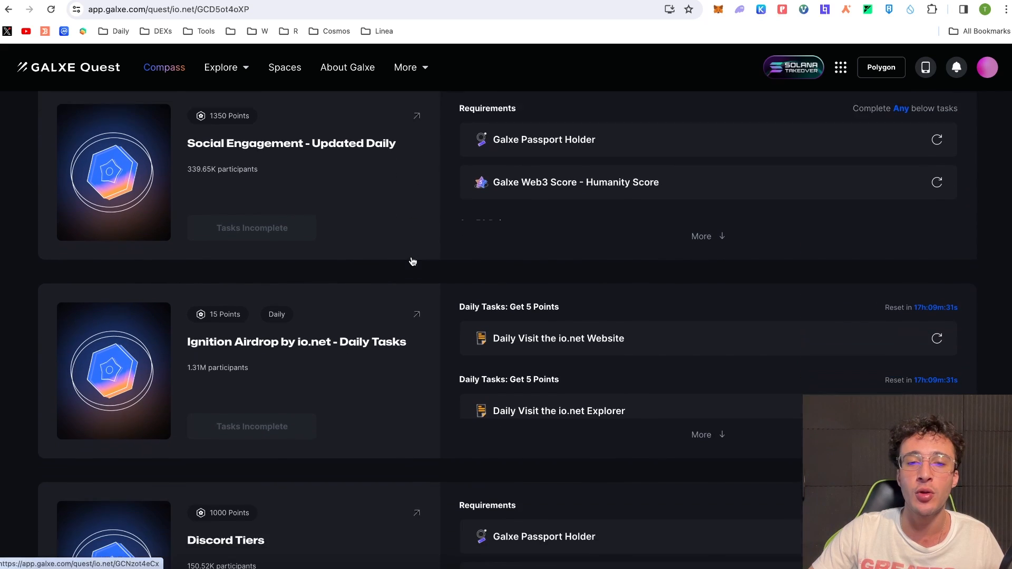
scroll("down", 3)
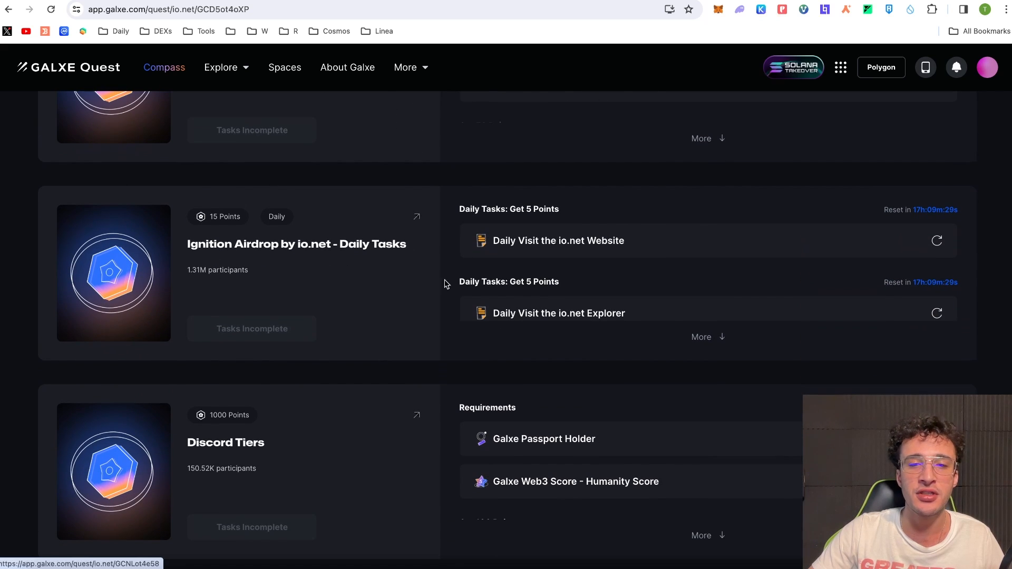
mouse_move(314, 262)
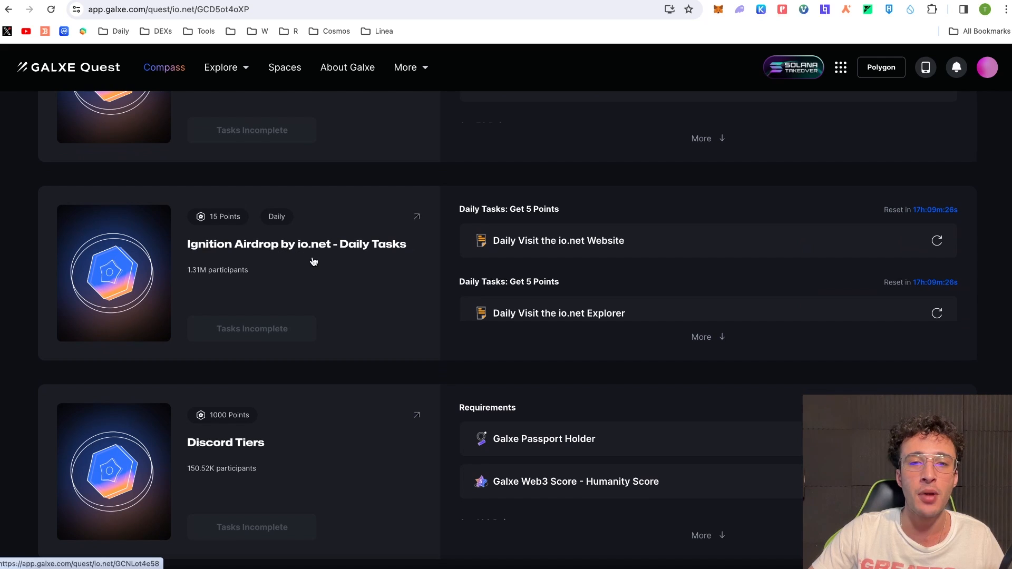
mouse_move(419, 269)
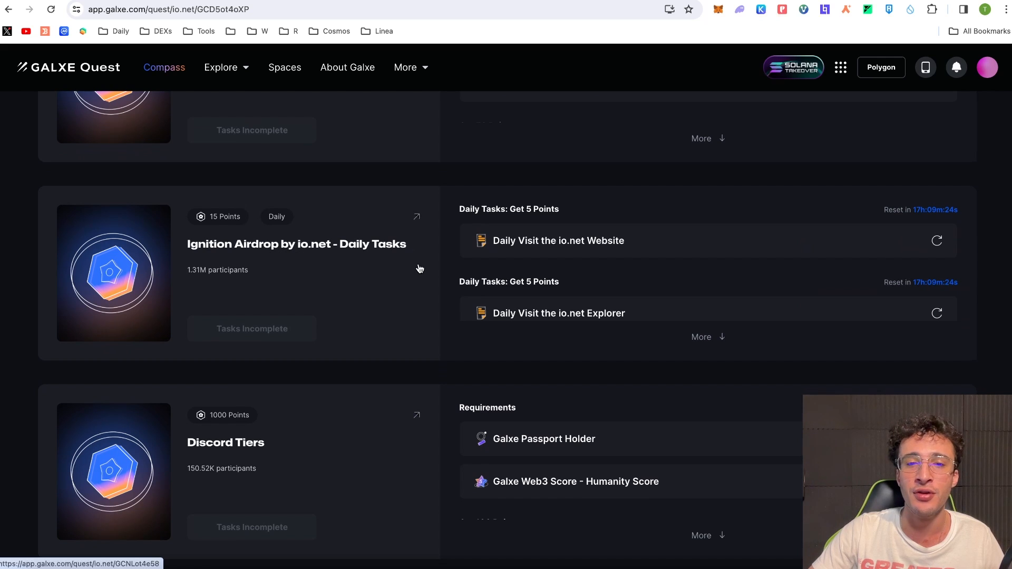
- Expand the Daily Tasks quest to list the Website, Explorer and Documentation visits
left_click(701, 336)
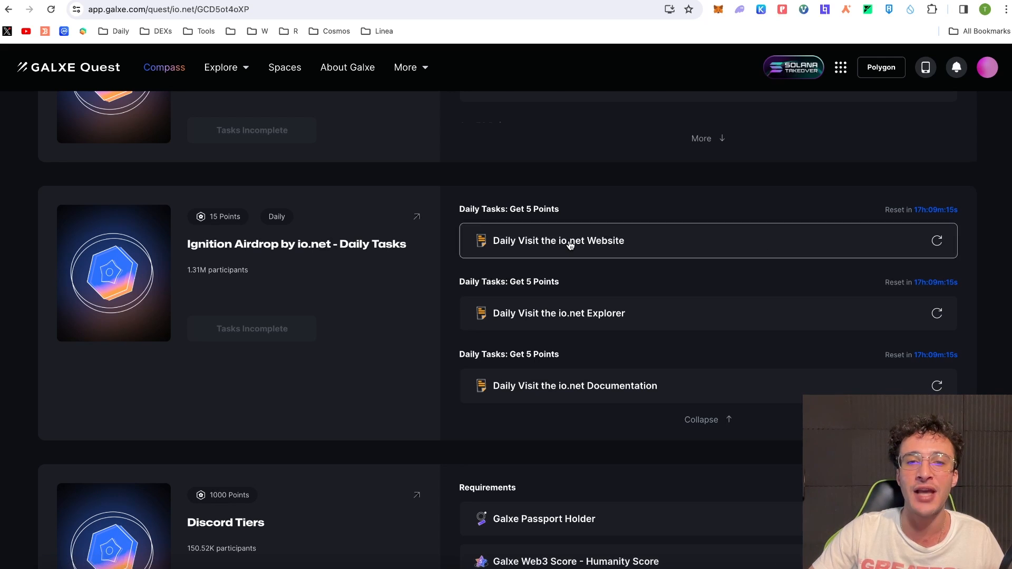
- Visit the io.net website and explorer past the risk warning and verify both daily tasks
left_click(557, 240)
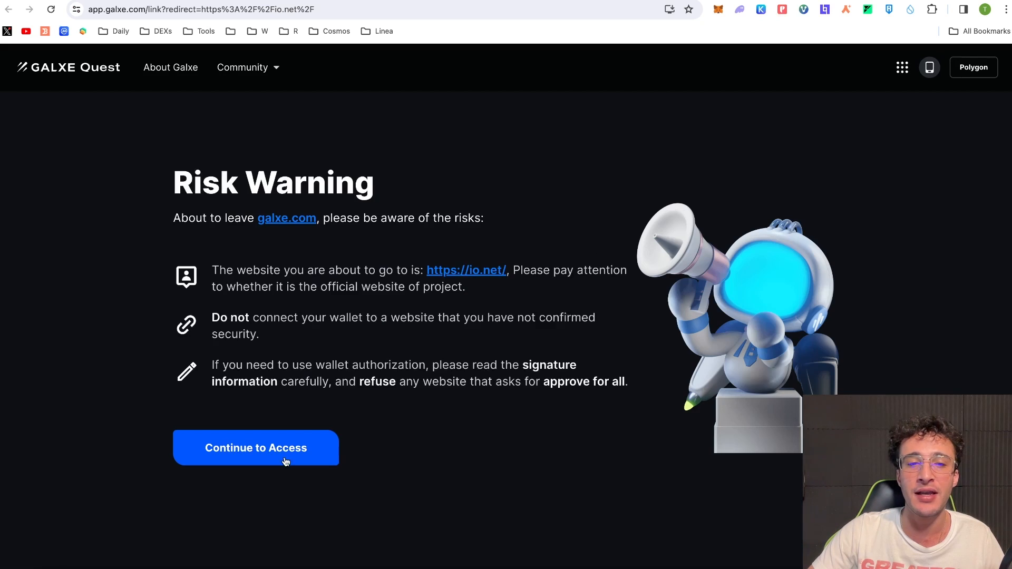
left_click(255, 447)
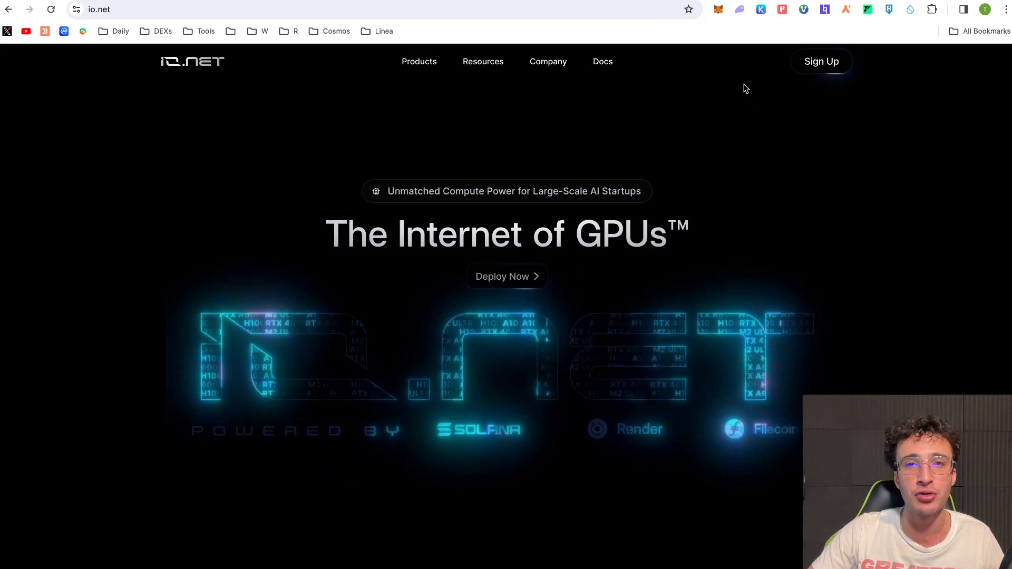
mouse_move(719, 87)
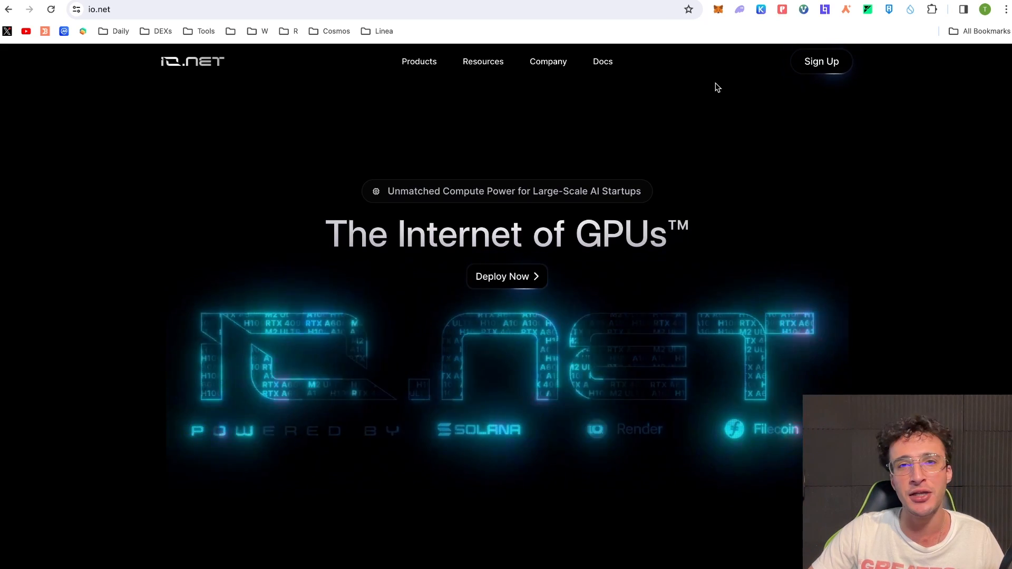
mouse_move(773, 30)
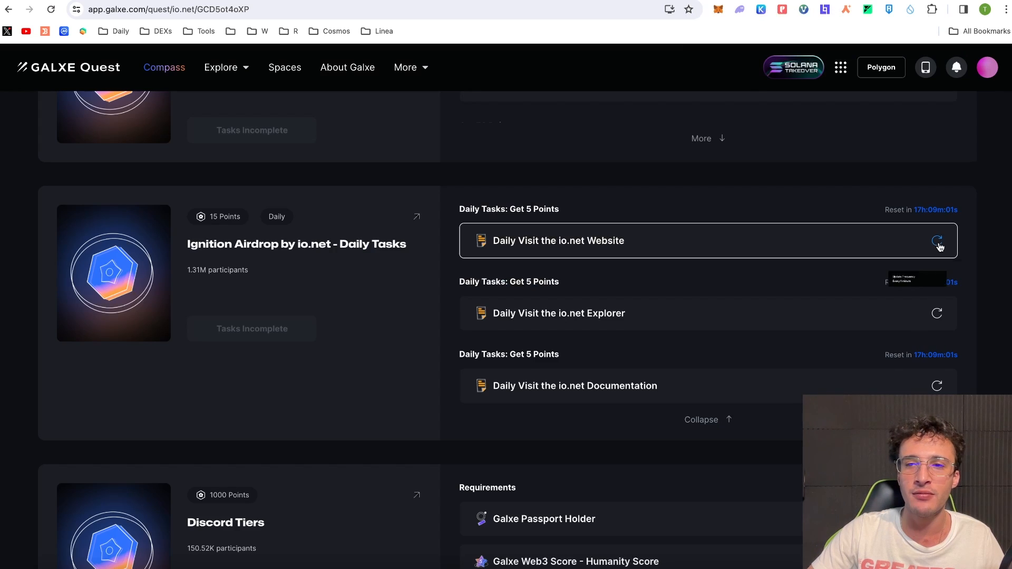
left_click(940, 246)
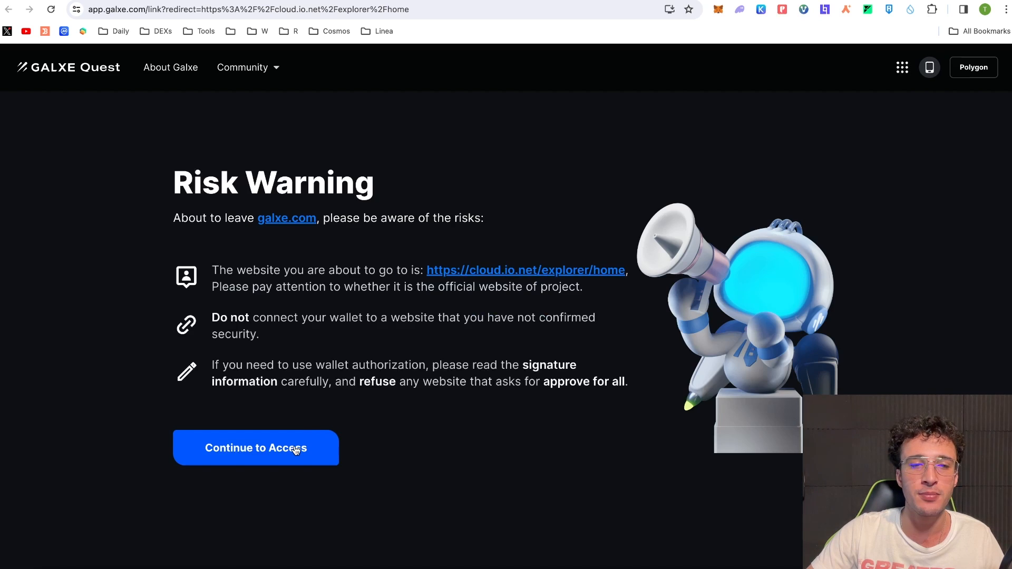
left_click(255, 447)
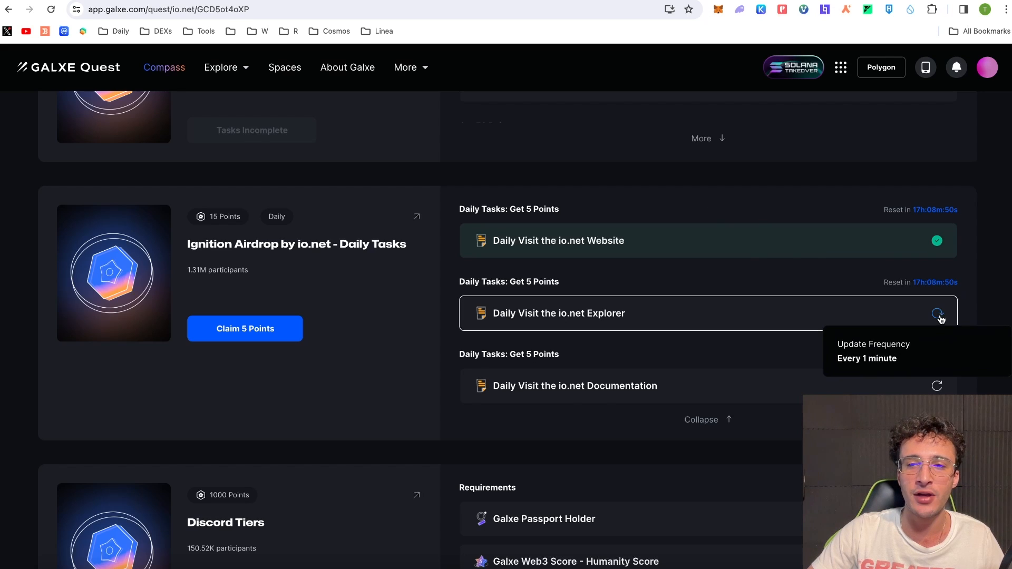
left_click(938, 313)
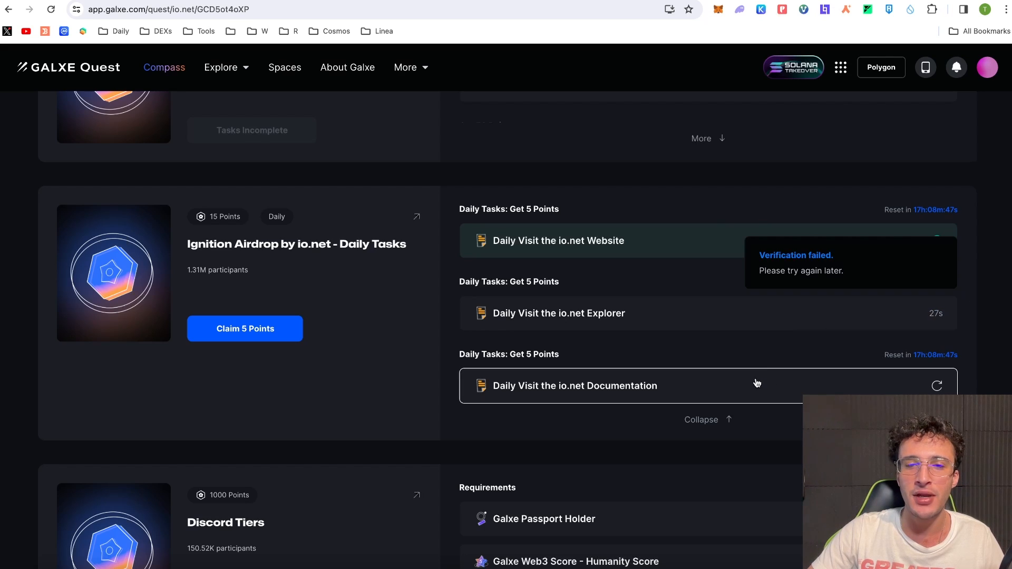
- Visit the io.net documentation past the risk warning for the third daily task
left_click(575, 386)
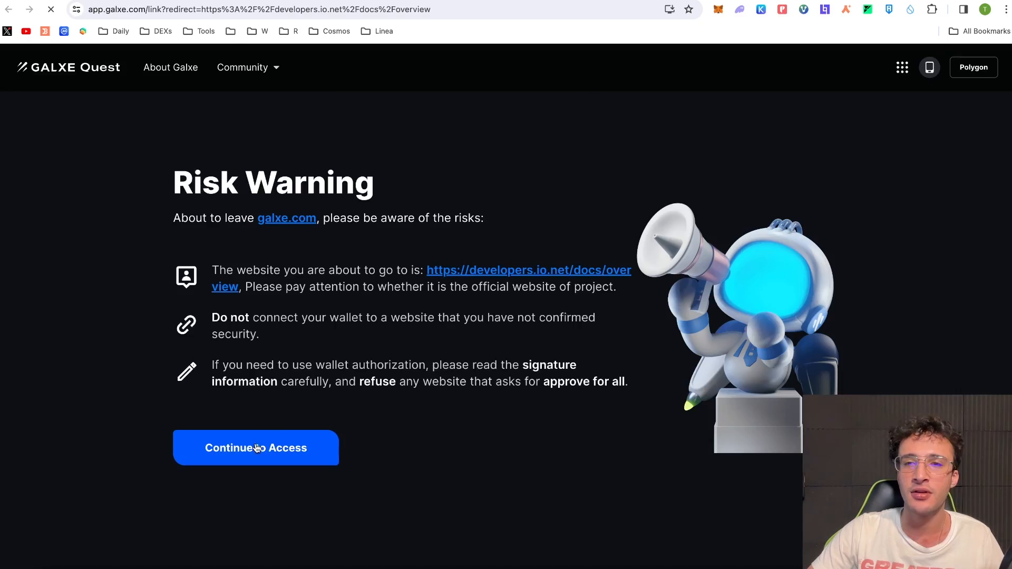
left_click(256, 447)
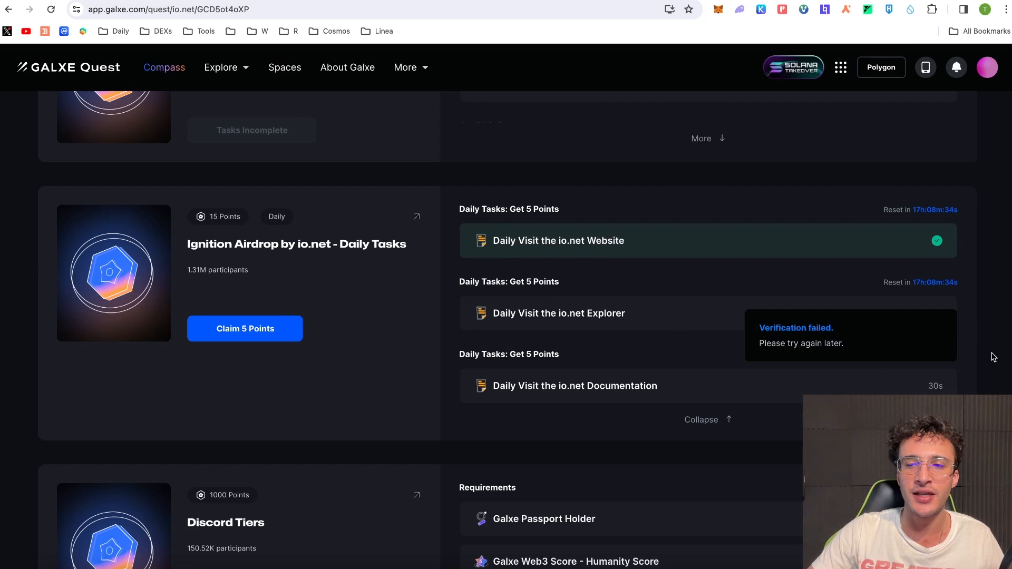
scroll("down", 3)
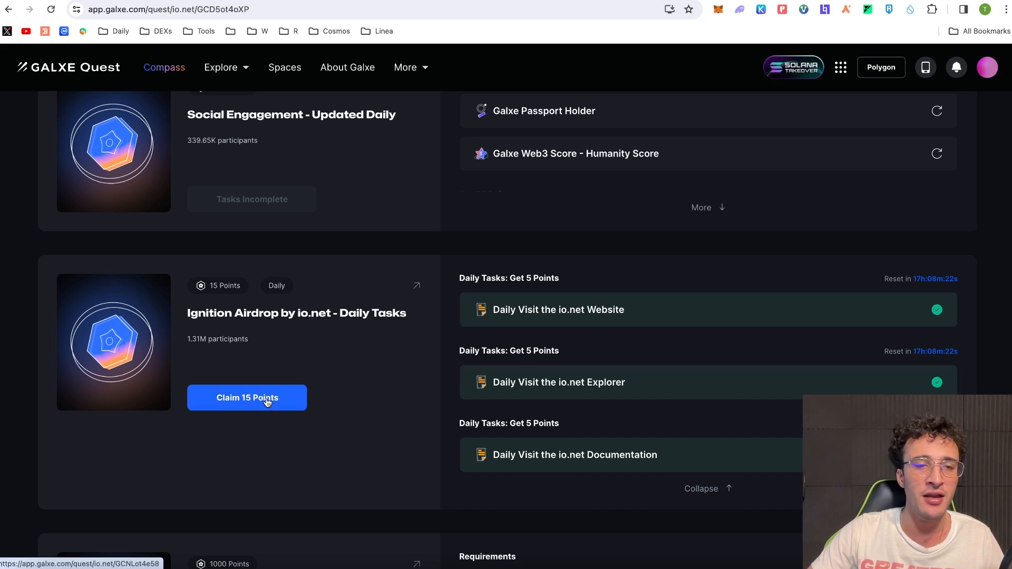
- Claim the 15 Daily Tasks points and dismiss the transaction submitted notice
left_click(247, 397)
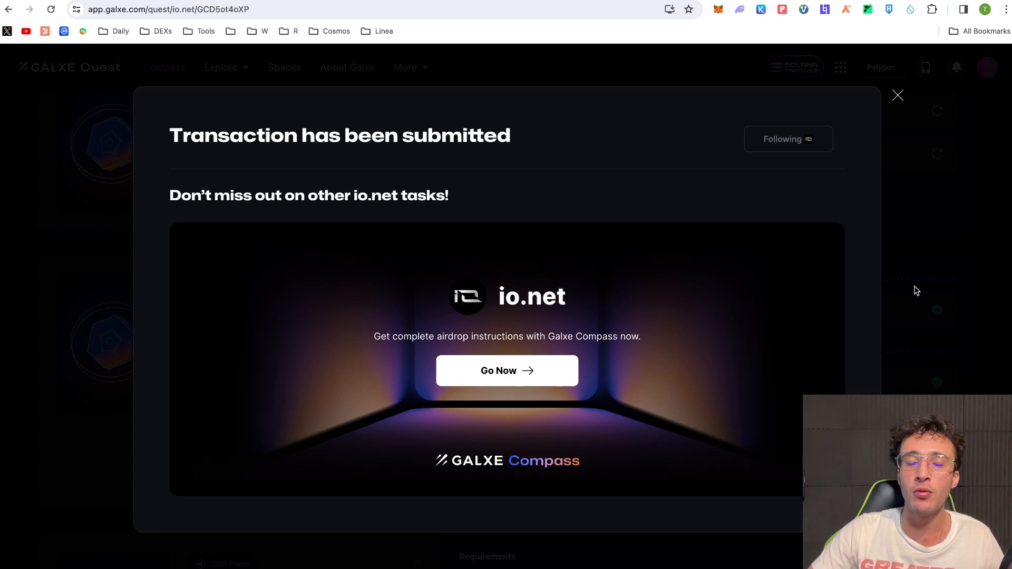
left_click(896, 95)
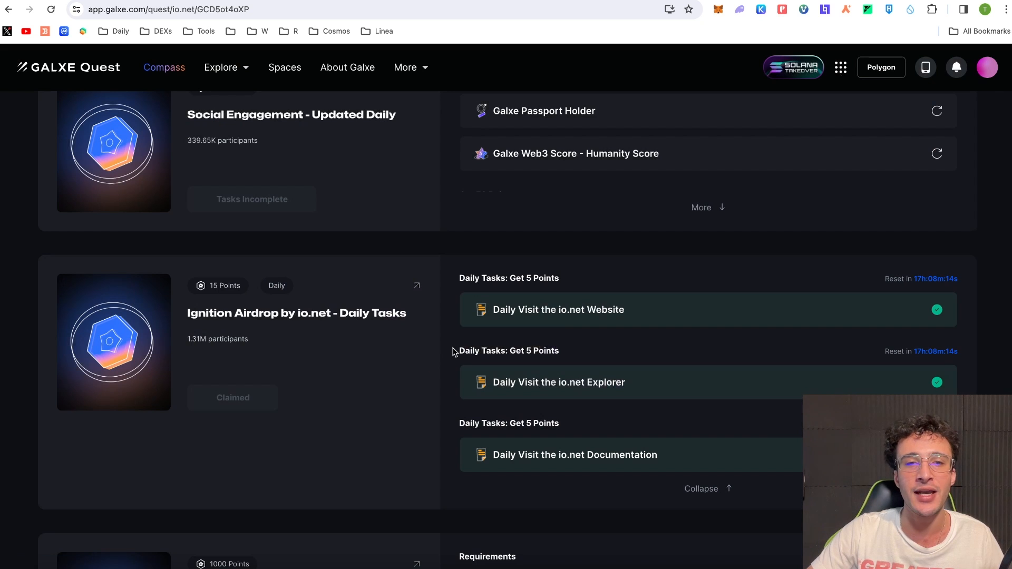
- Scroll to the Wallet Submission quest showing its Solana wallet survey already claimed
scroll("down", 3)
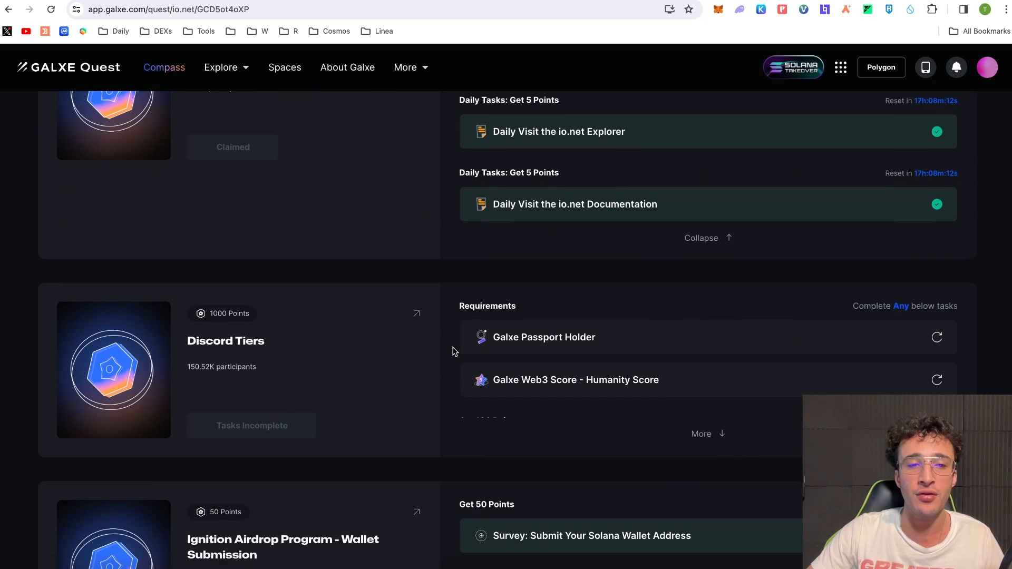
mouse_move(370, 367)
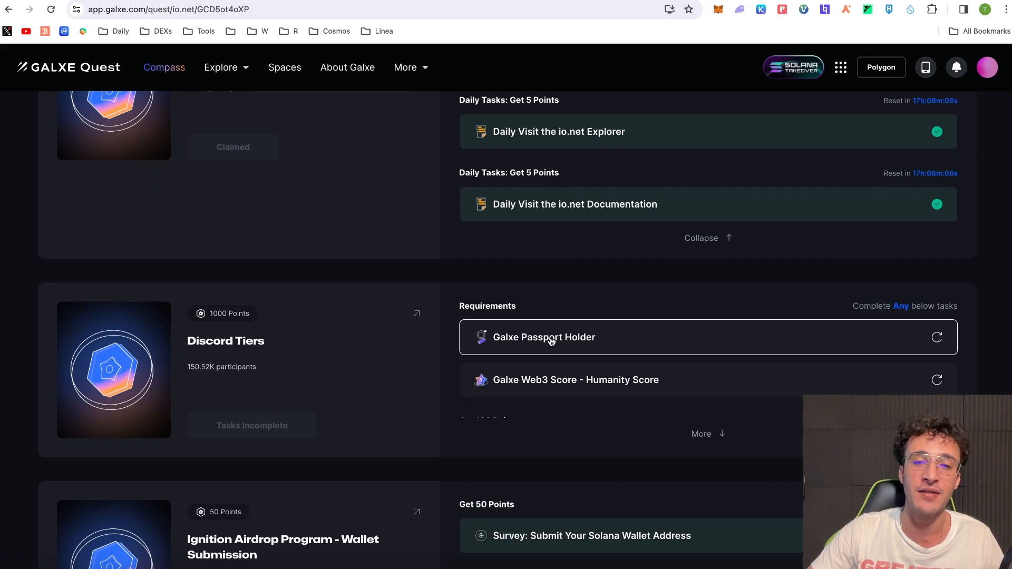
scroll("down", 3)
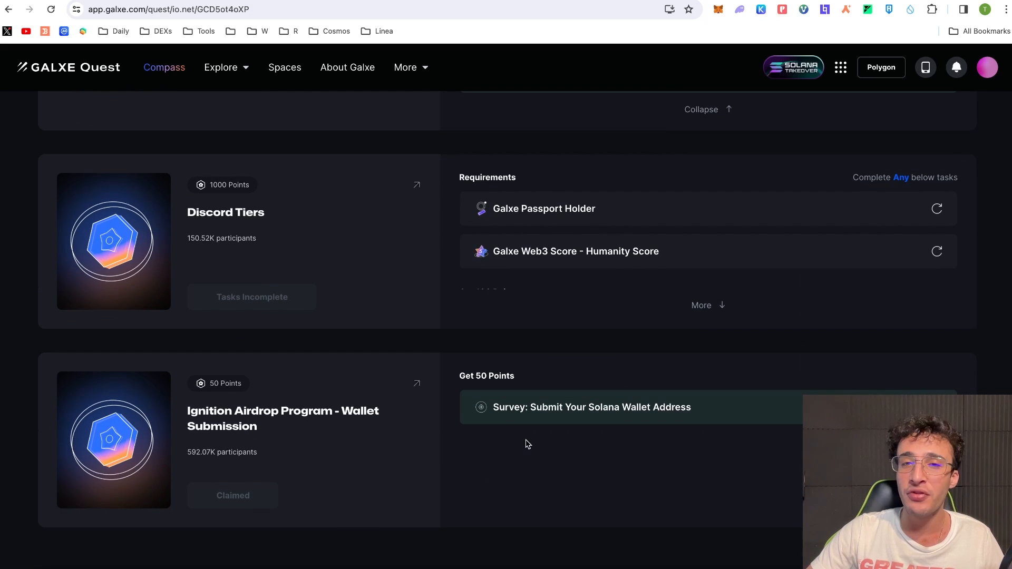
scroll("up", 3)
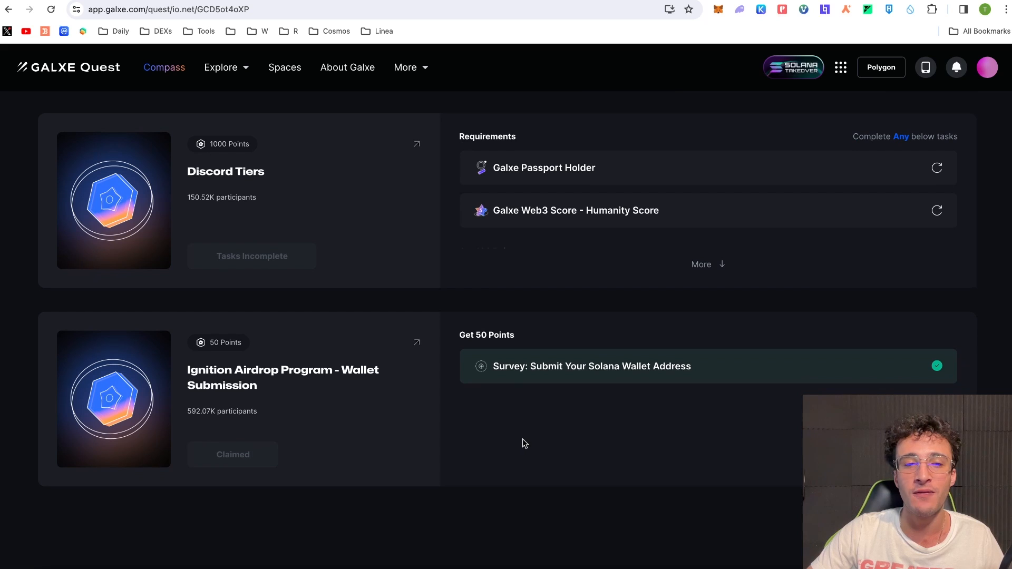
mouse_move(596, 390)
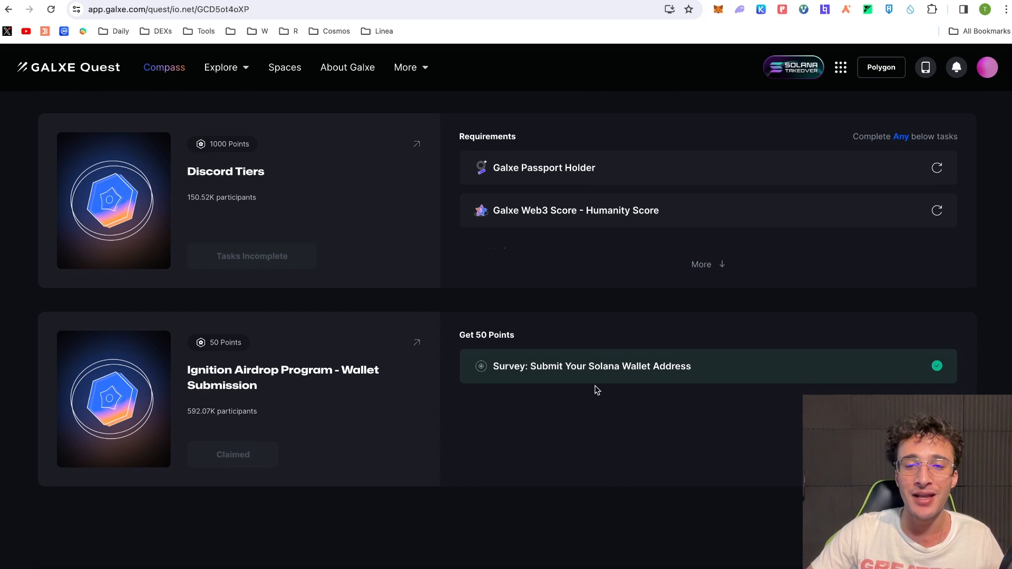
left_click(592, 365)
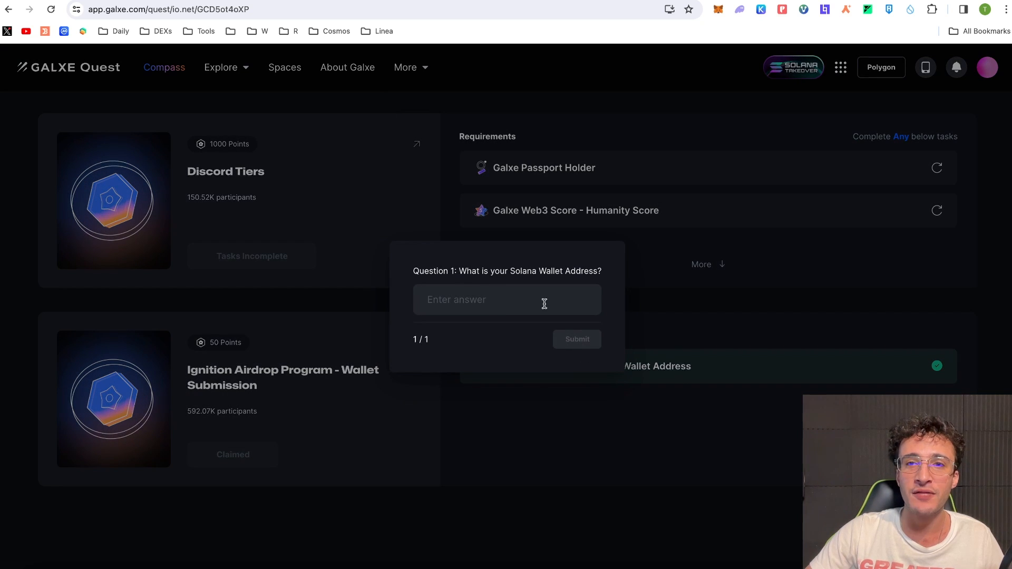
left_click(739, 10)
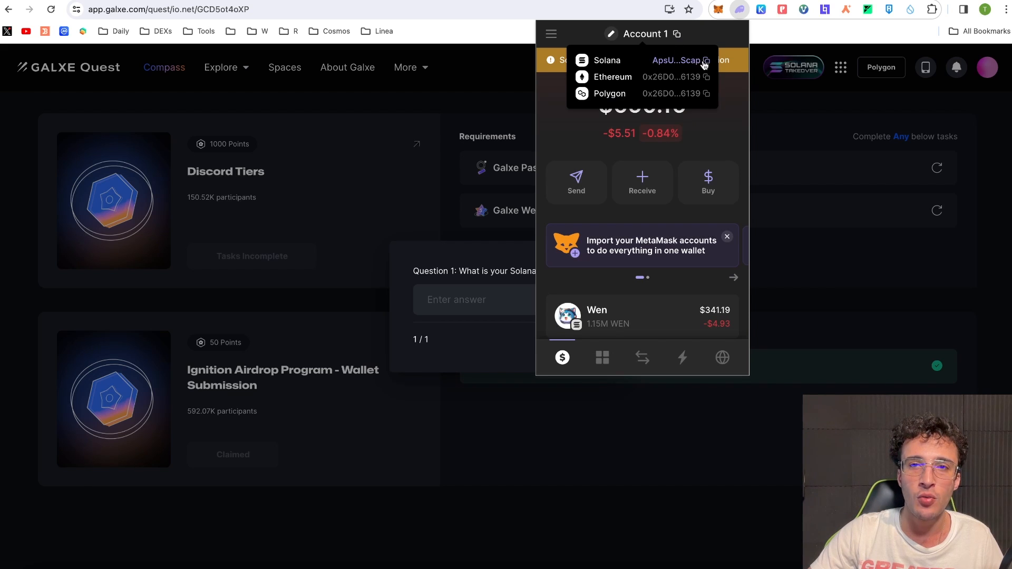
left_click(465, 284)
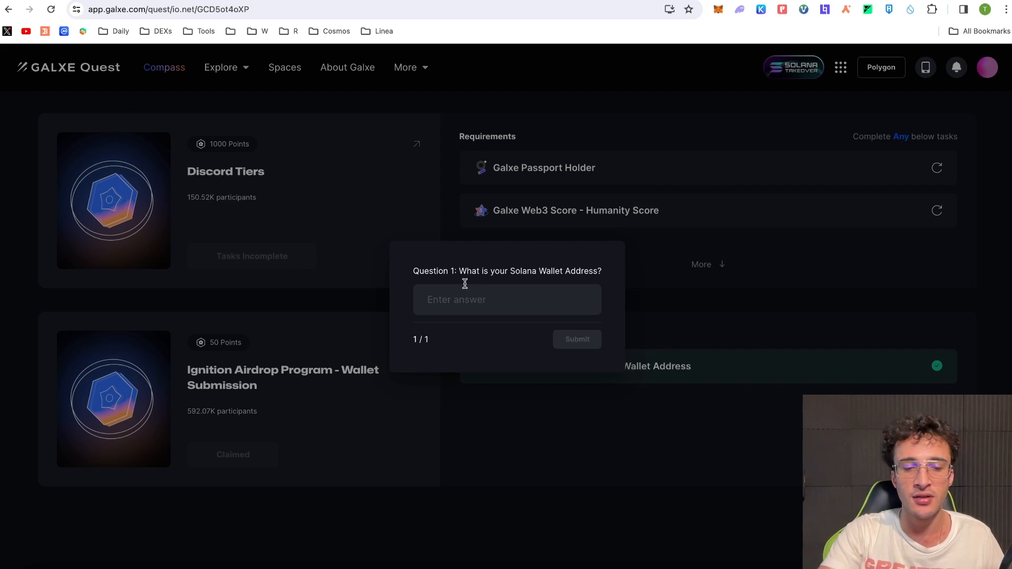
type("ApsUT3rJXK5tERg31FbmL8g4fenr1tVs6UzEDDpAScap")
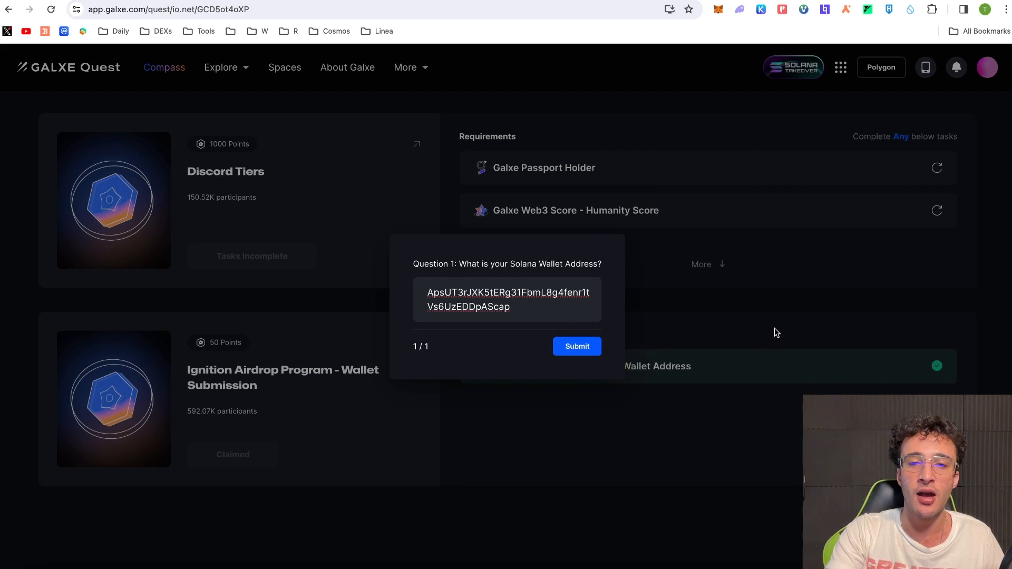
left_click(577, 346)
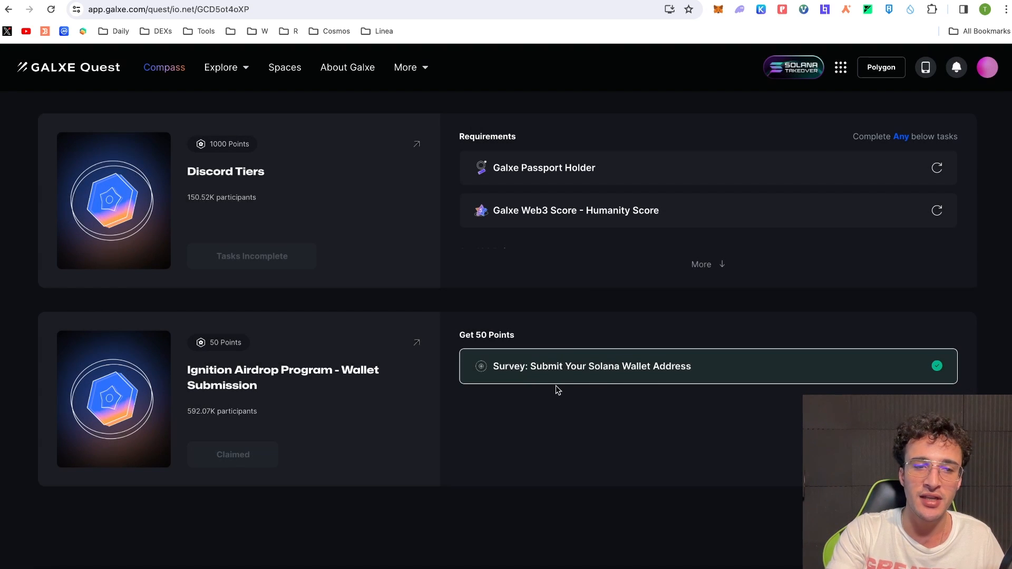
mouse_move(322, 399)
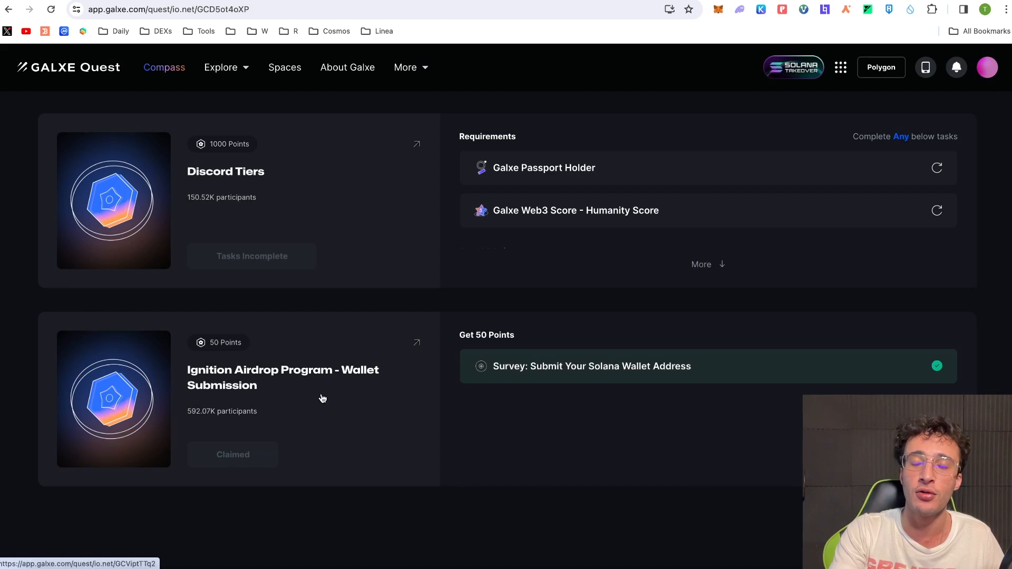
- Expand the Ignition Airdrop Program tasks and go to the Galxe Passport page via the apps grid
scroll("up", 3)
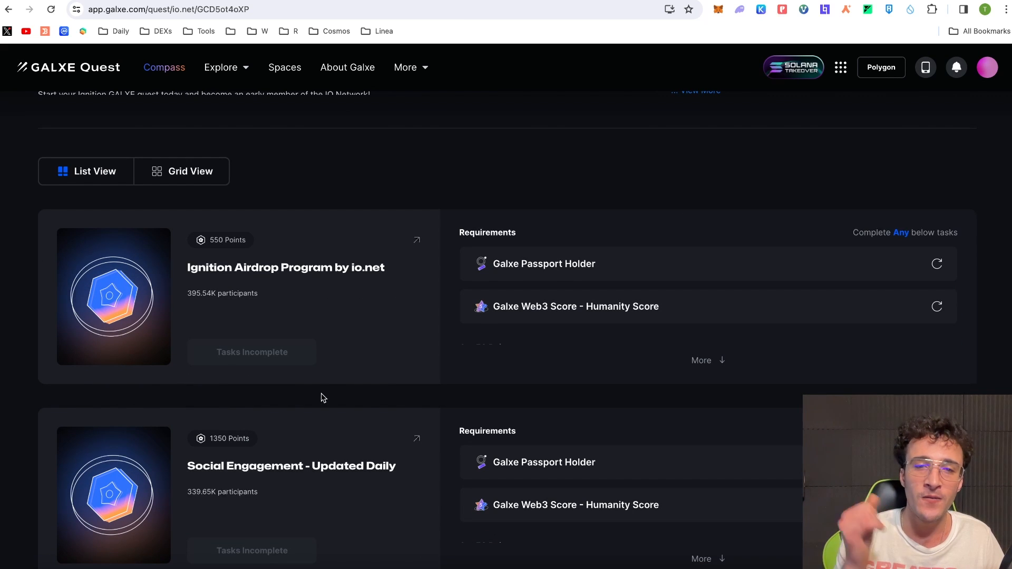
mouse_move(456, 379)
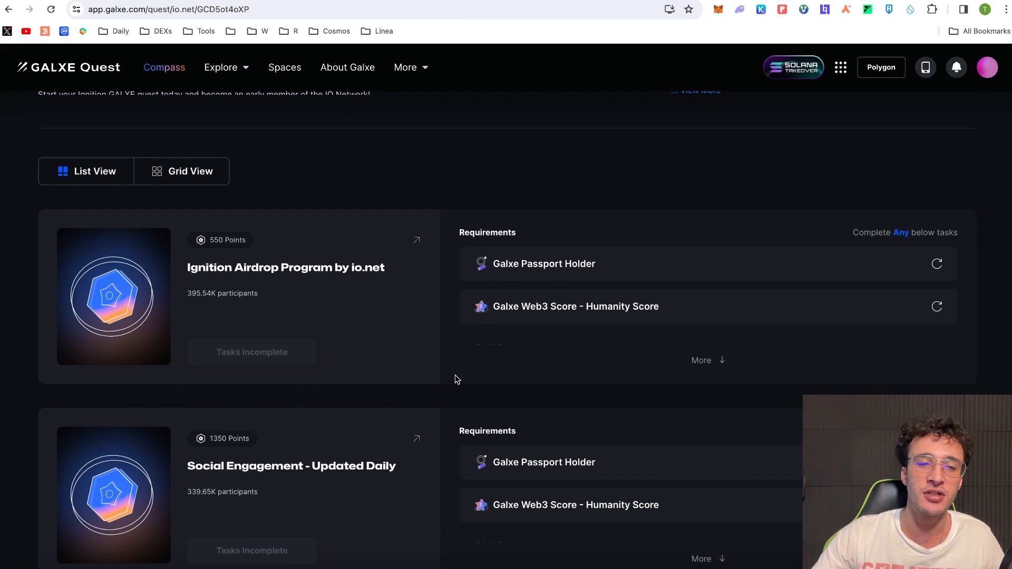
mouse_move(668, 99)
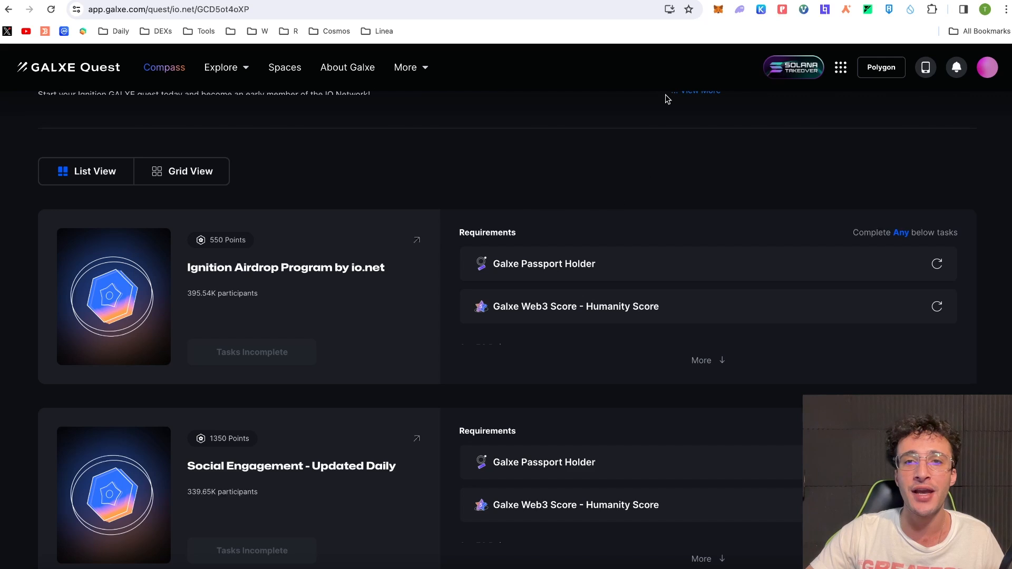
left_click(701, 360)
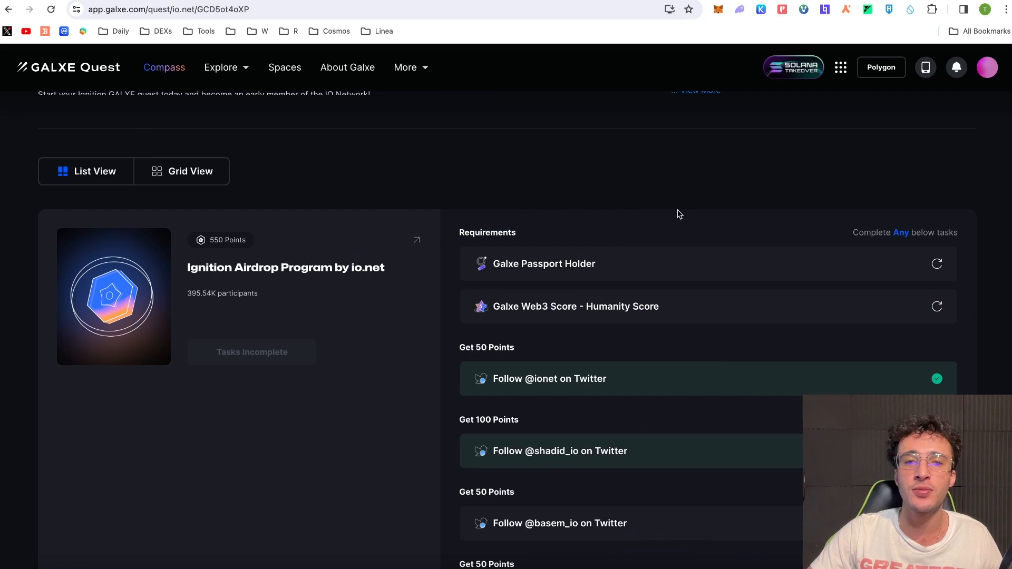
left_click(841, 68)
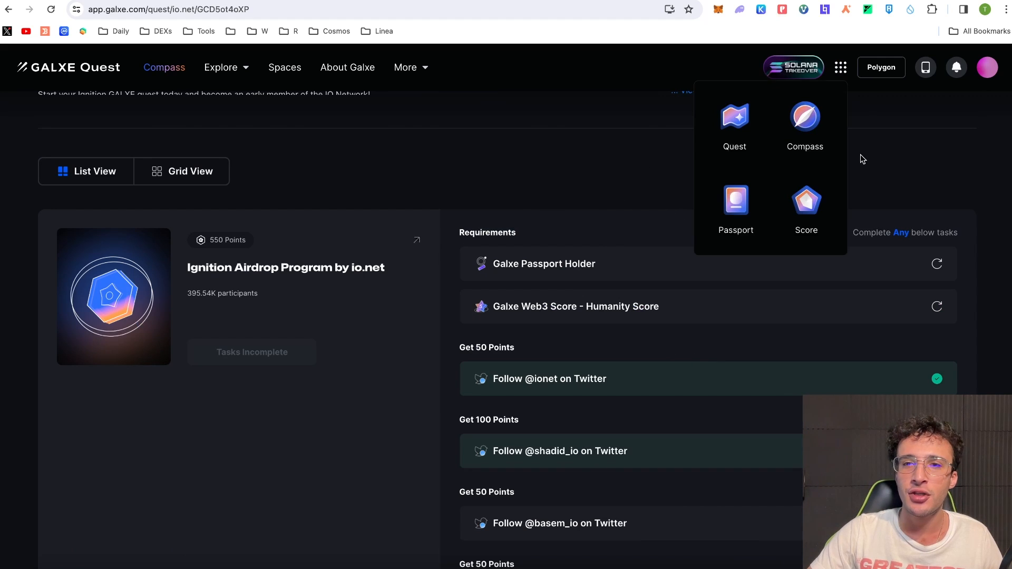
mouse_move(841, 70)
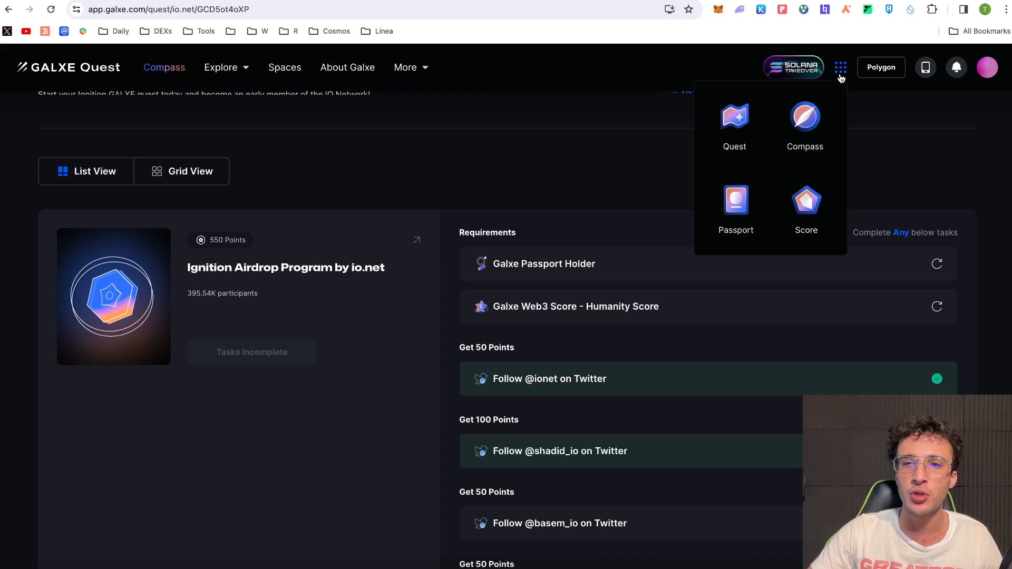
left_click(735, 201)
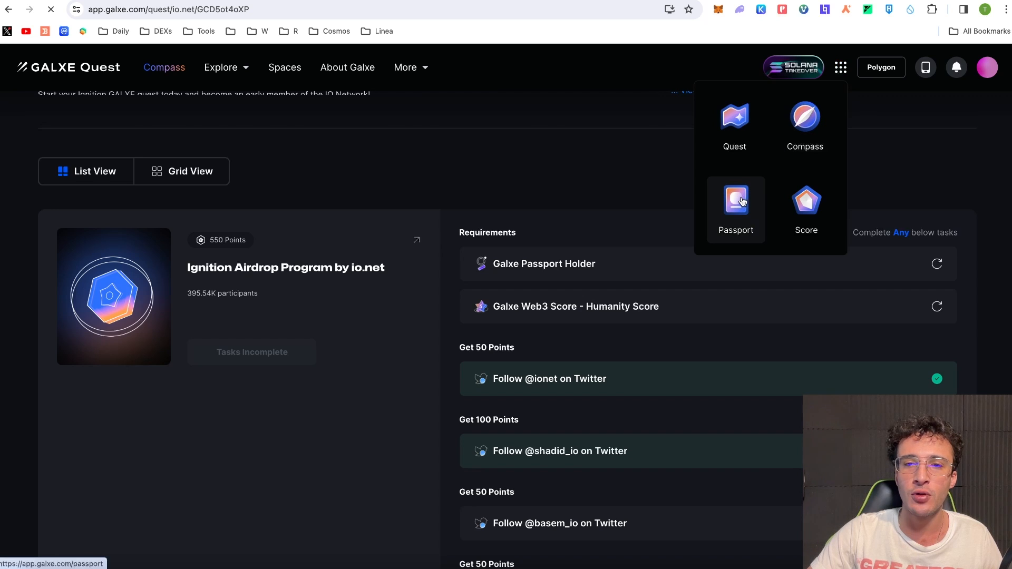
left_click(735, 200)
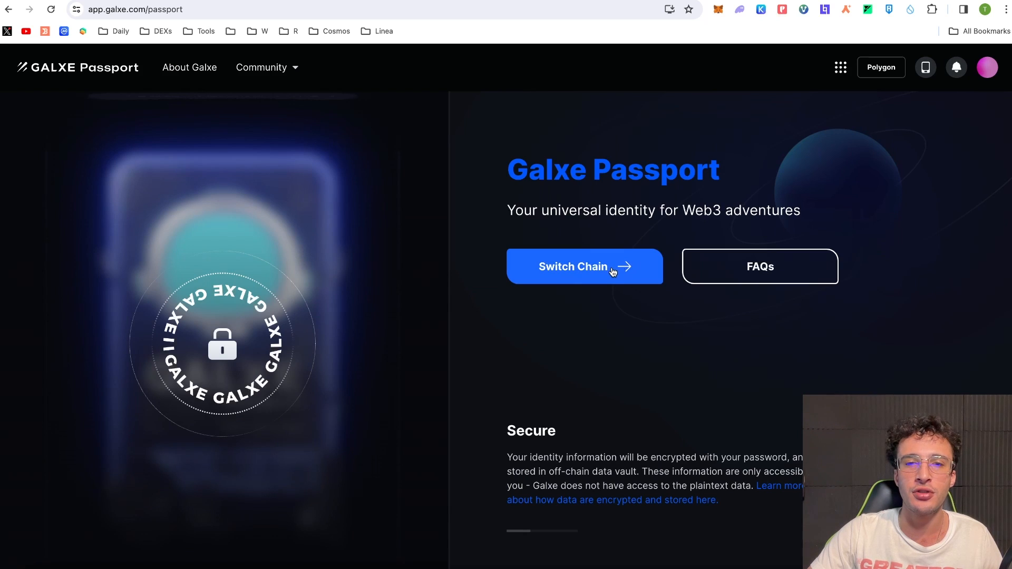
- Switch the network to BNB Chain and start minting a Galxe Passport
left_click(584, 267)
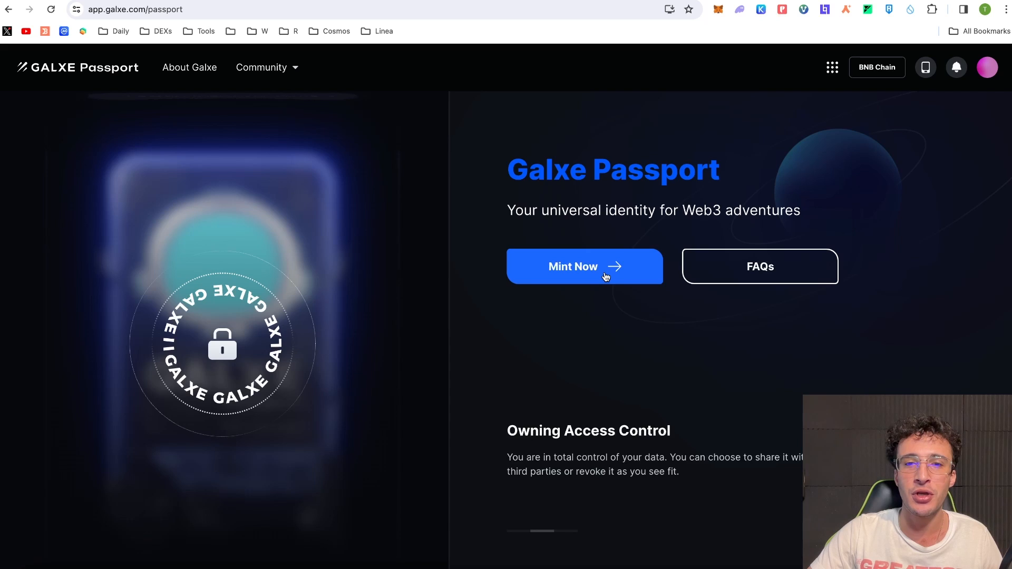
left_click(584, 266)
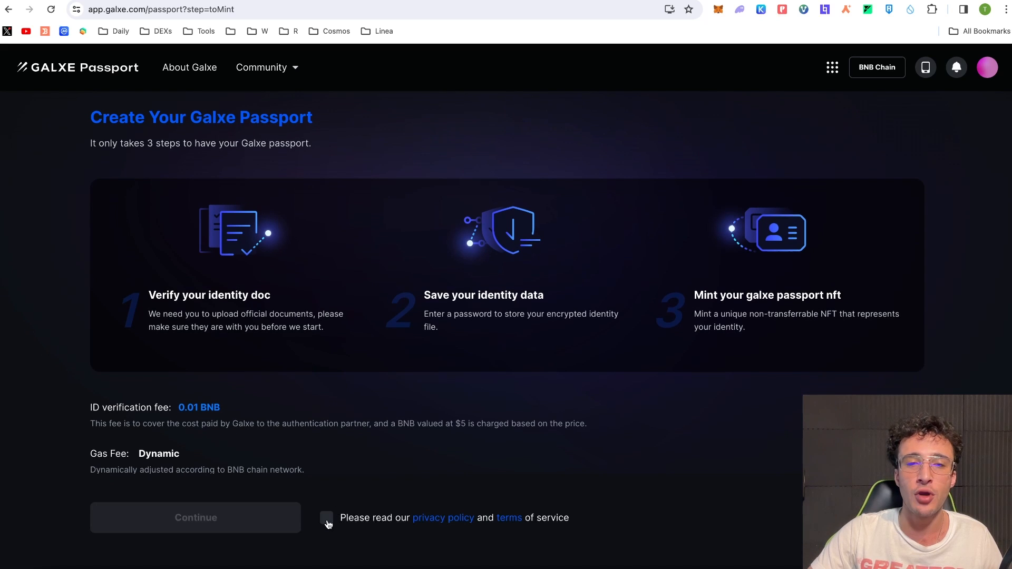
- Accept the privacy policy and terms of service and continue to identity verification
left_click(327, 518)
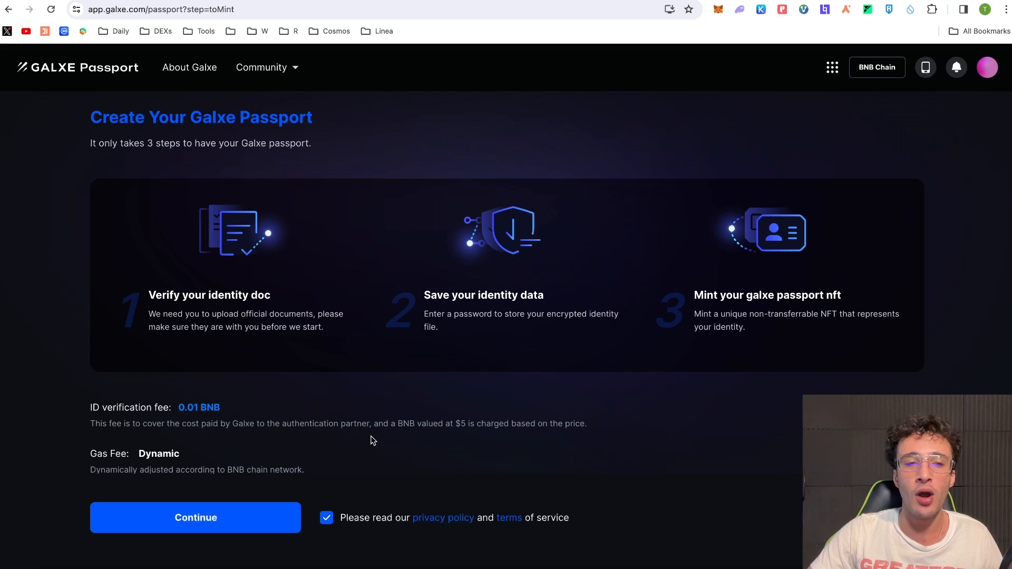
mouse_move(315, 352)
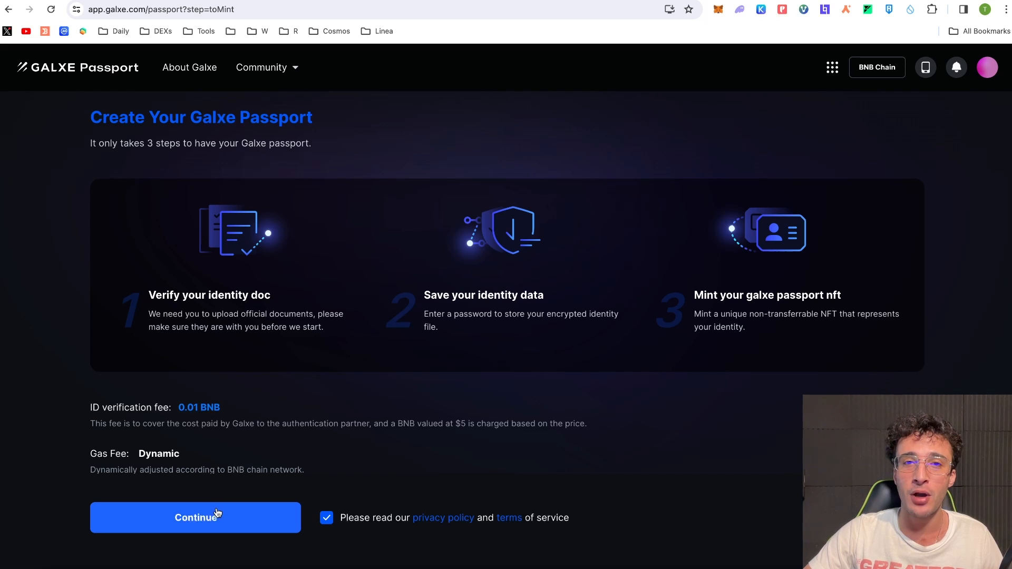
mouse_move(238, 513)
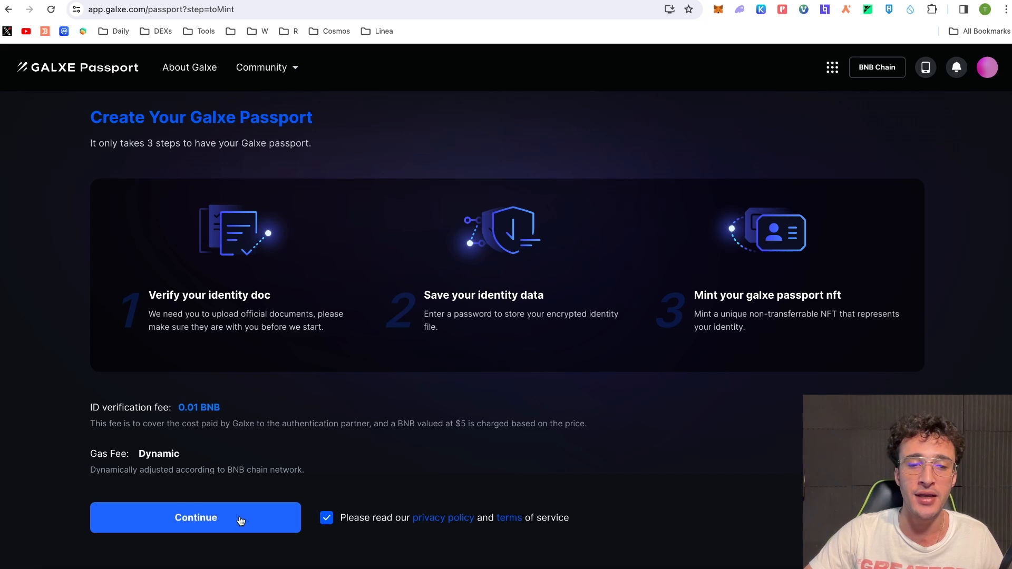
left_click(196, 517)
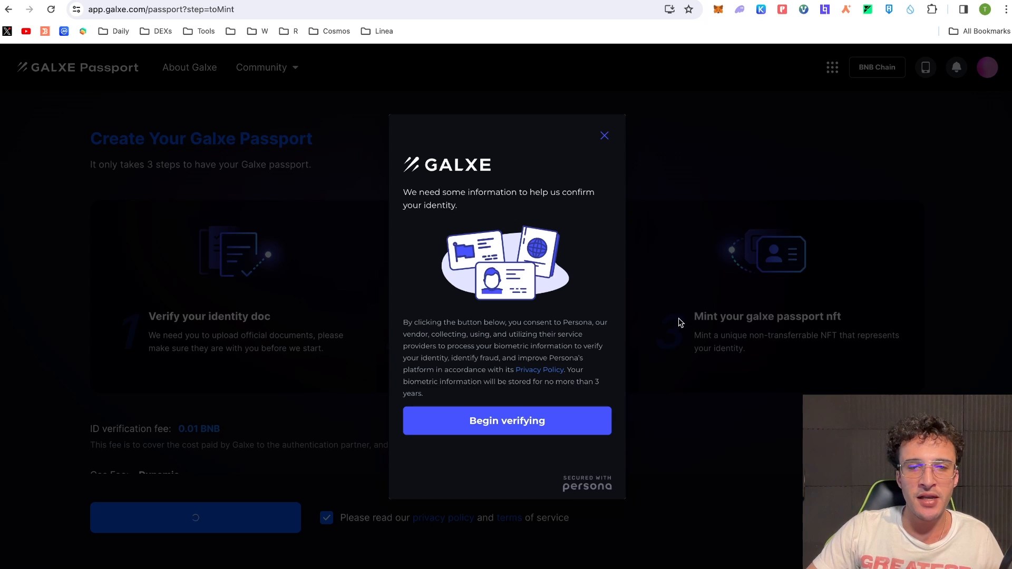
- Begin identity verification with United Kingdom as ID country and a driver license as photo ID
left_click(507, 420)
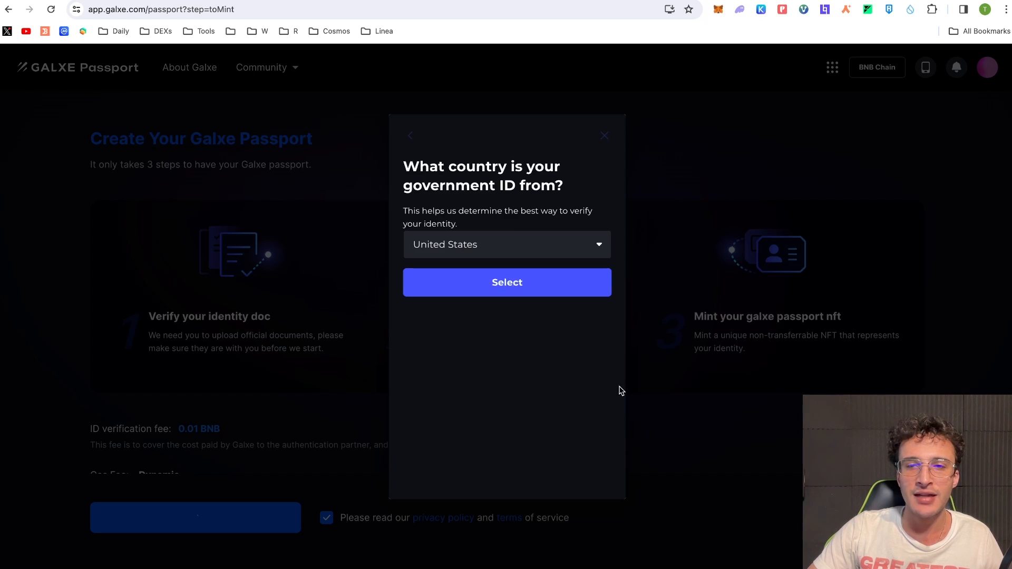
left_click(506, 243)
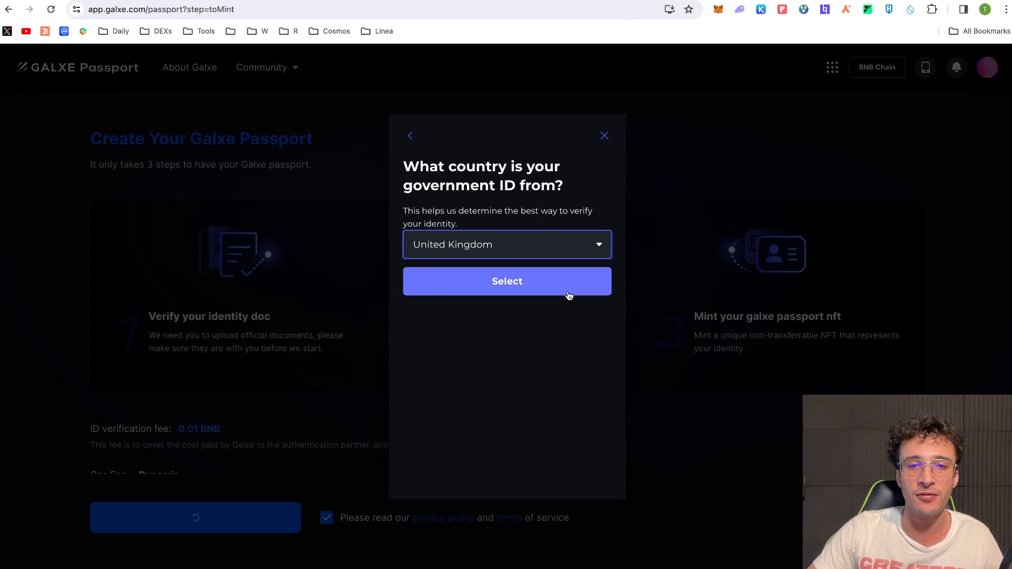
left_click(507, 281)
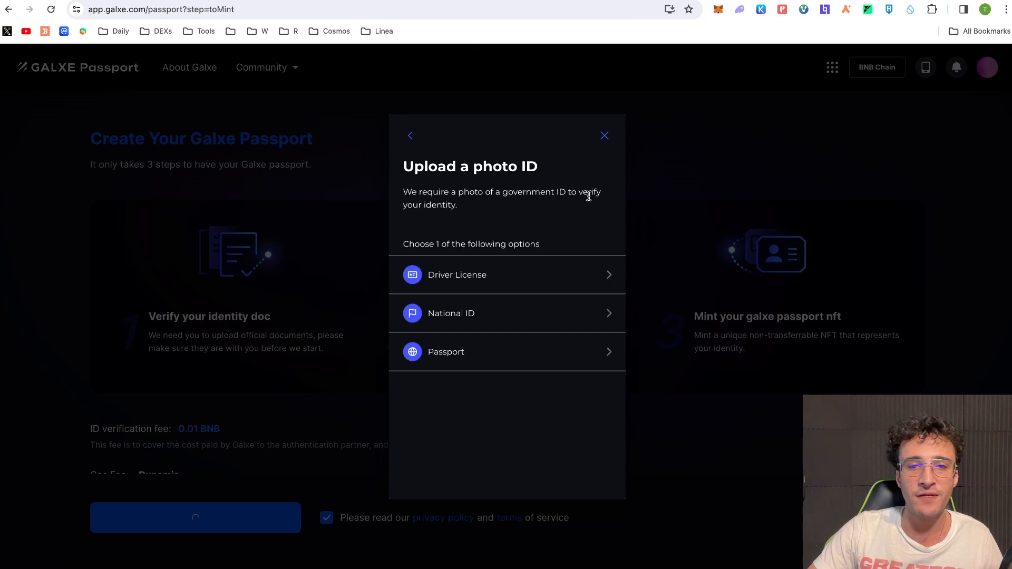
mouse_move(589, 201)
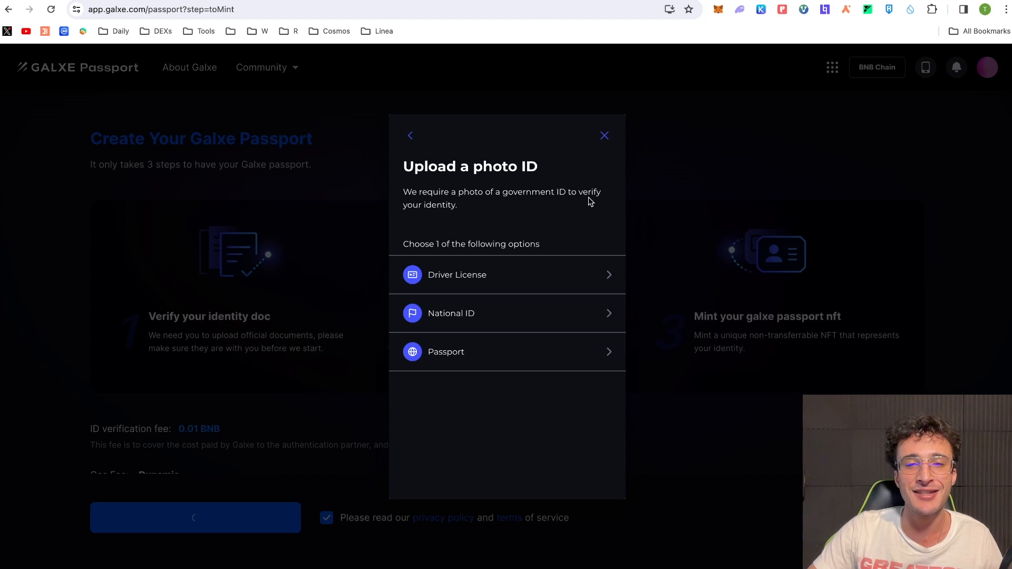
mouse_move(592, 232)
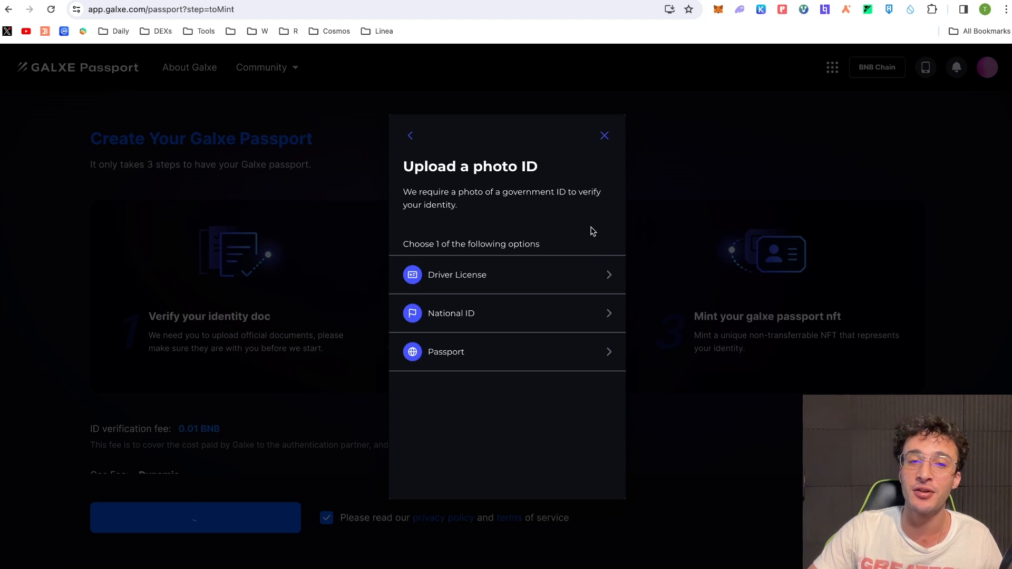
mouse_move(590, 237)
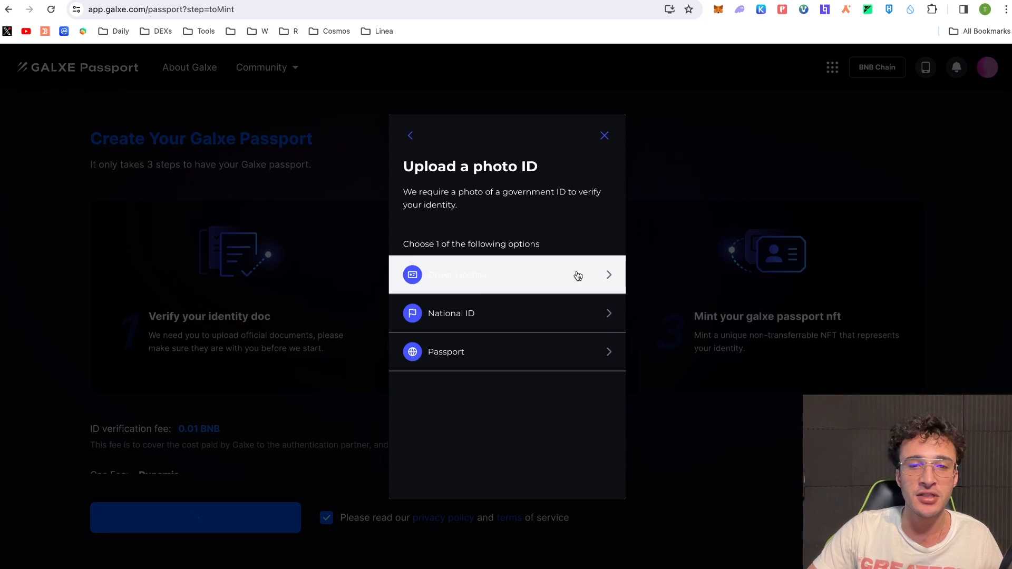
left_click(507, 274)
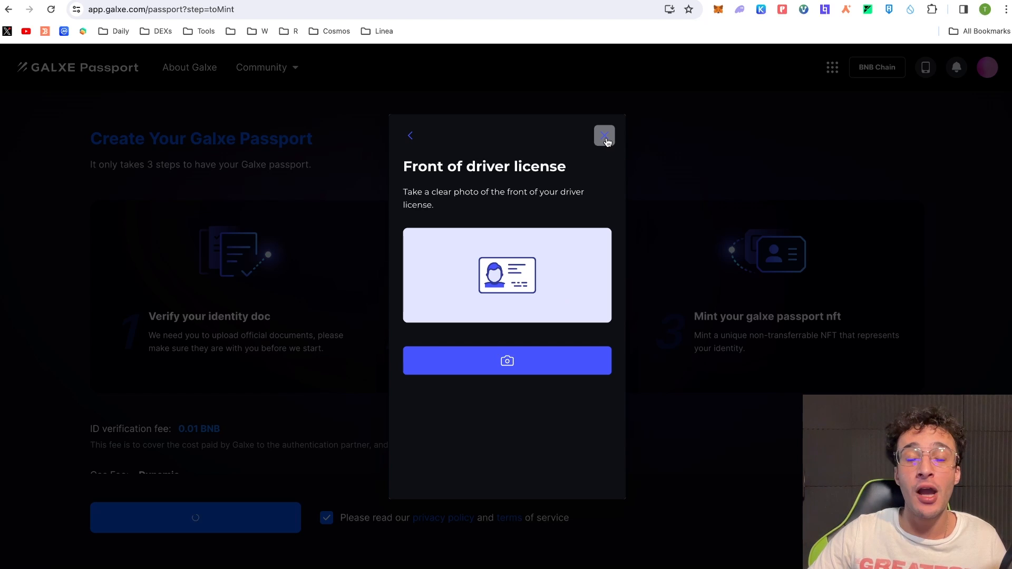
- Close the driver license photo step and leave verification for the Galxe Score page showing 662
left_click(603, 136)
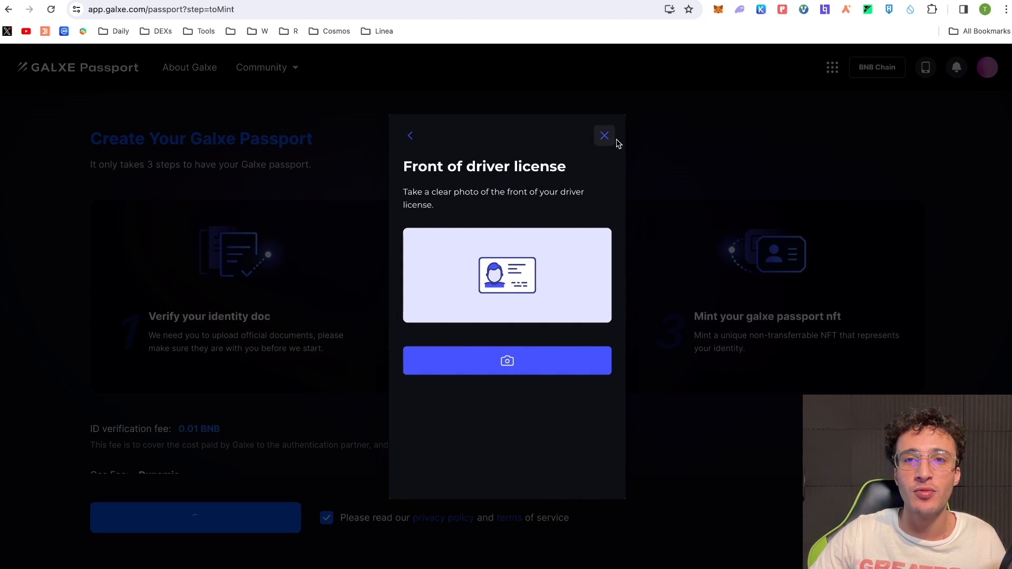
left_click(604, 136)
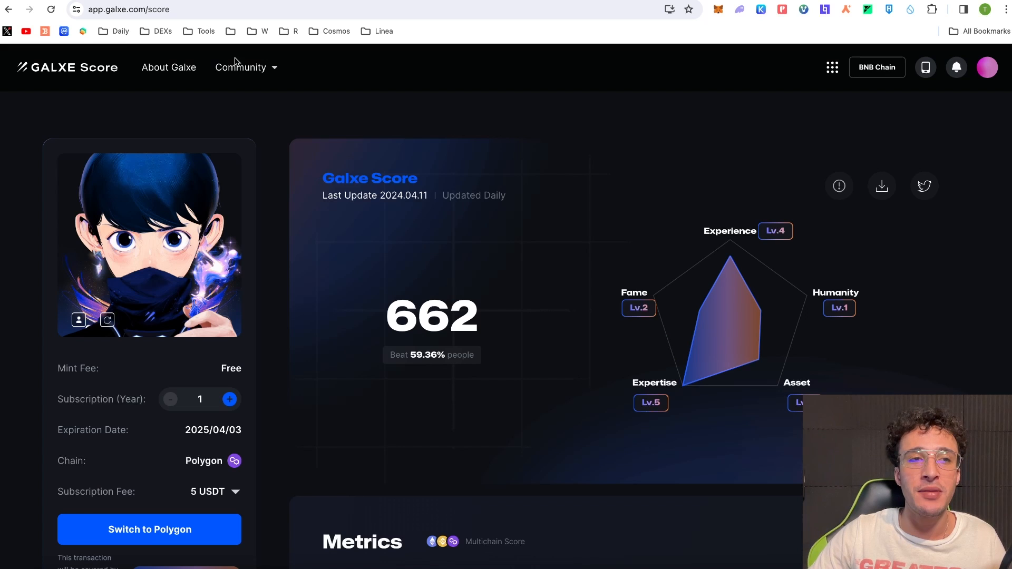
mouse_move(447, 134)
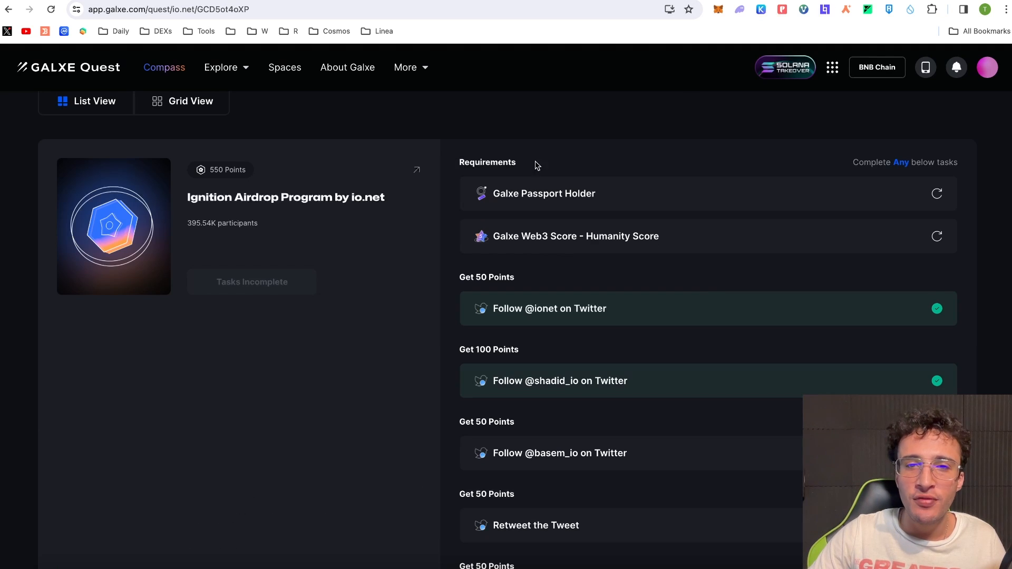
mouse_move(607, 174)
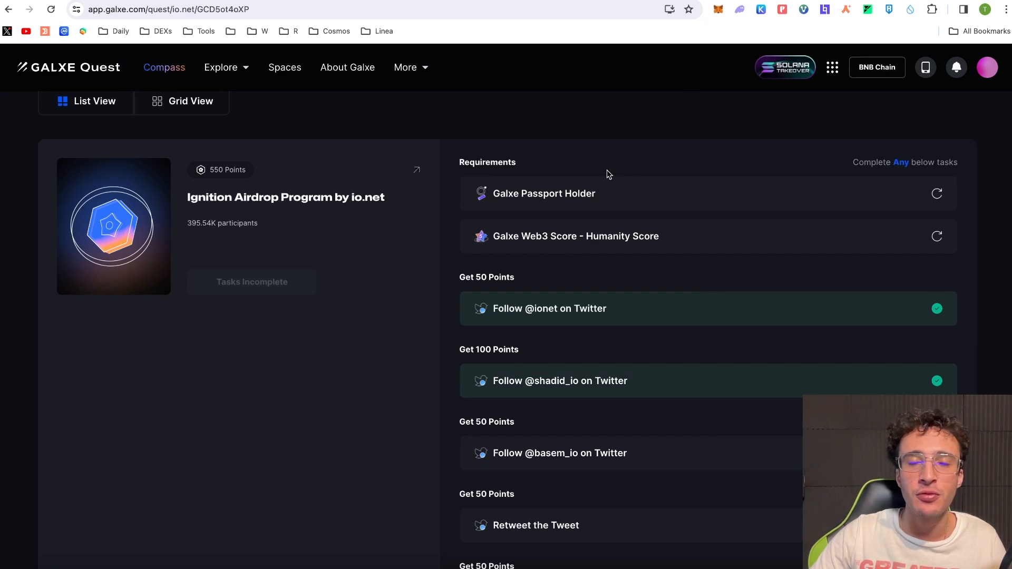
mouse_move(611, 173)
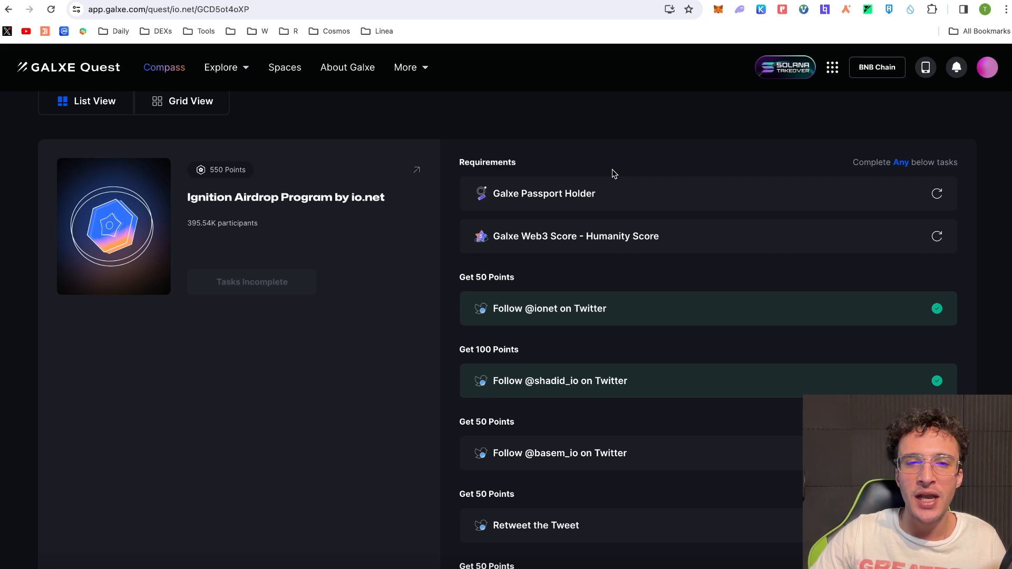
- Scroll the Ignition Airdrop task list and start the visit io.net's YouTube channel task
scroll("down", 3)
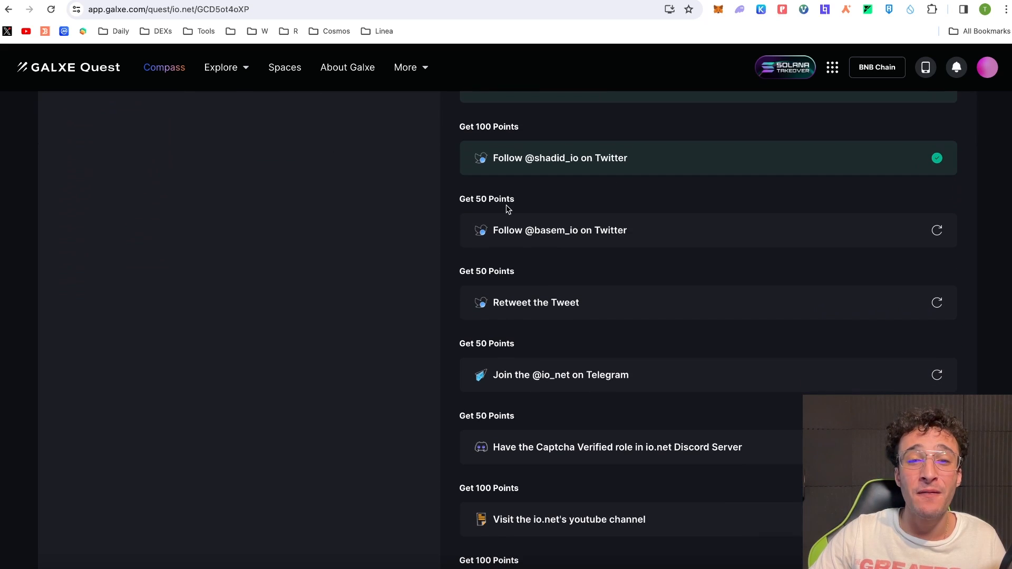
mouse_move(668, 312)
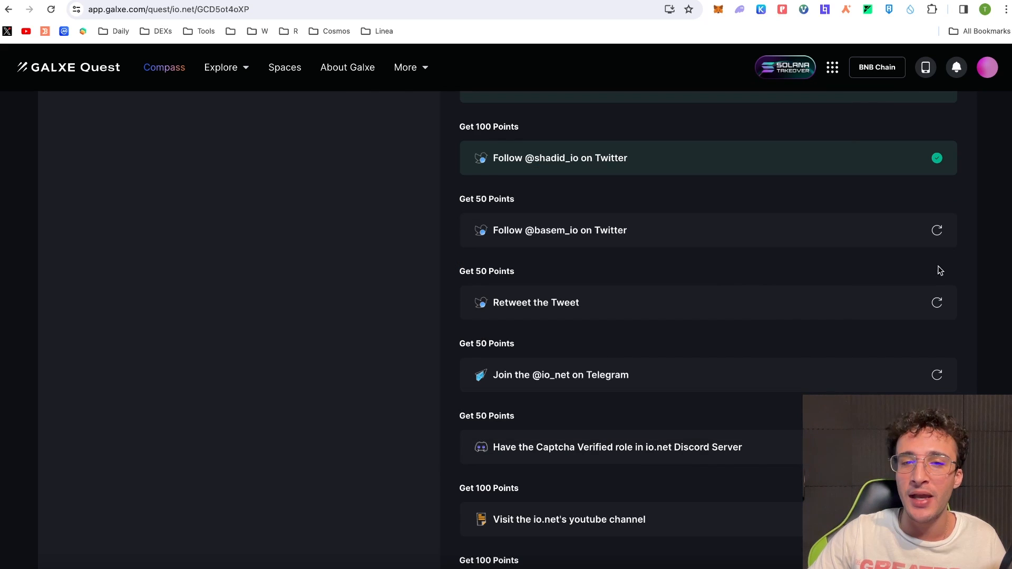
mouse_move(913, 277)
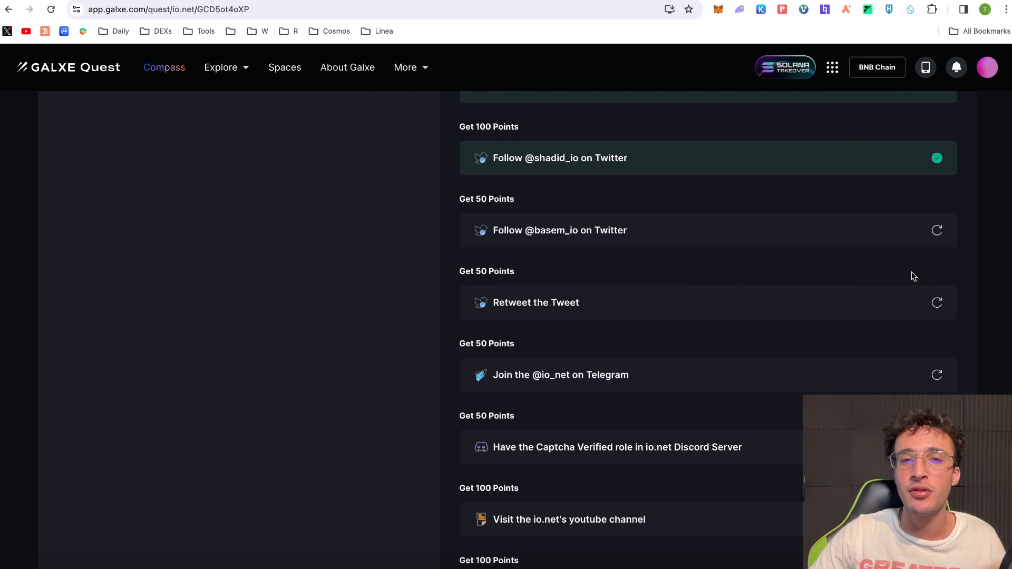
scroll("down", 3)
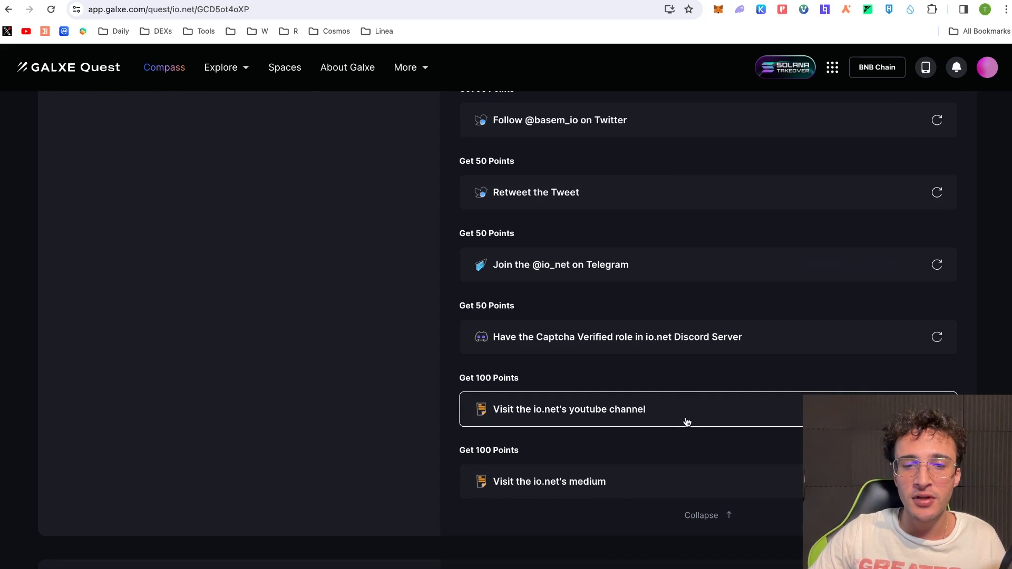
left_click(568, 409)
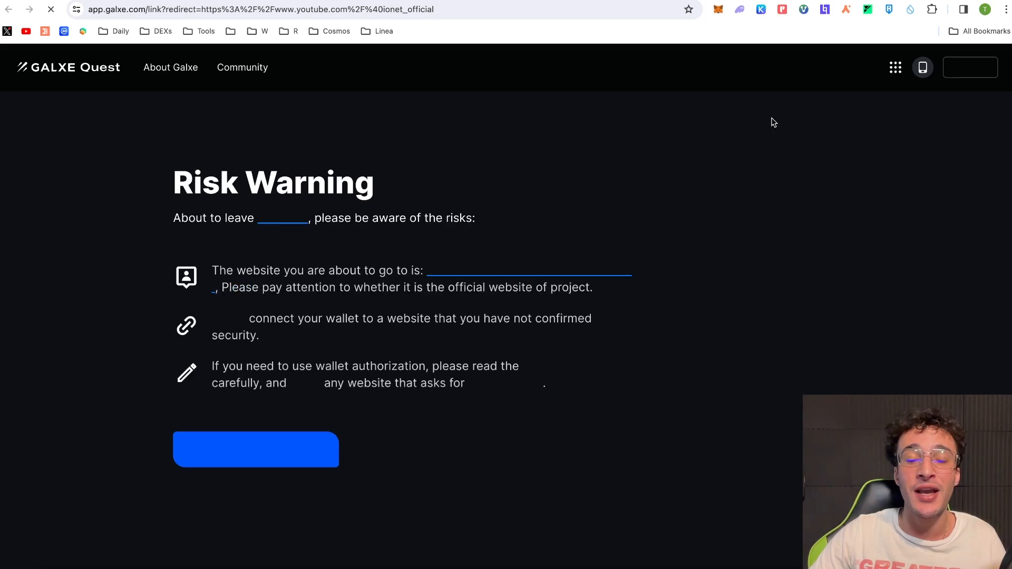
left_click(255, 449)
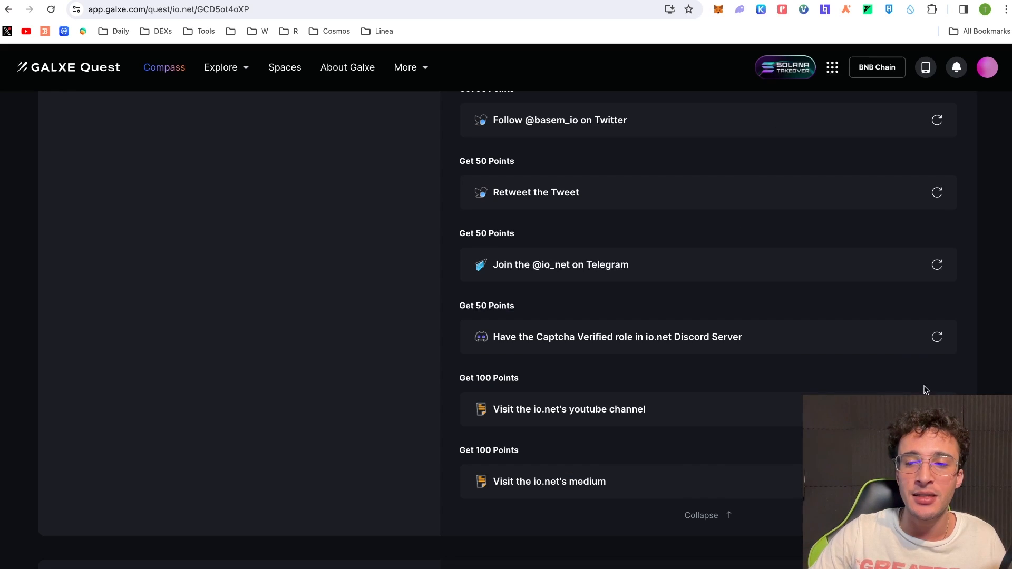
left_click(936, 120)
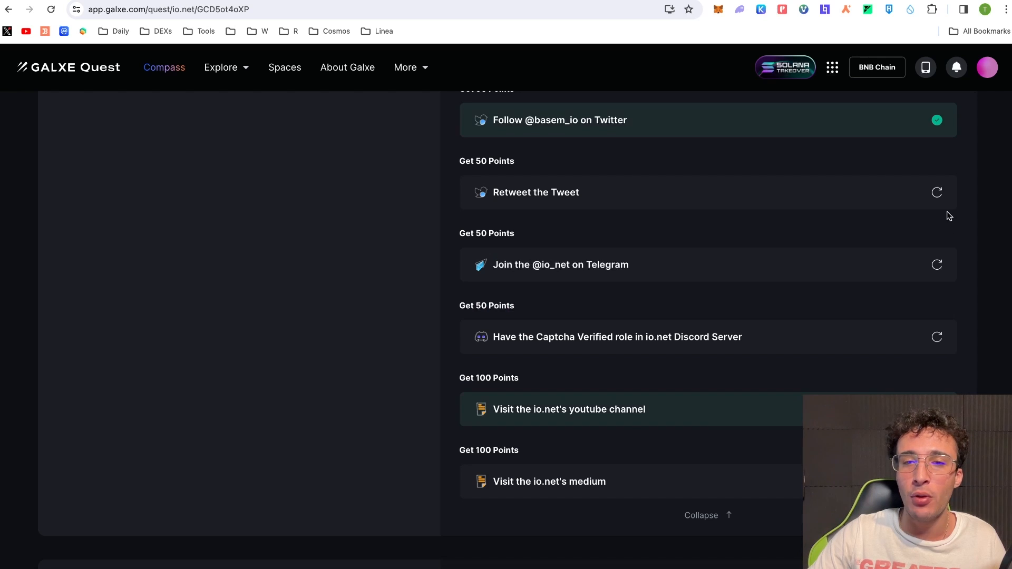
scroll("up", 3)
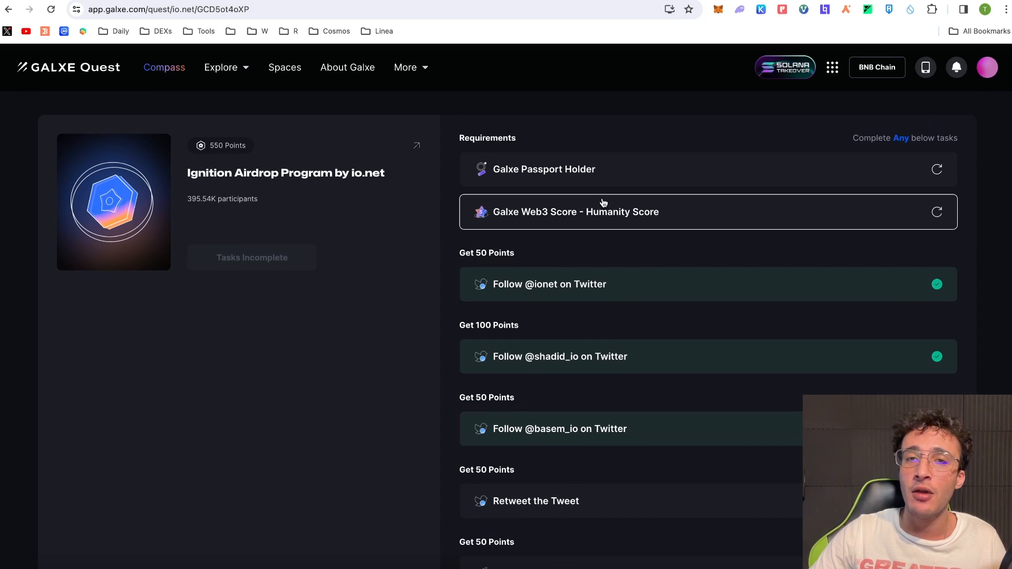
mouse_move(605, 201)
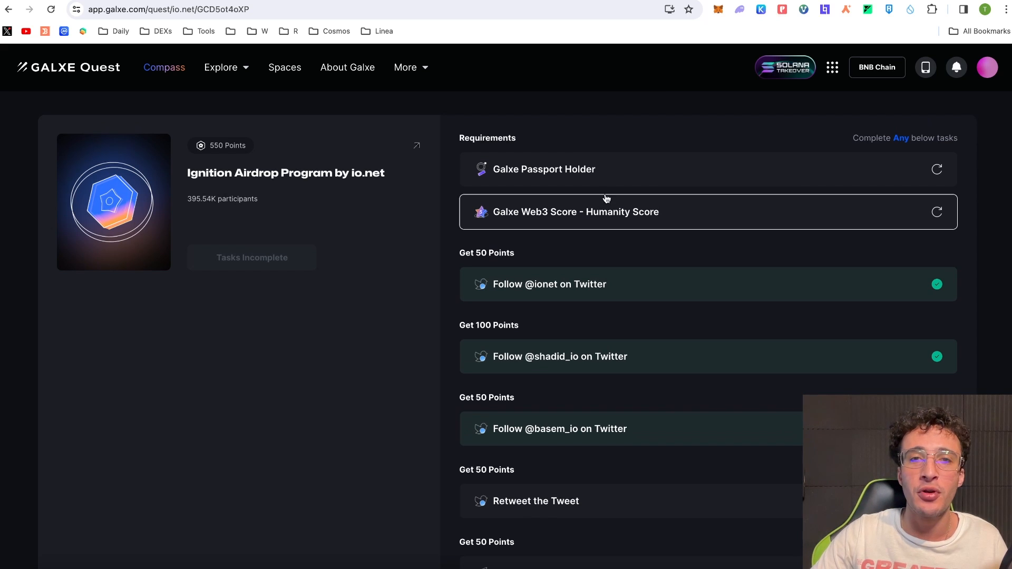
scroll("down", 3)
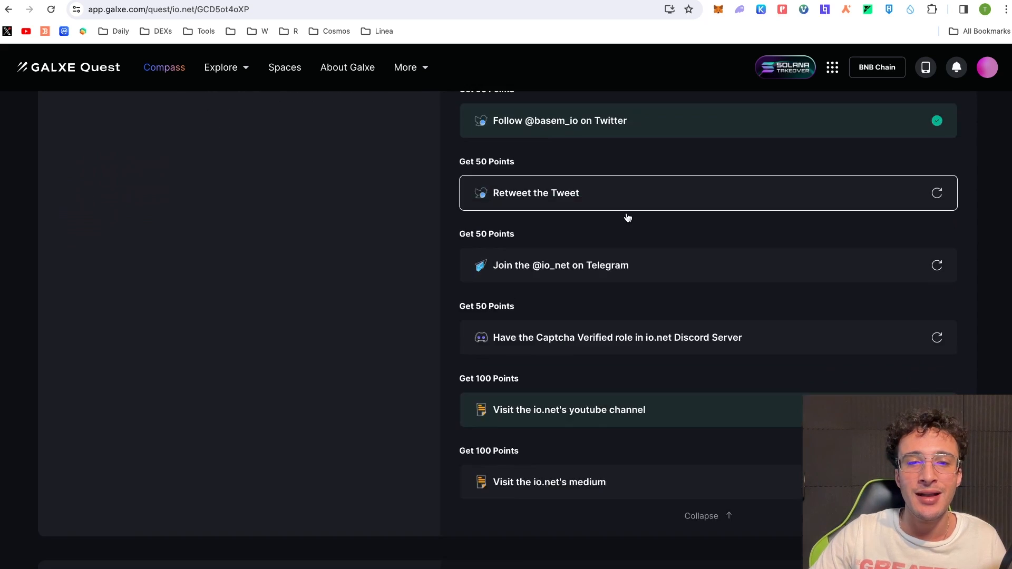
scroll("down", 3)
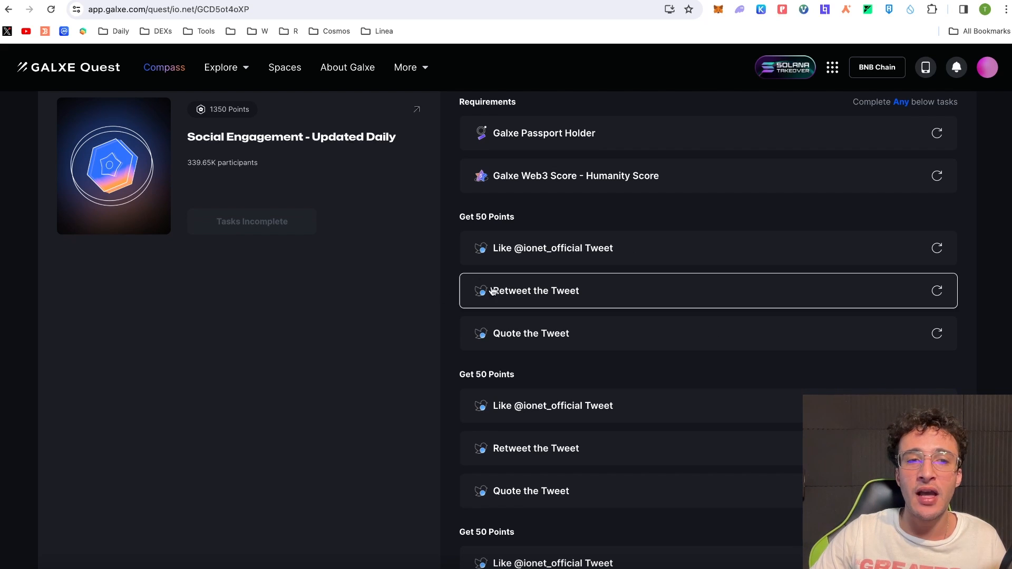
mouse_move(355, 149)
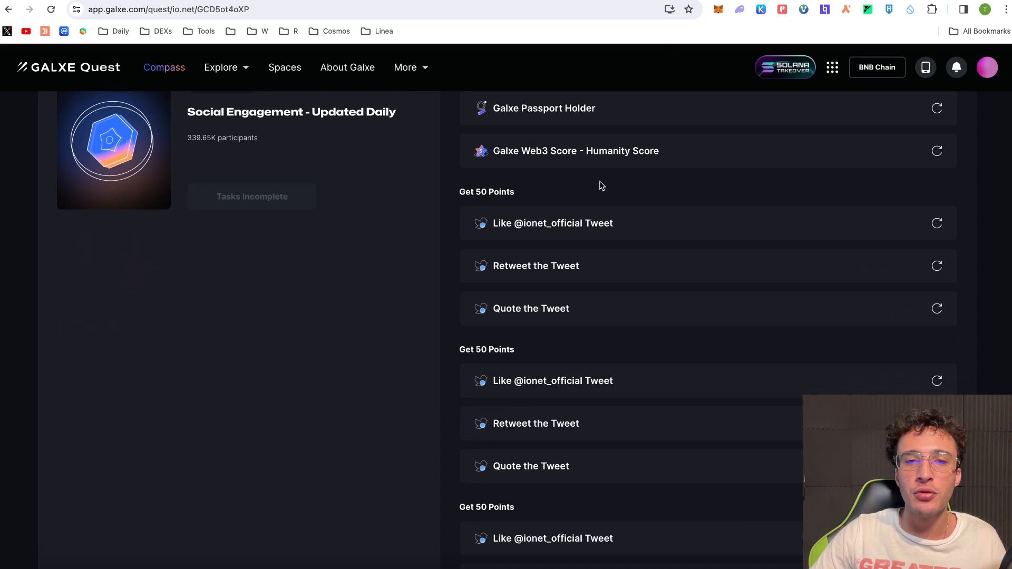
- Scroll through the 1350-point Social Engagement quest's 50-point like, retweet and quote tasks
scroll("down", 3)
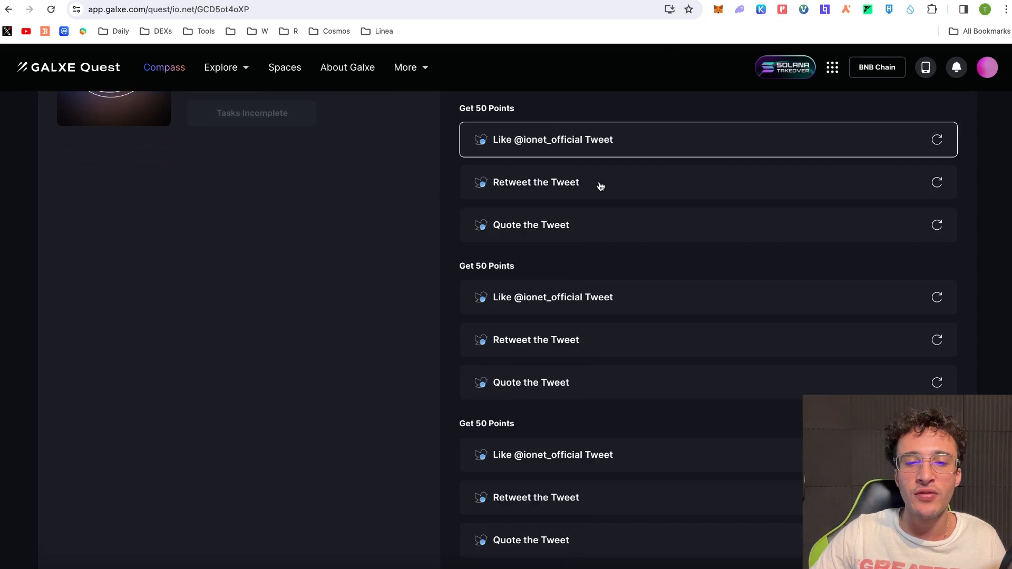
scroll("down", 3)
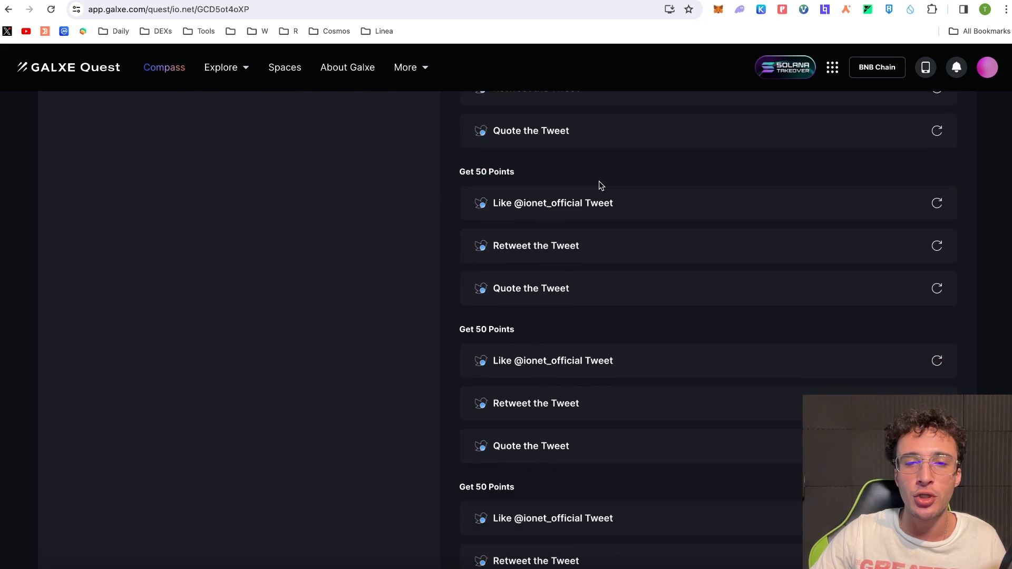
scroll("down", 3)
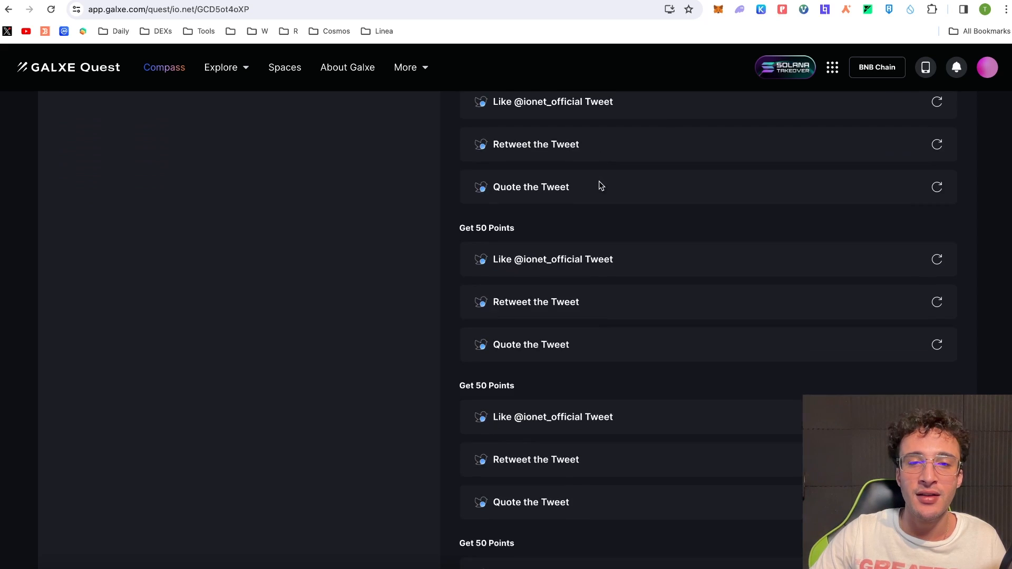
scroll("down", 3)
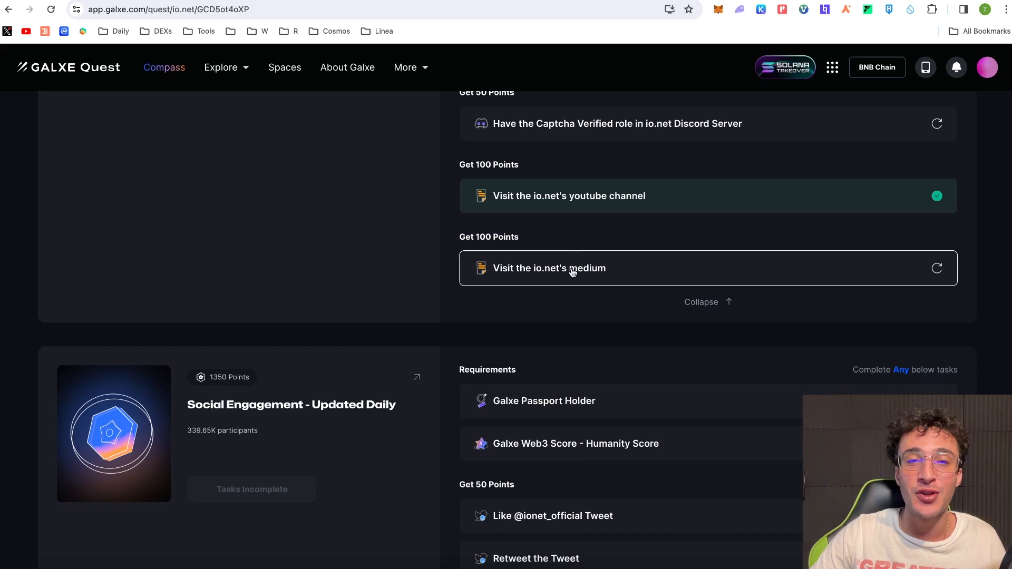
mouse_move(257, 380)
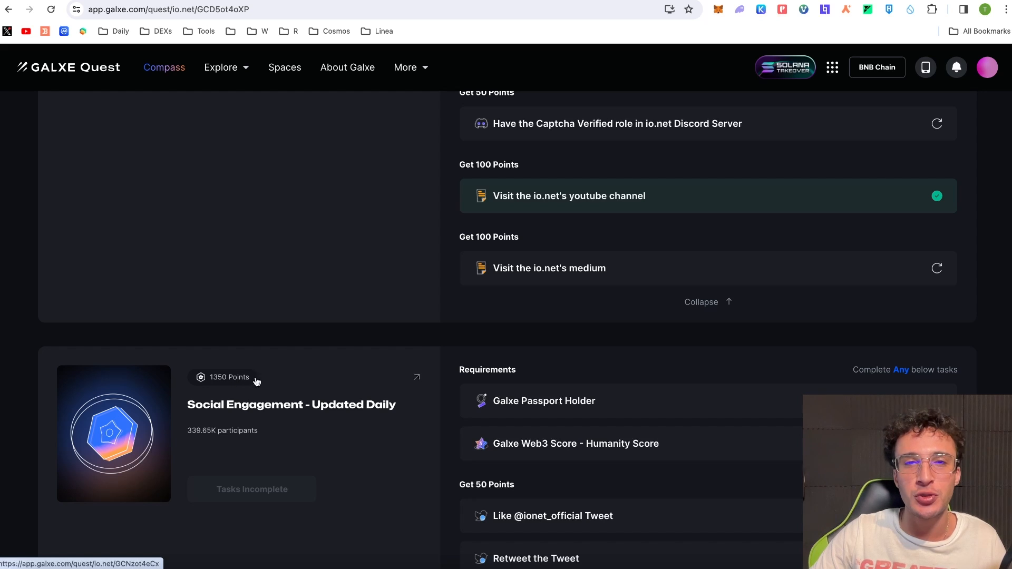
mouse_move(573, 379)
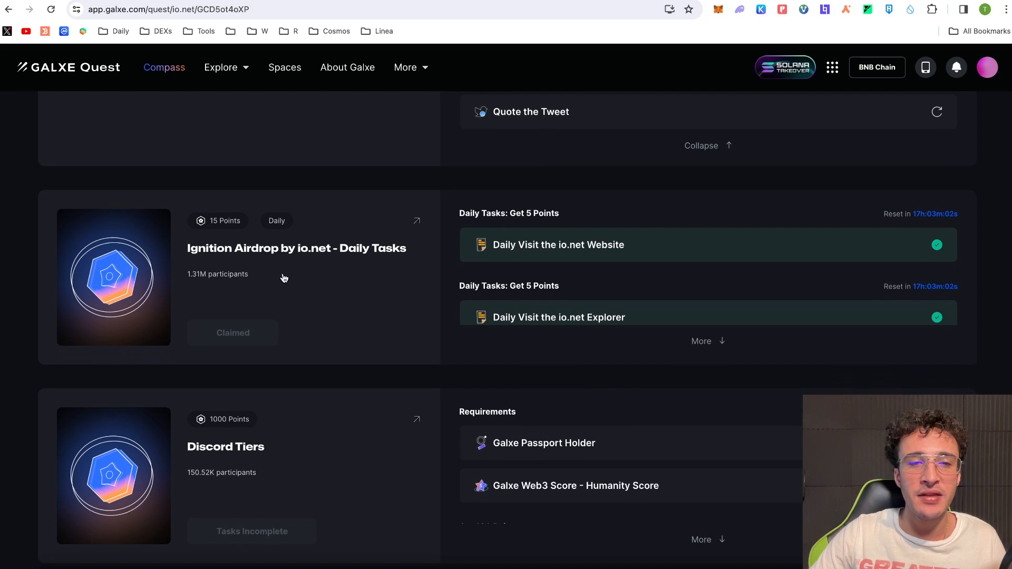
mouse_move(452, 252)
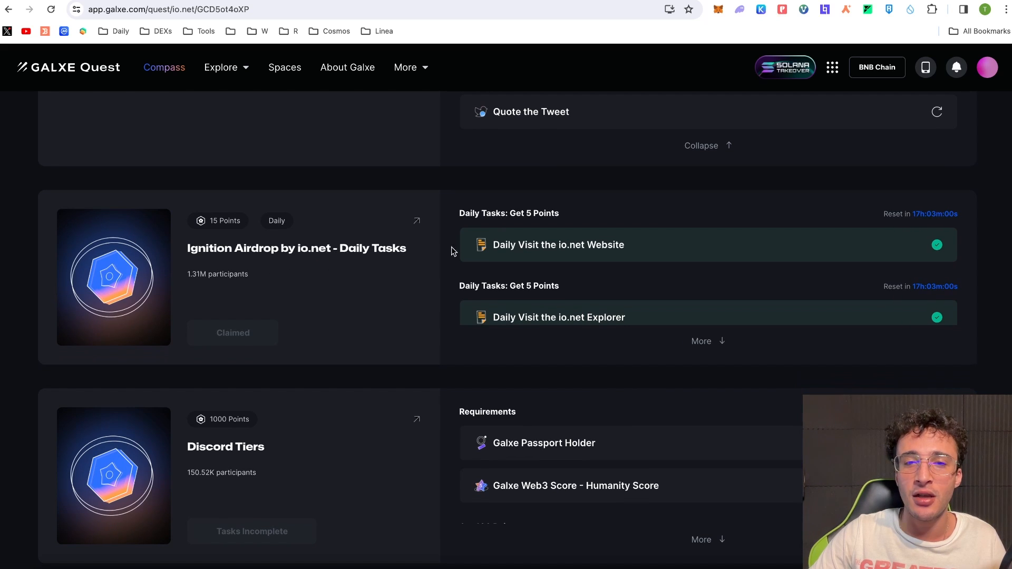
- Expand the Discord Tiers task list and review its 100-point Airdrop tier role tasks
scroll("down", 3)
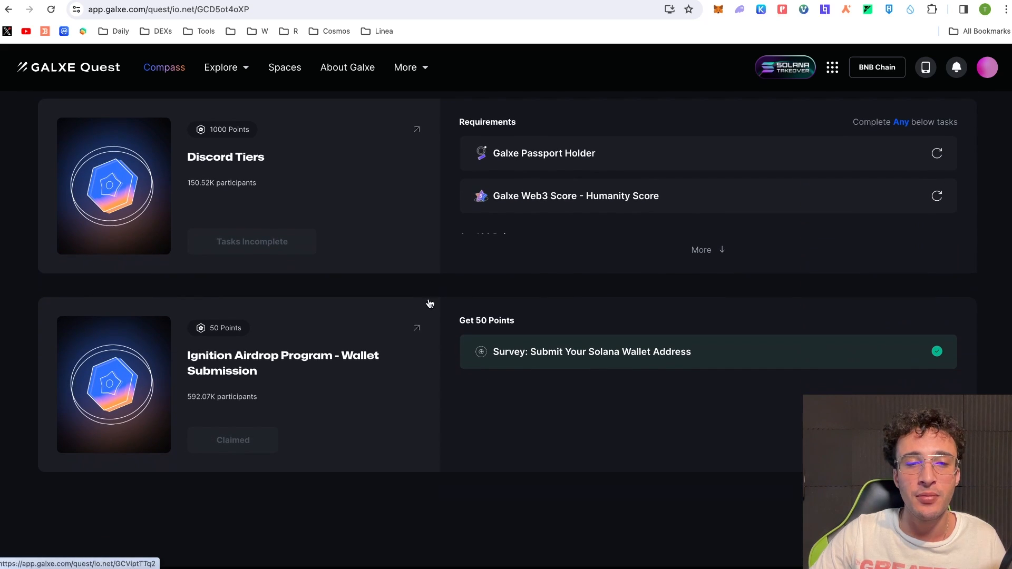
scroll("up", 3)
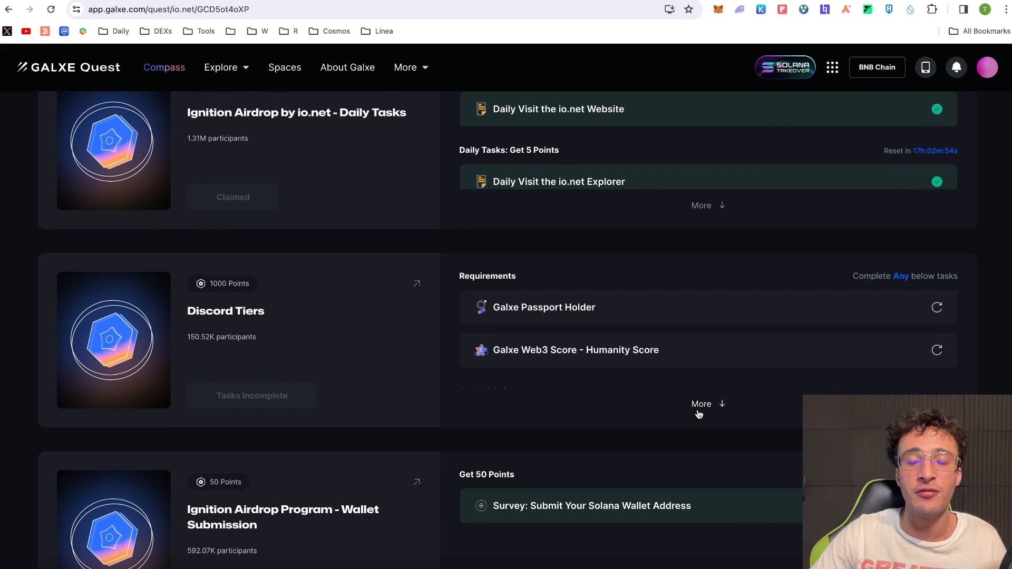
left_click(701, 404)
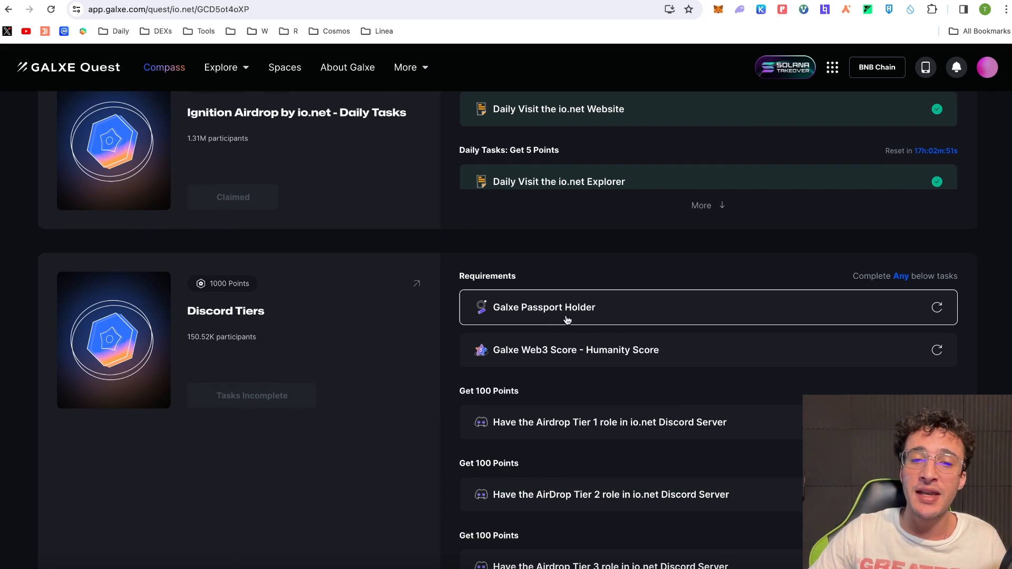
scroll("down", 3)
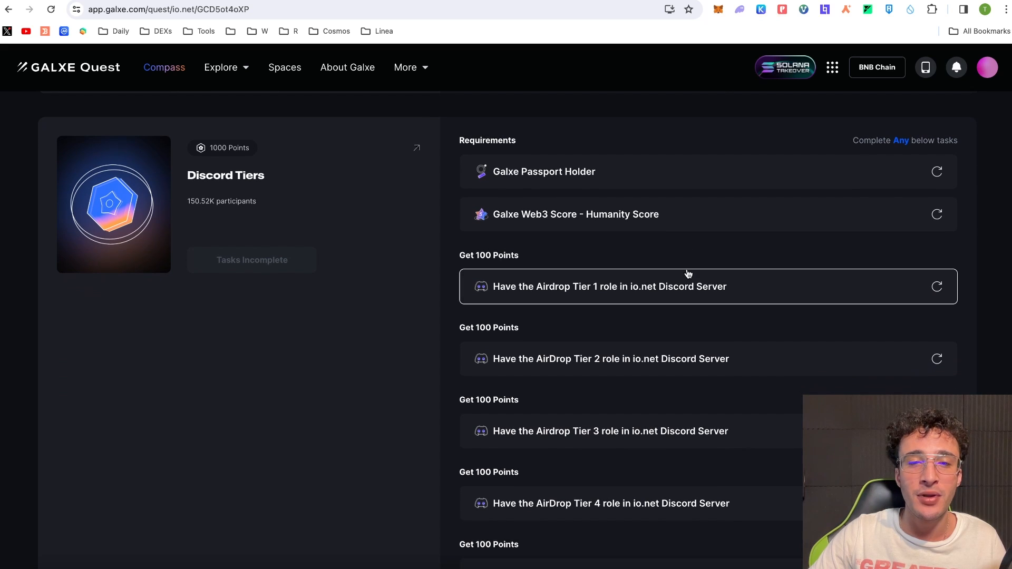
mouse_move(231, 150)
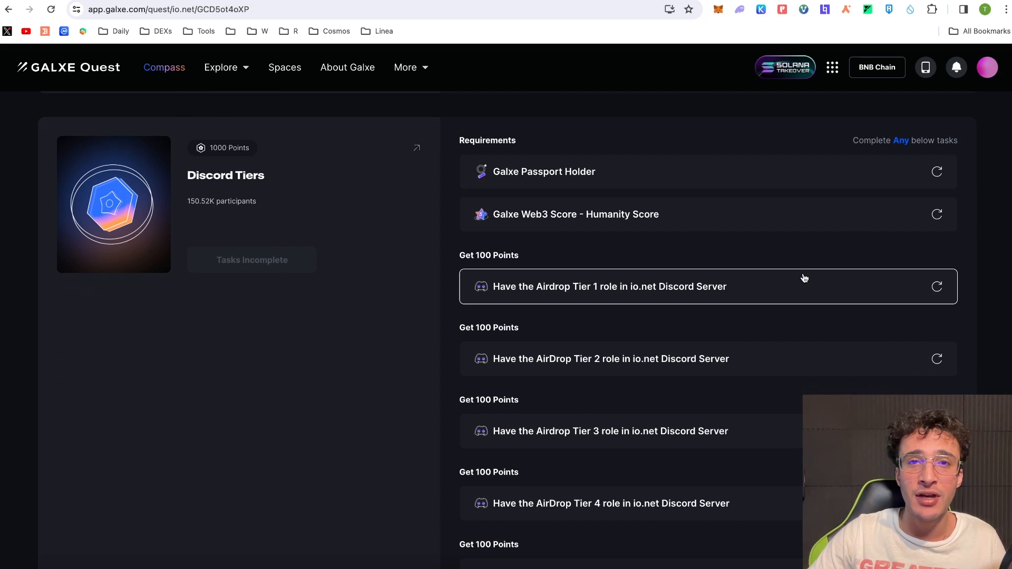
scroll("down", 3)
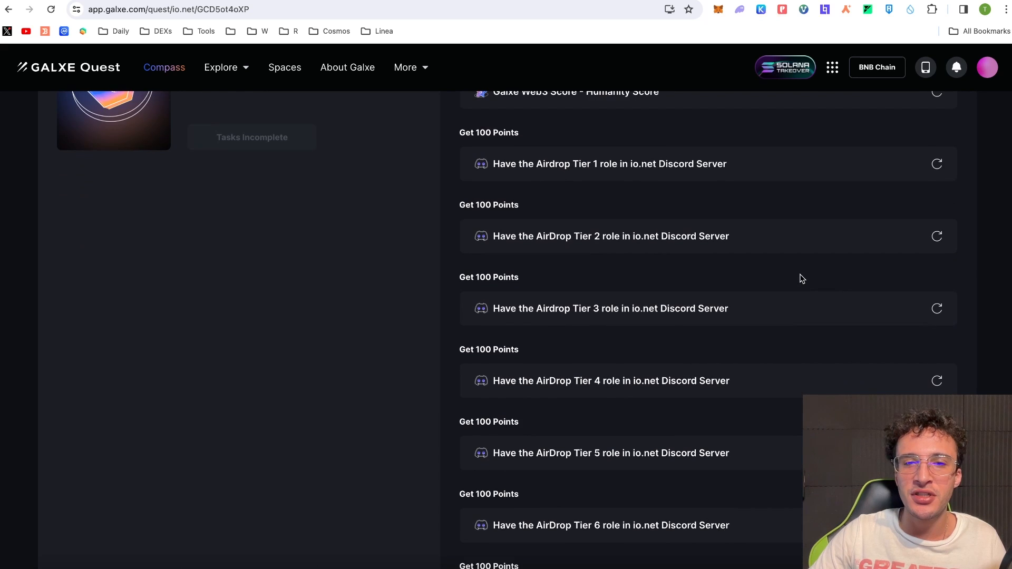
- Review the Like/Retweet/Quote task cards and return to the campaign top
scroll("up", 3)
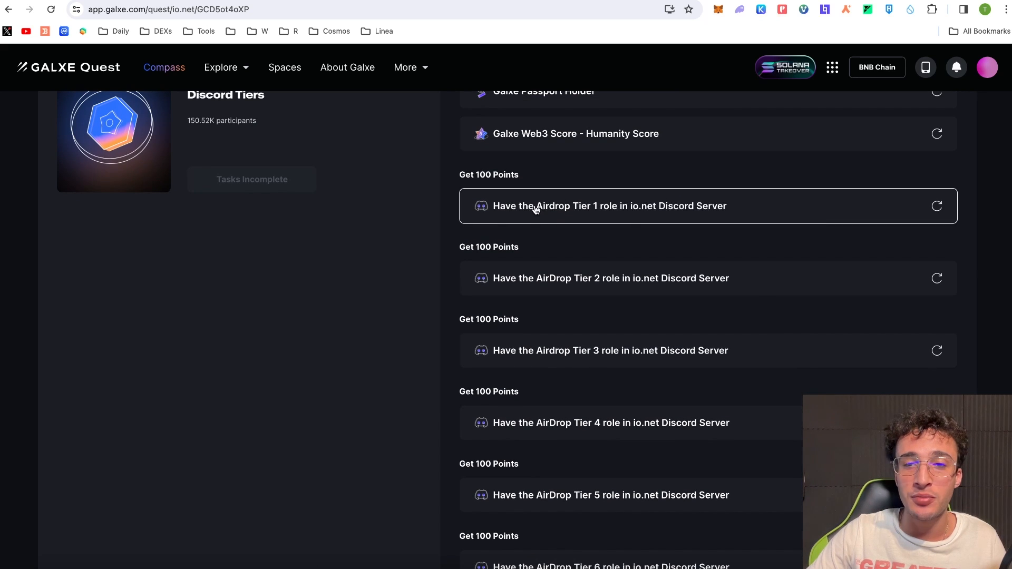
scroll("down", 3)
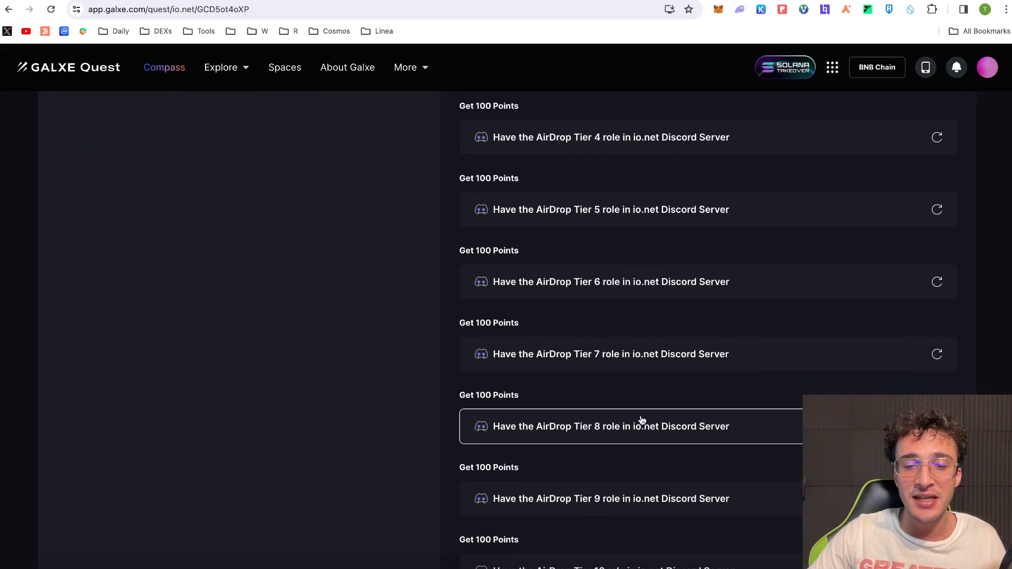
scroll("up", 3)
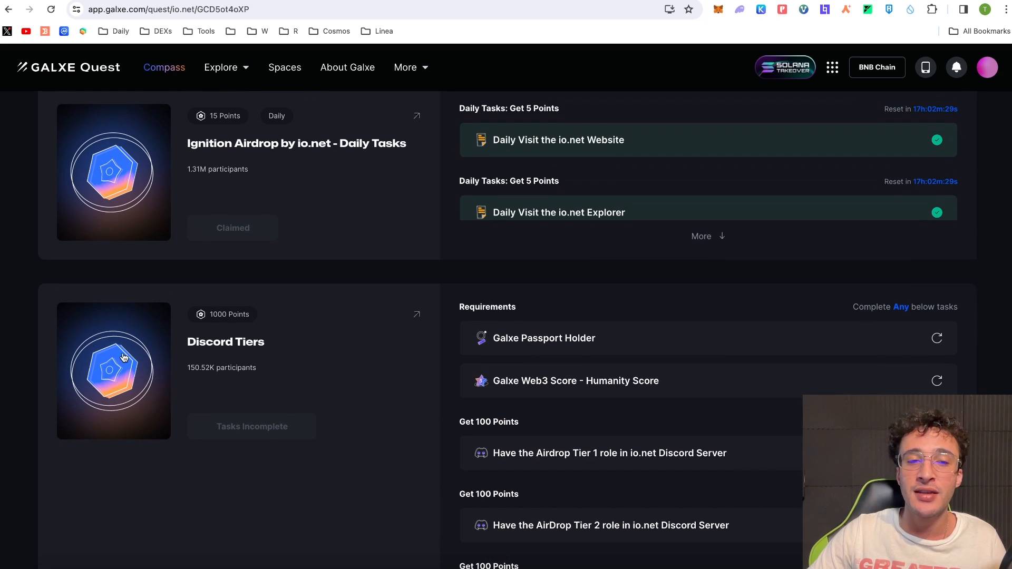
scroll("down", 3)
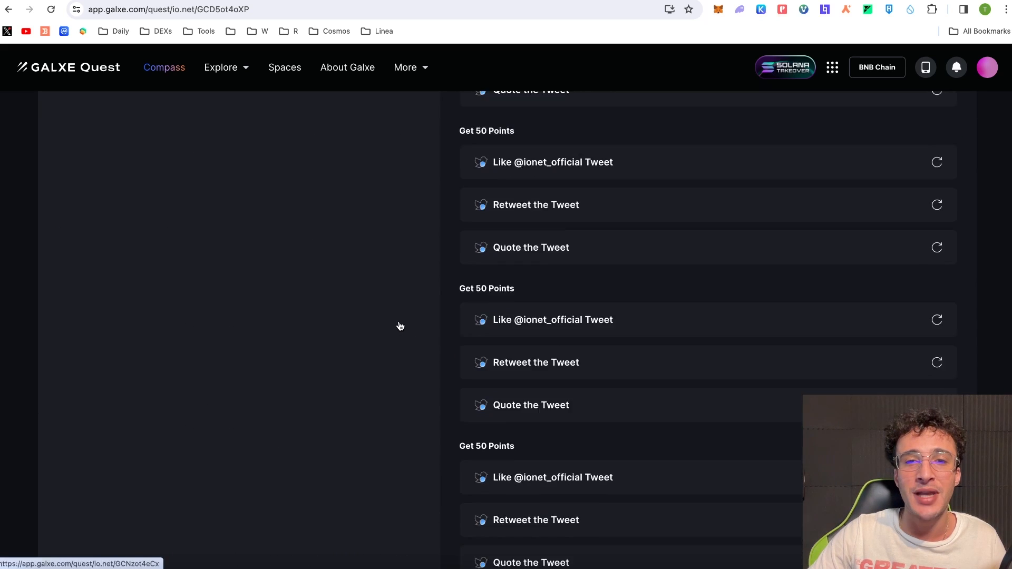
scroll("up", 3)
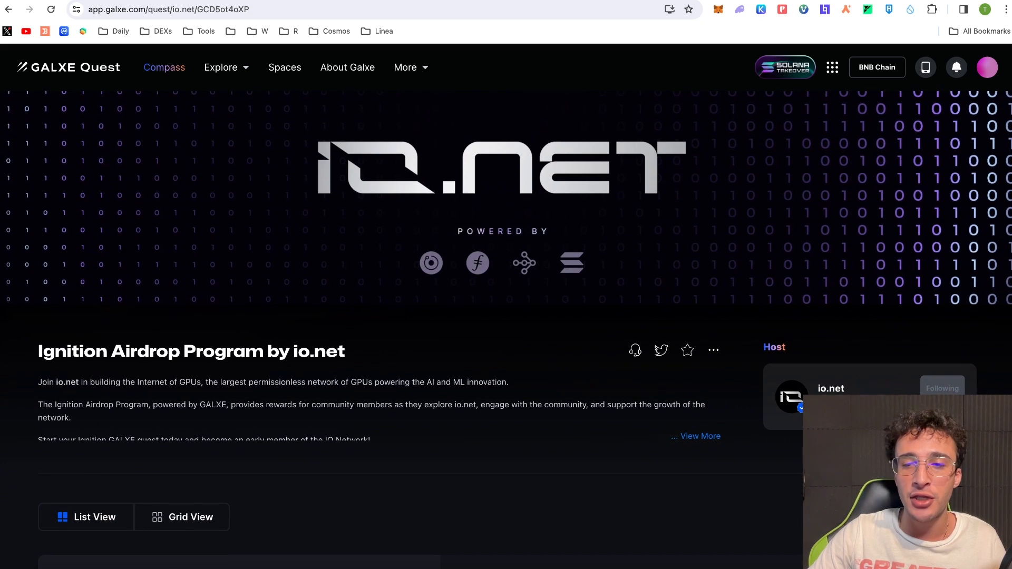
- Open the io.net Galxe space showing 80 points and rank #874,087
left_click(792, 399)
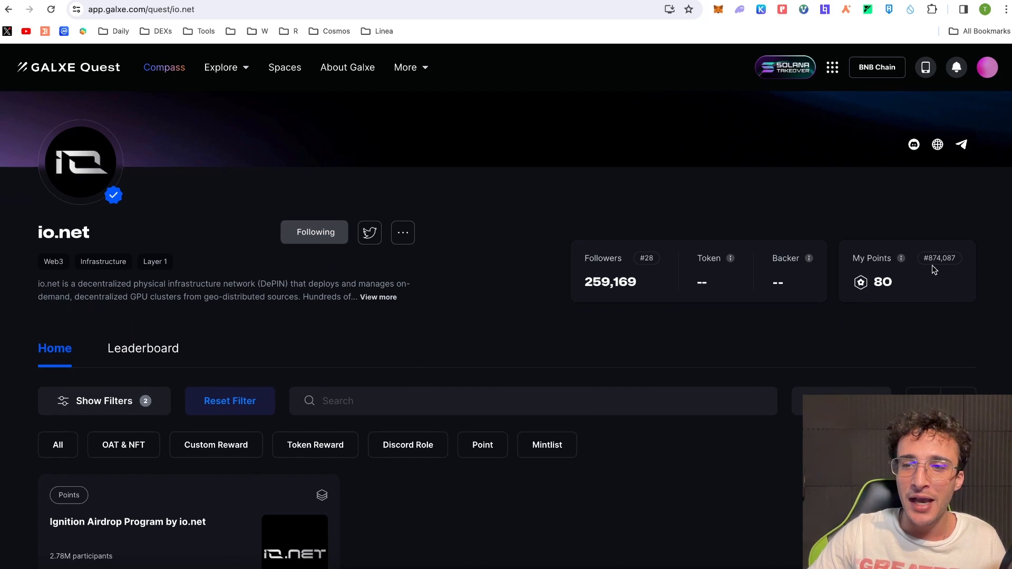
mouse_move(950, 280)
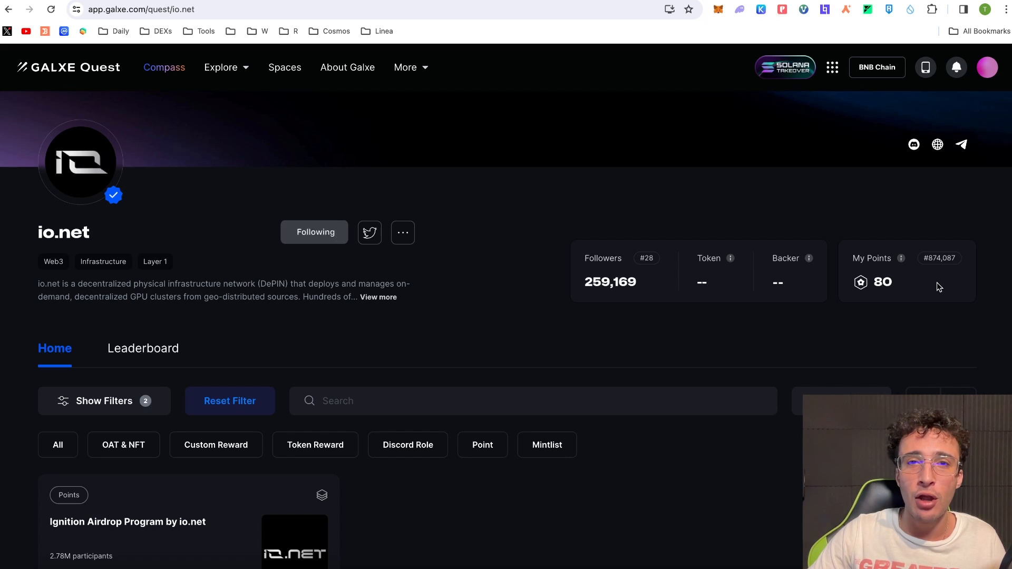
mouse_move(823, 323)
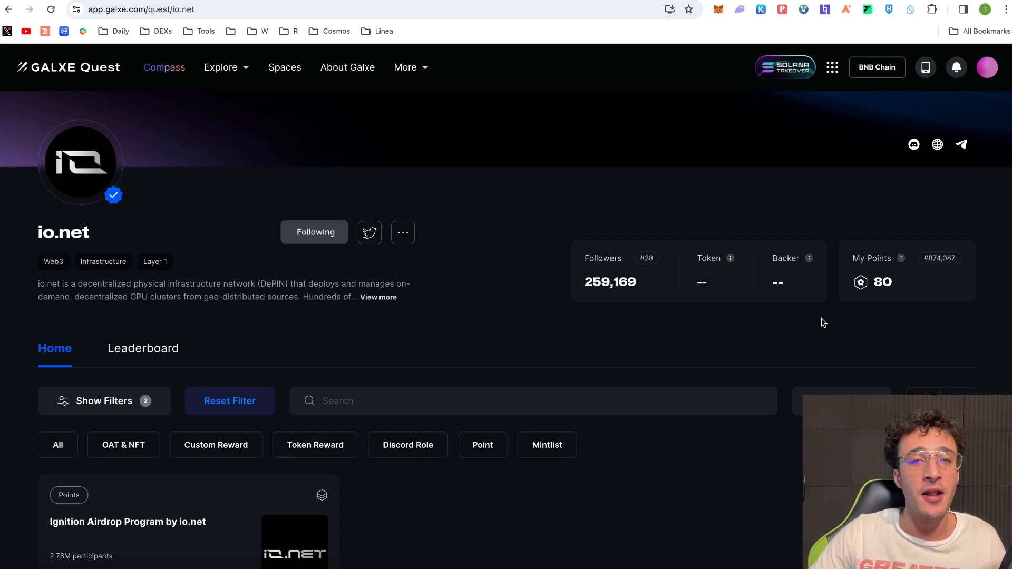
mouse_move(838, 353)
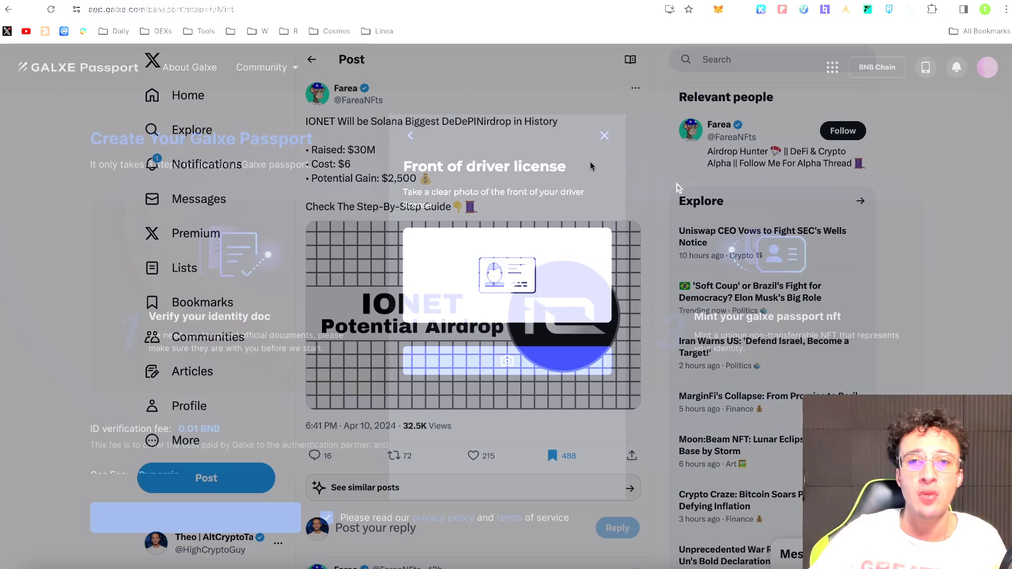
- Switch to Farea's IONET airdrop guide post on X and read through its thread
left_click(604, 136)
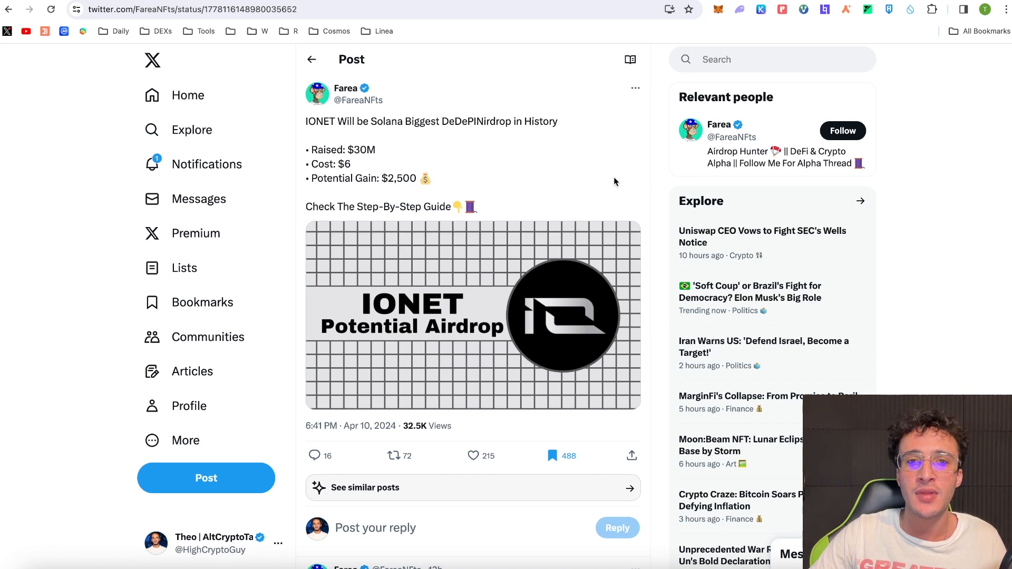
mouse_move(686, 182)
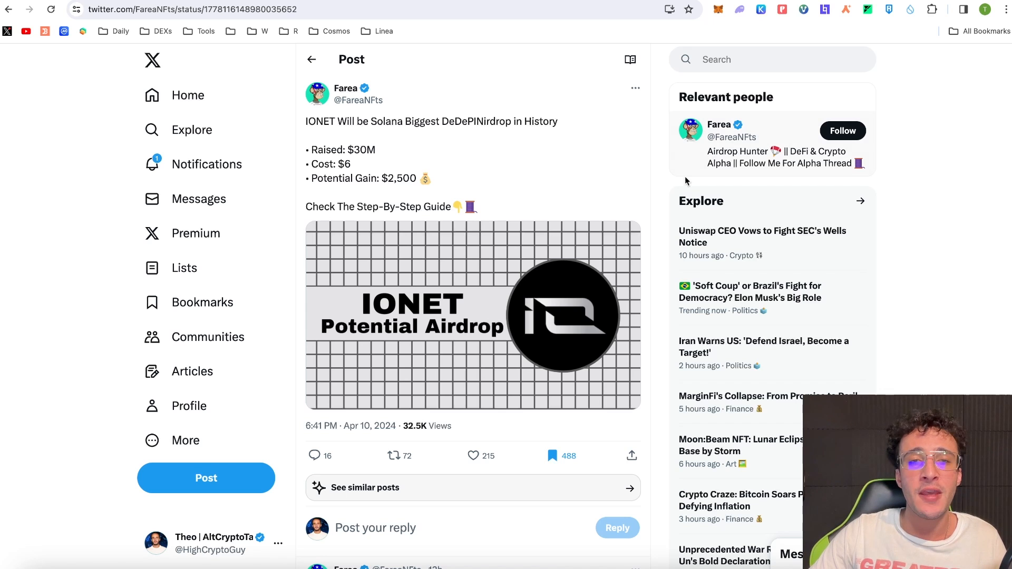
mouse_move(436, 106)
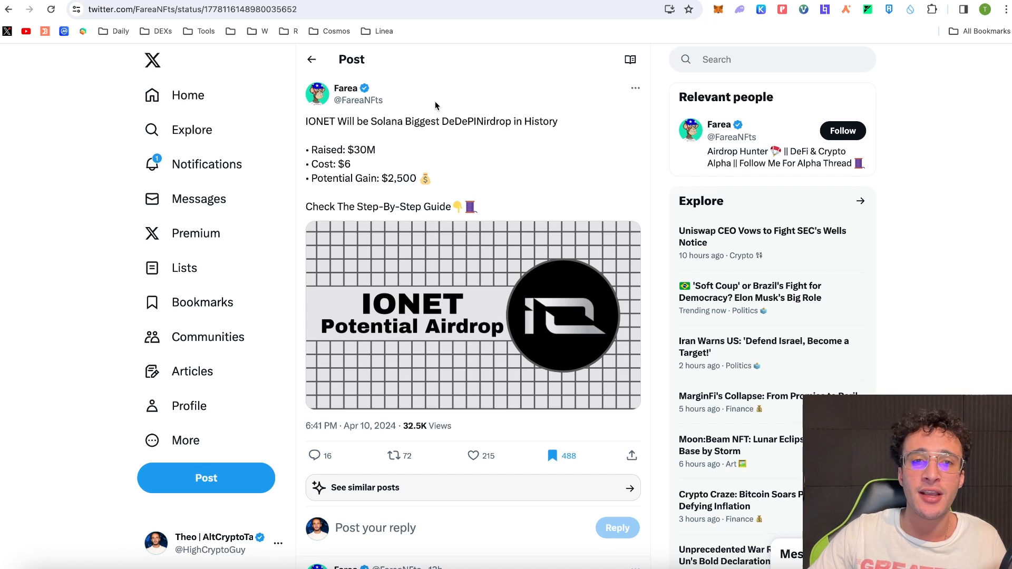
mouse_move(477, 121)
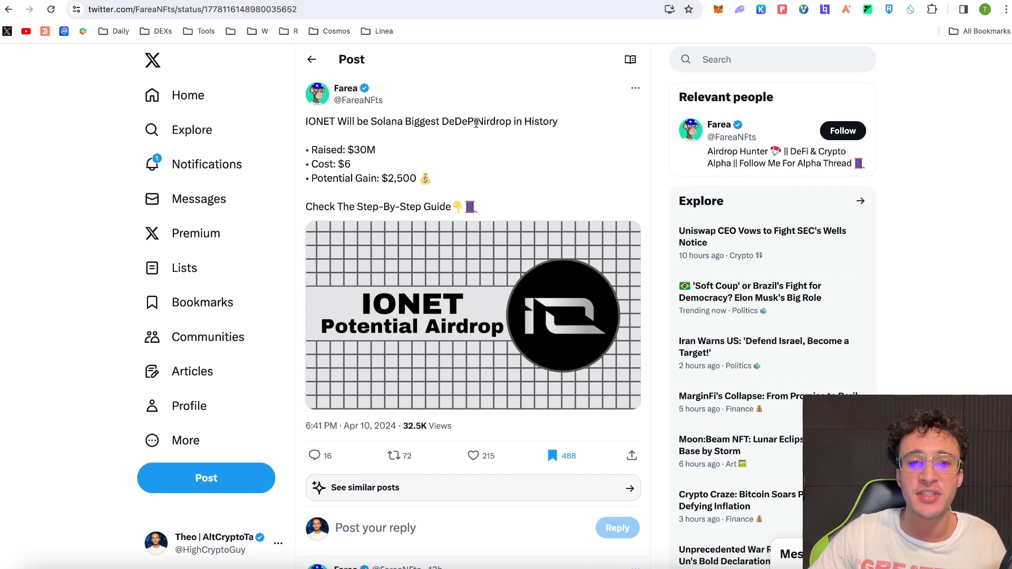
scroll("down", 3)
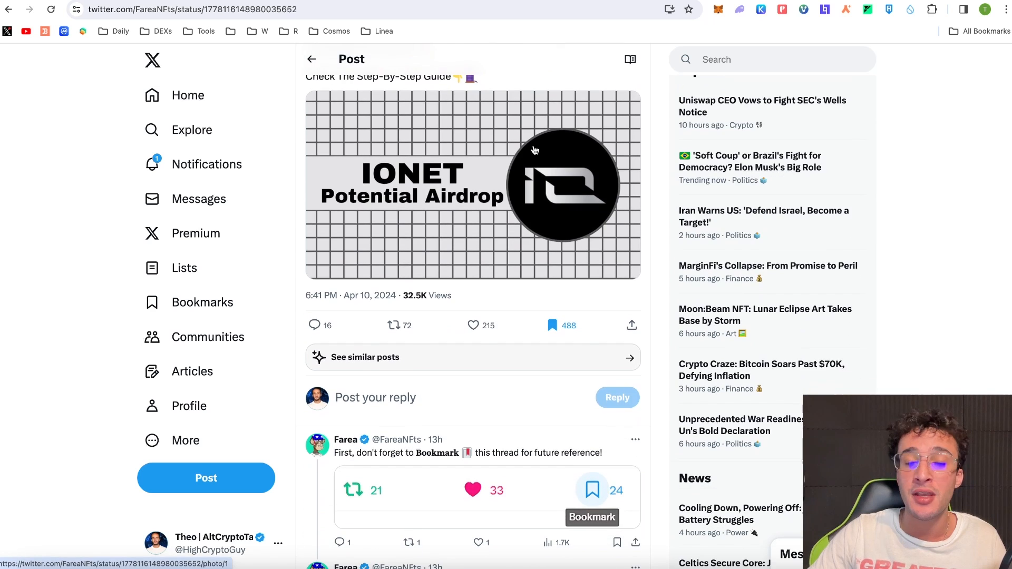
scroll("up", 3)
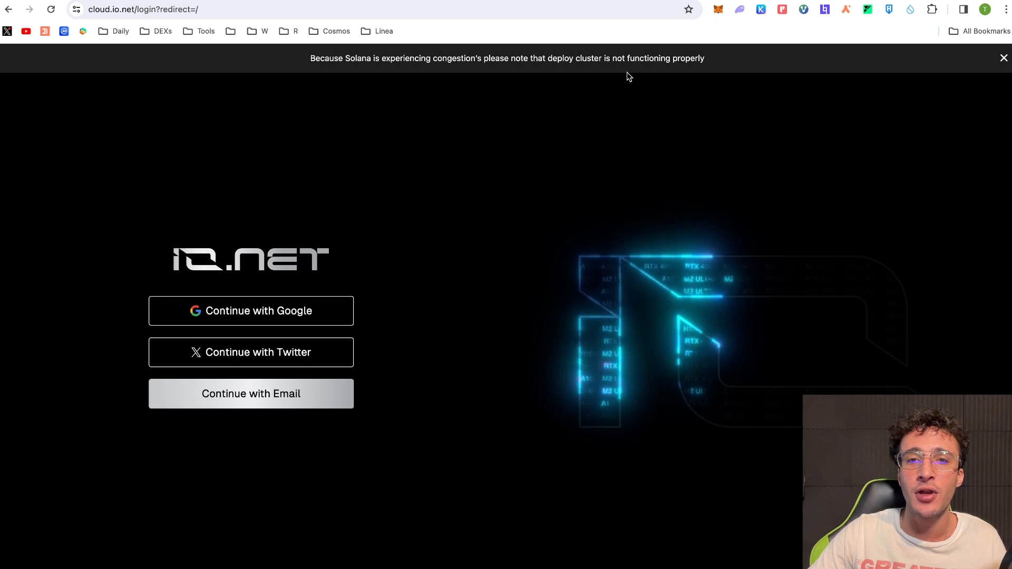
- From the io.net homepage go to Docs and review the Installing on Windows worker guide
left_click(1003, 58)
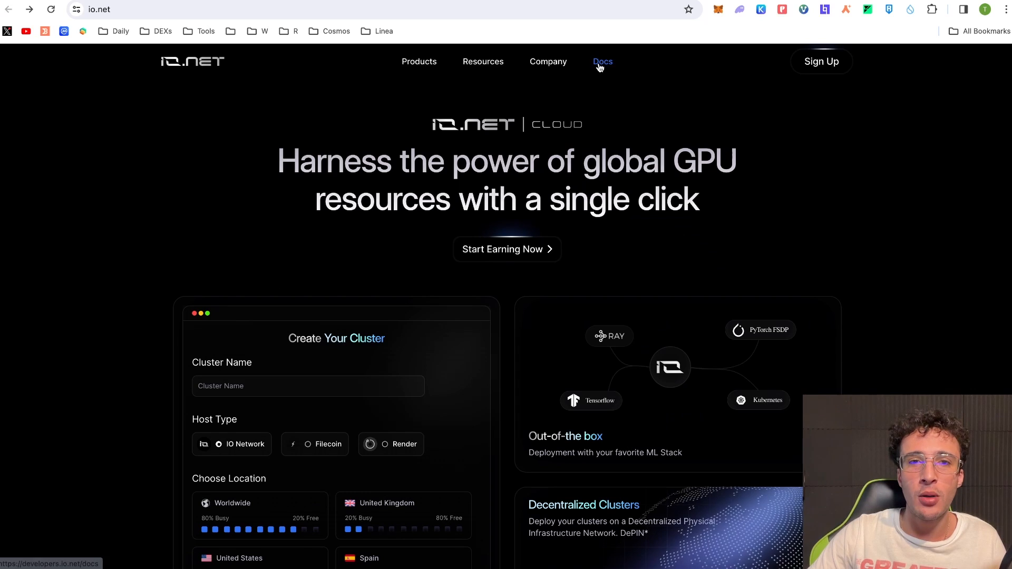
left_click(602, 61)
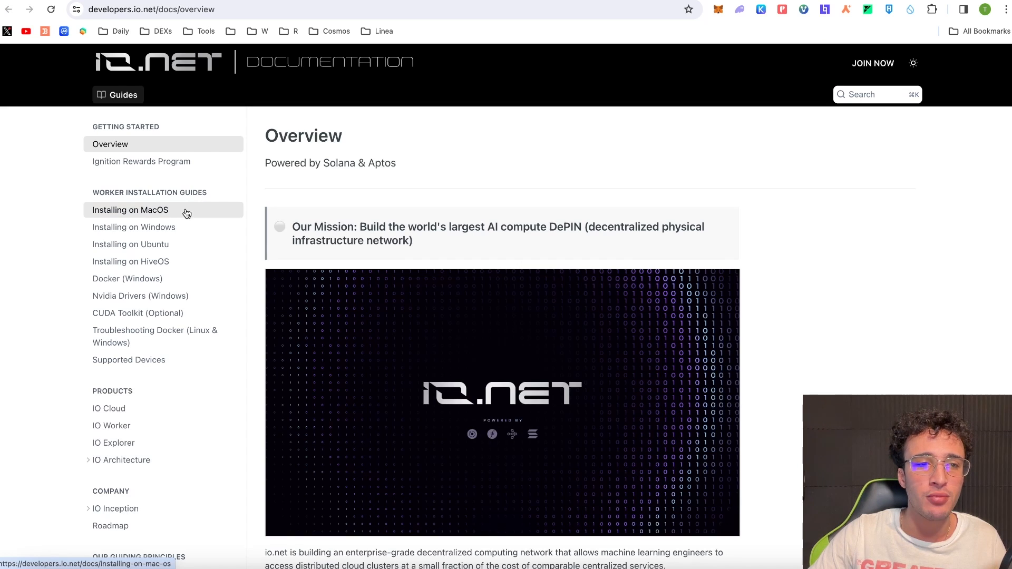
left_click(133, 227)
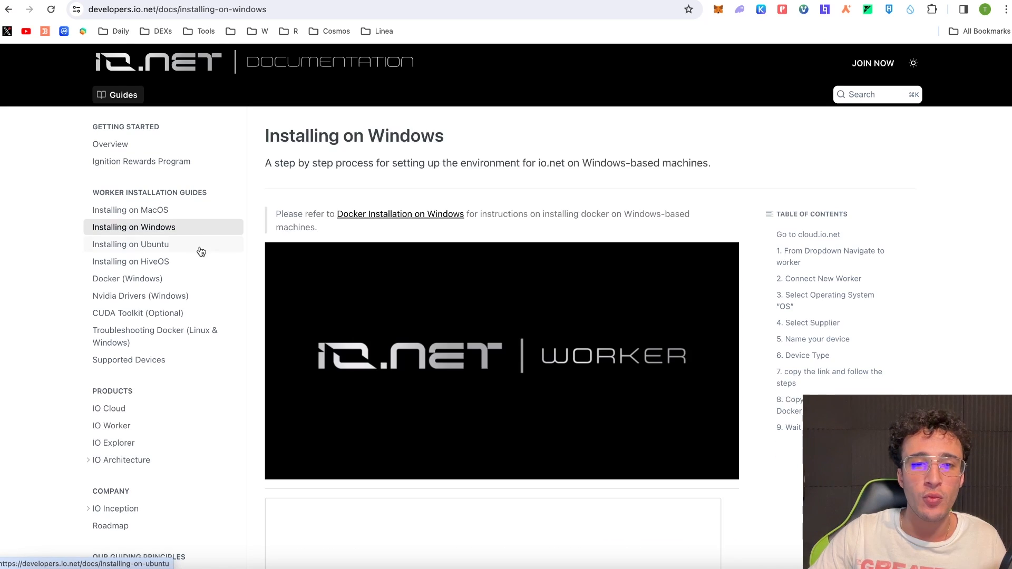
scroll("down", 3)
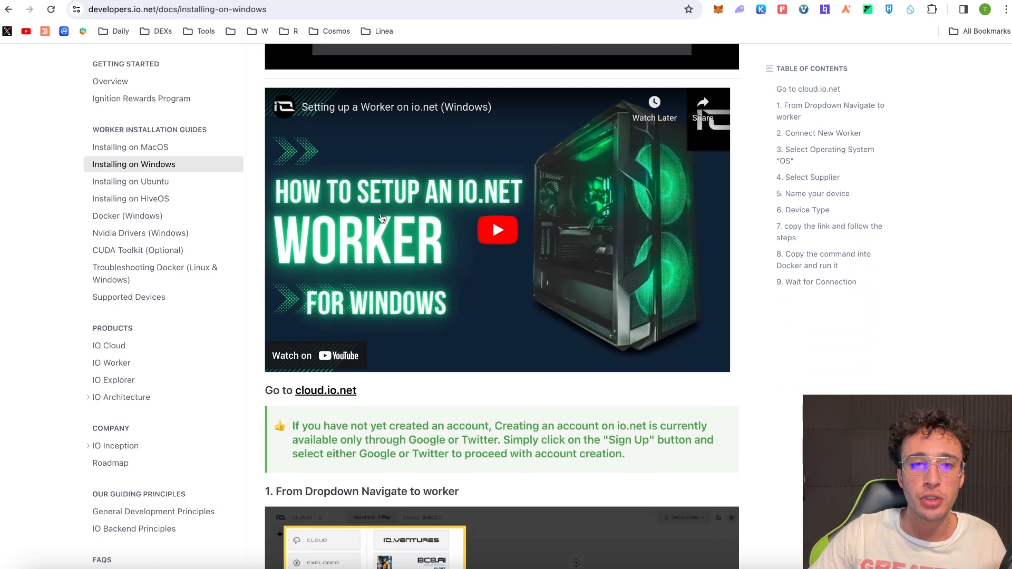
scroll("up", 3)
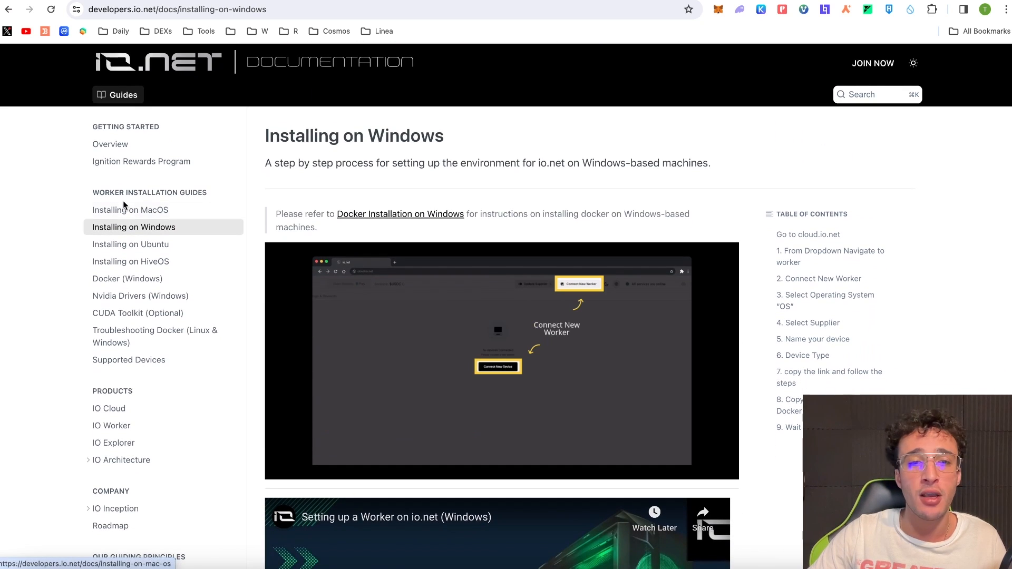
mouse_move(183, 167)
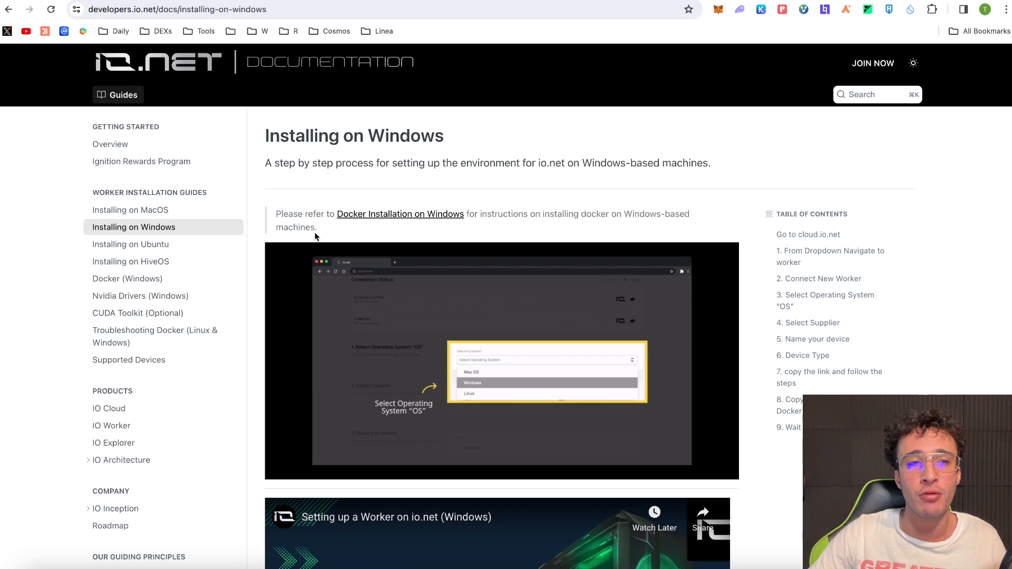
mouse_move(225, 194)
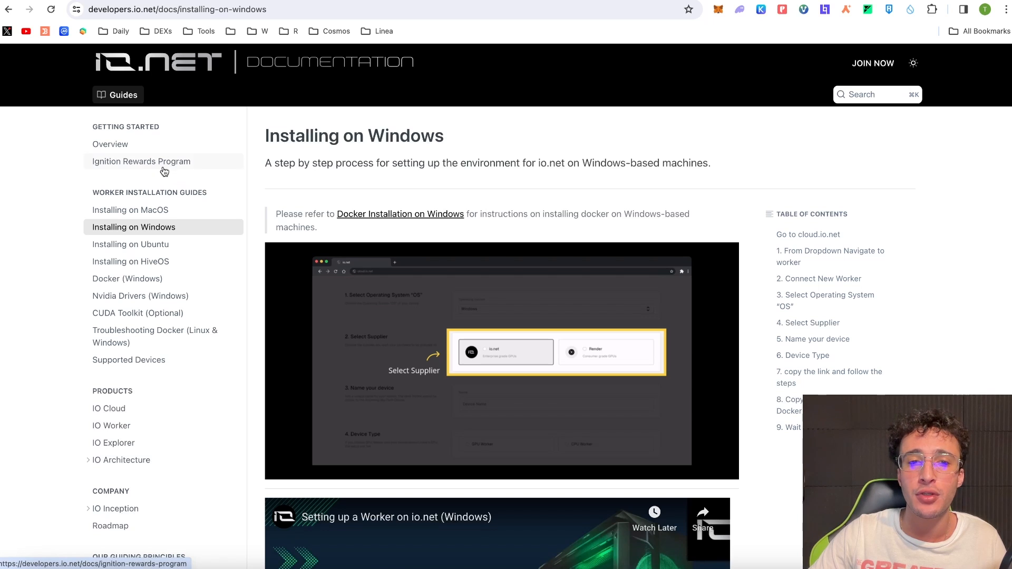
mouse_move(404, 187)
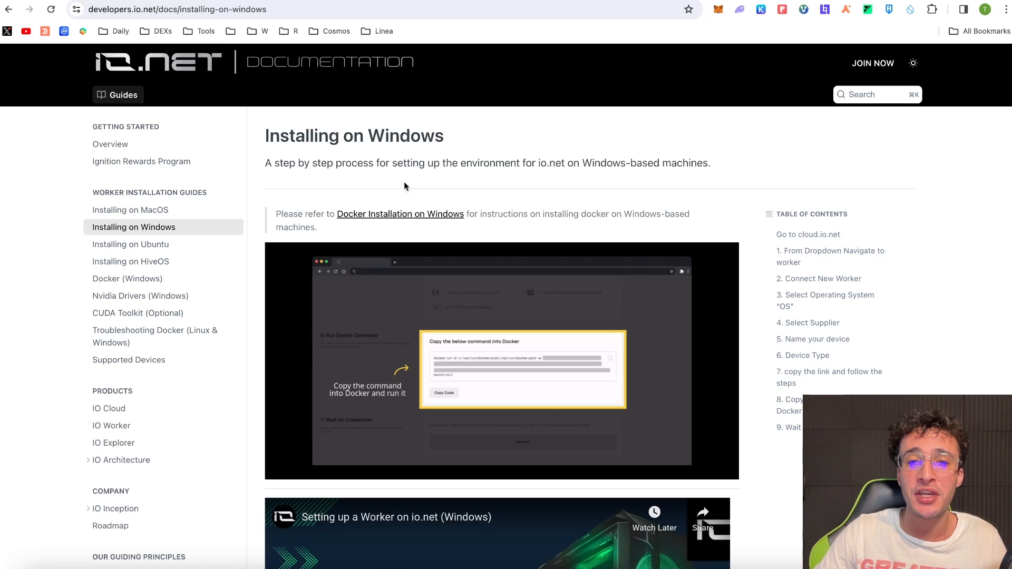
mouse_move(489, 187)
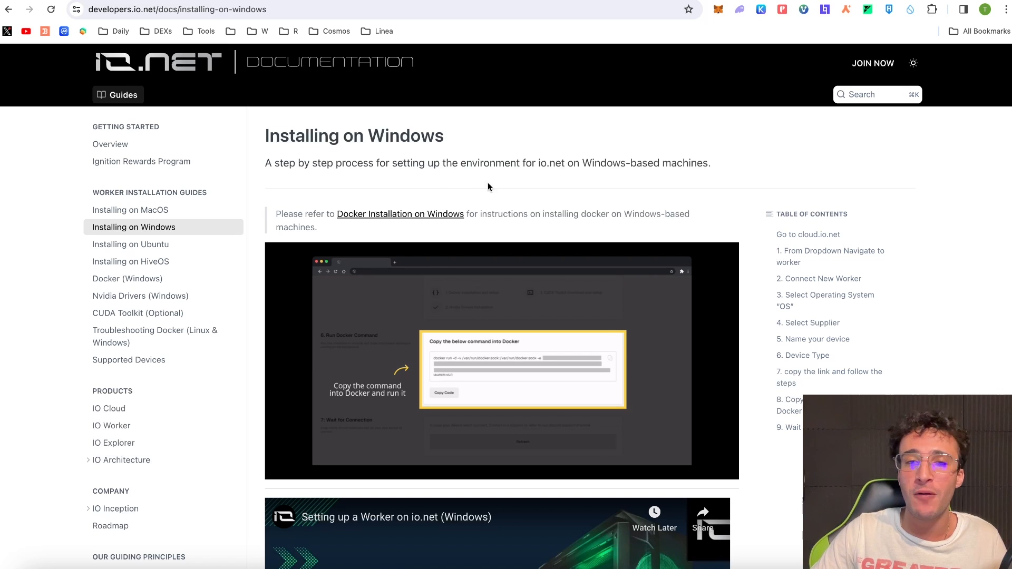
left_click(142, 162)
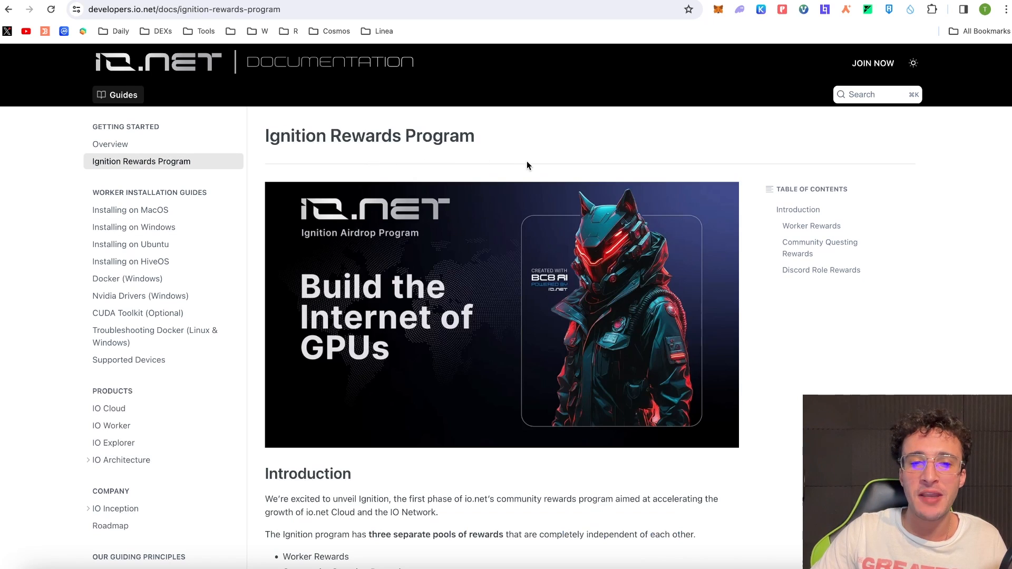
mouse_move(517, 167)
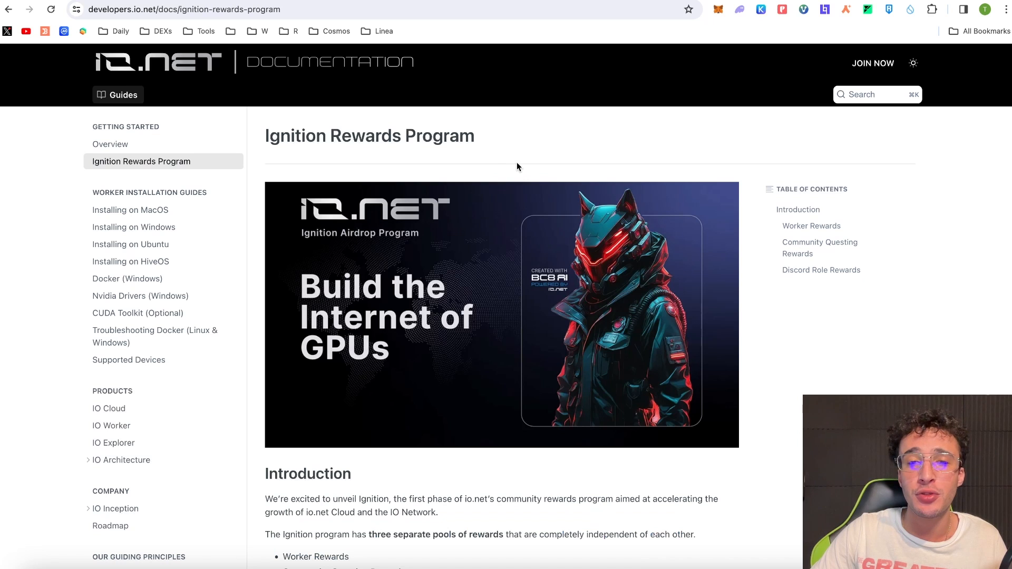
scroll("down", 3)
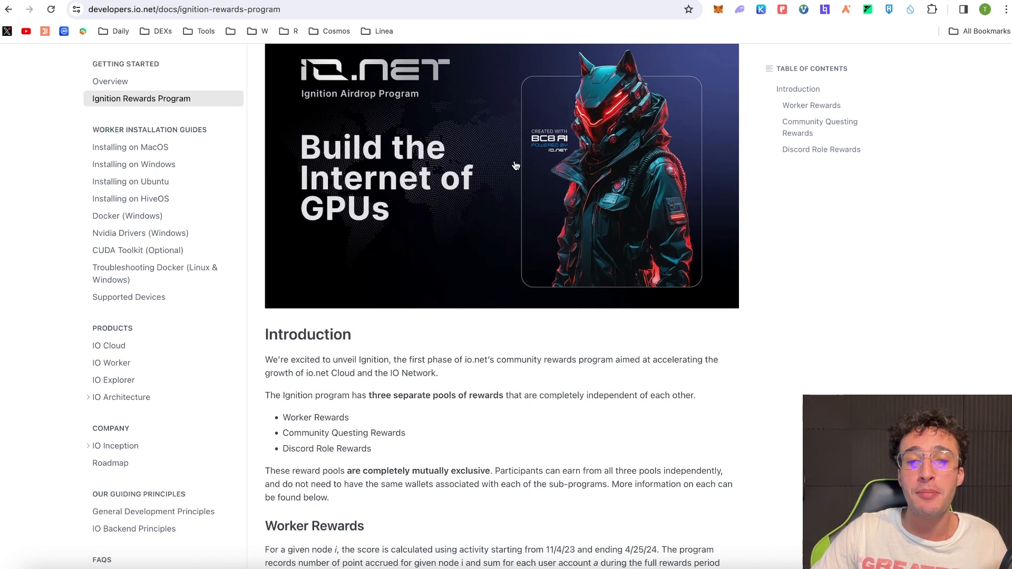
scroll("up", 3)
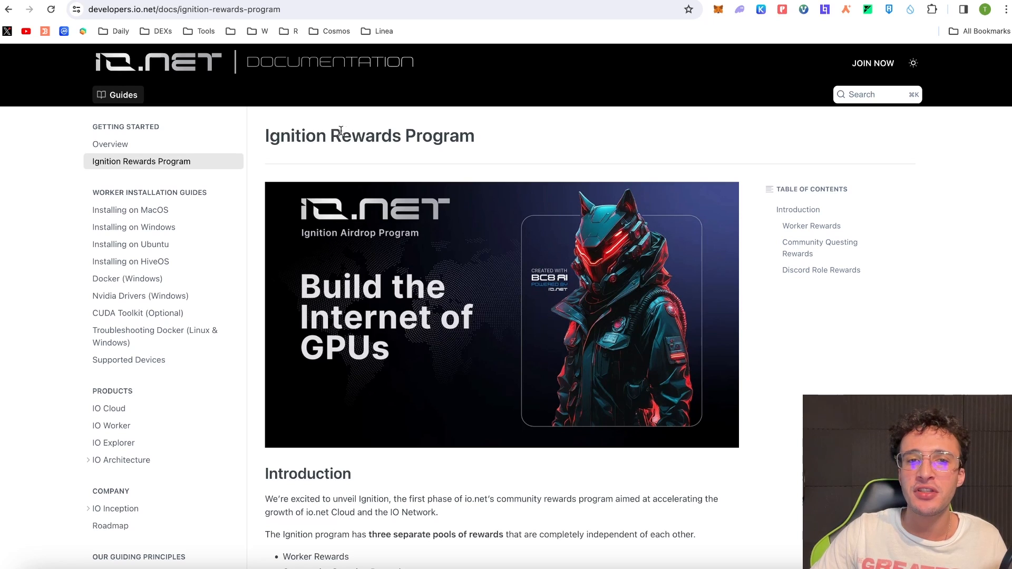
mouse_move(747, 251)
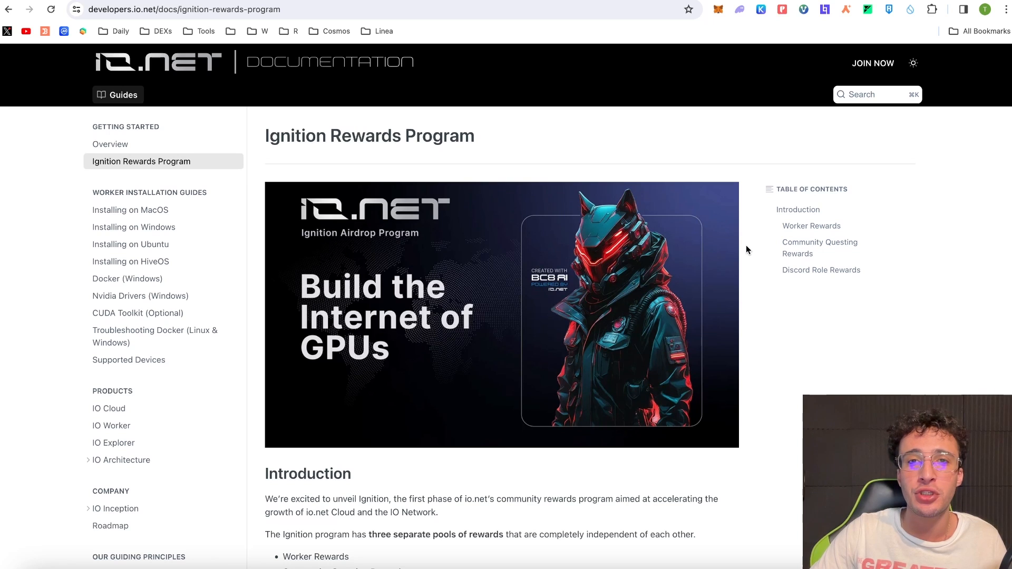
scroll("down", 3)
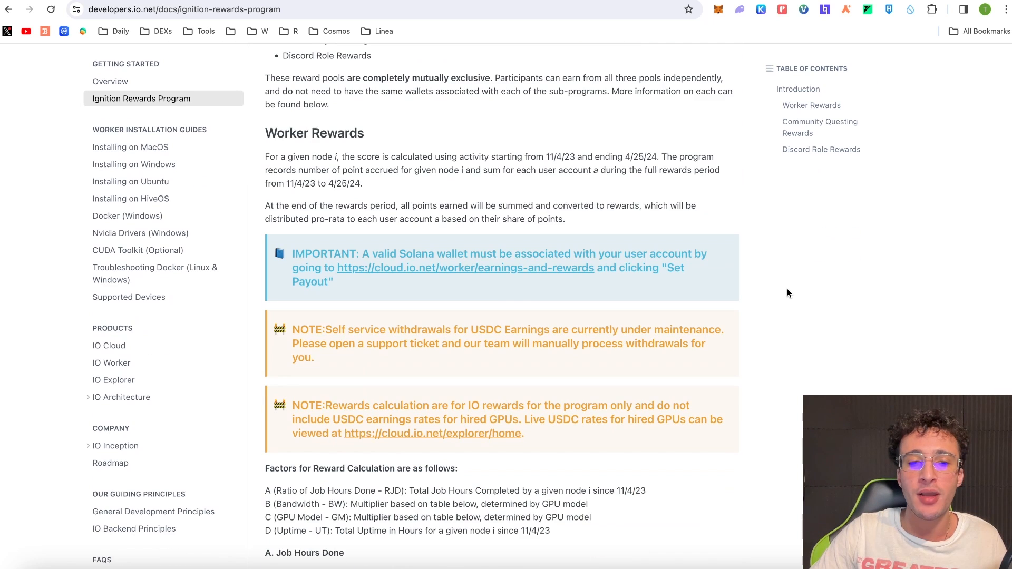
scroll("down", 3)
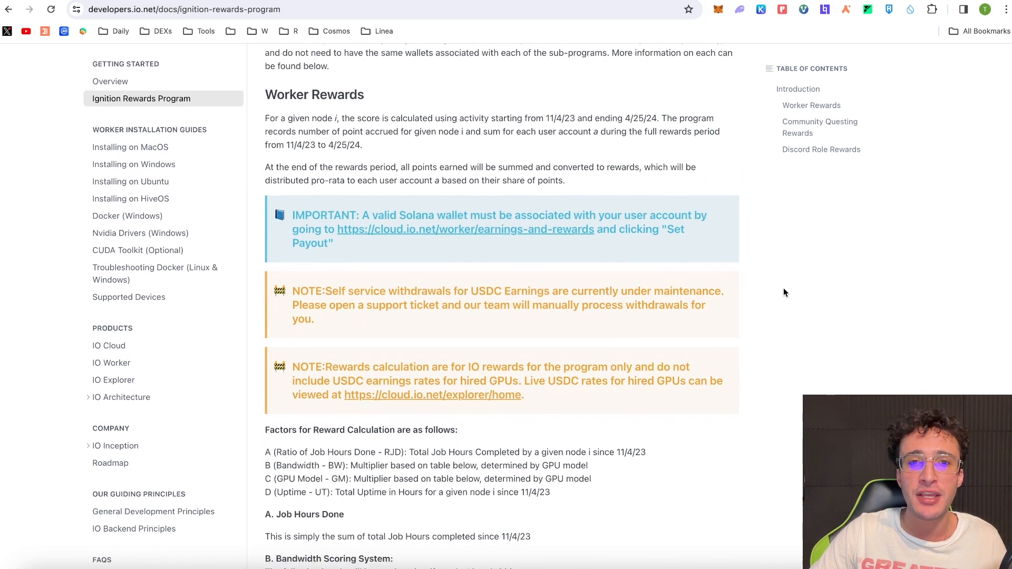
scroll("down", 3)
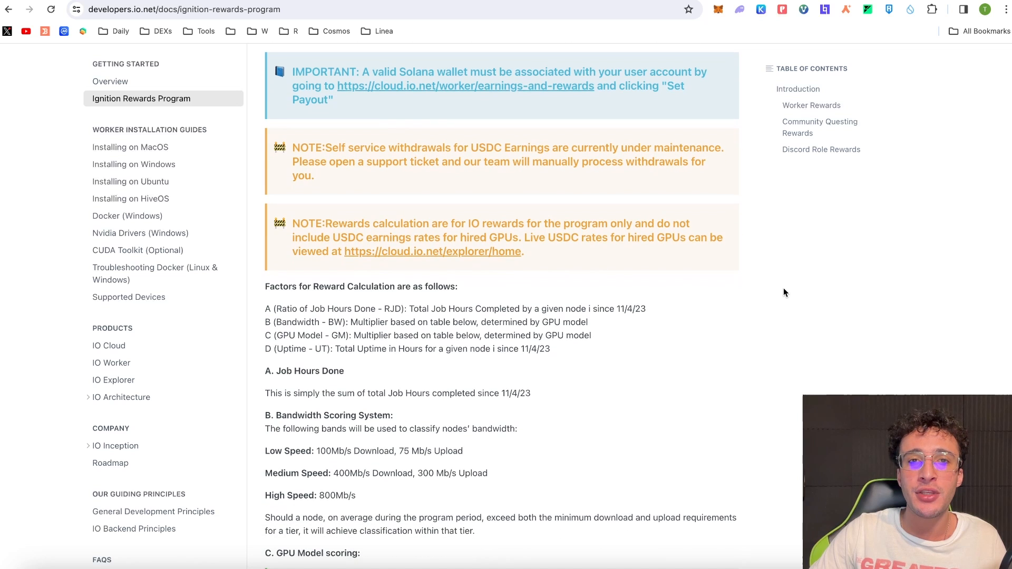
scroll("down", 3)
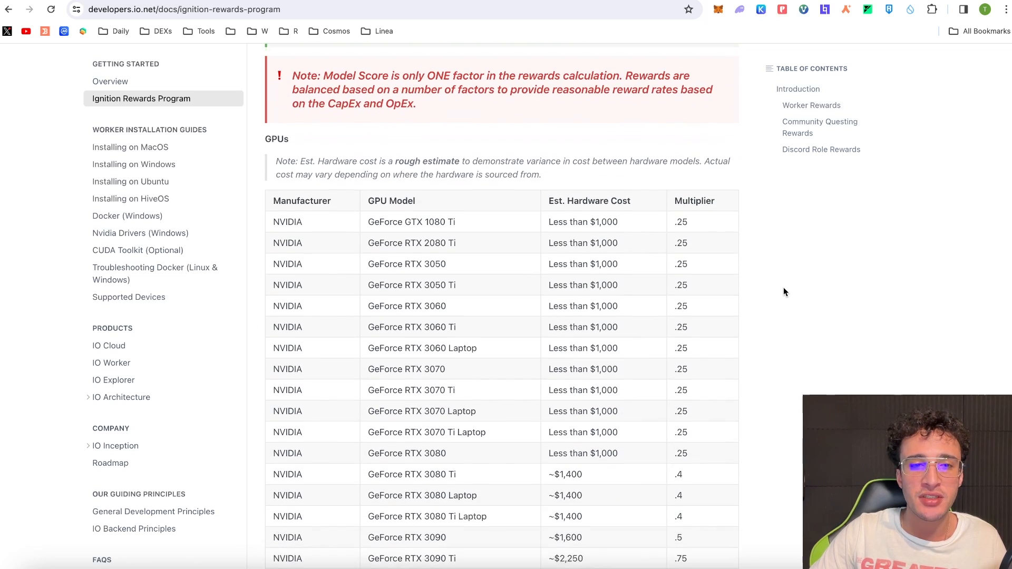
scroll("down", 3)
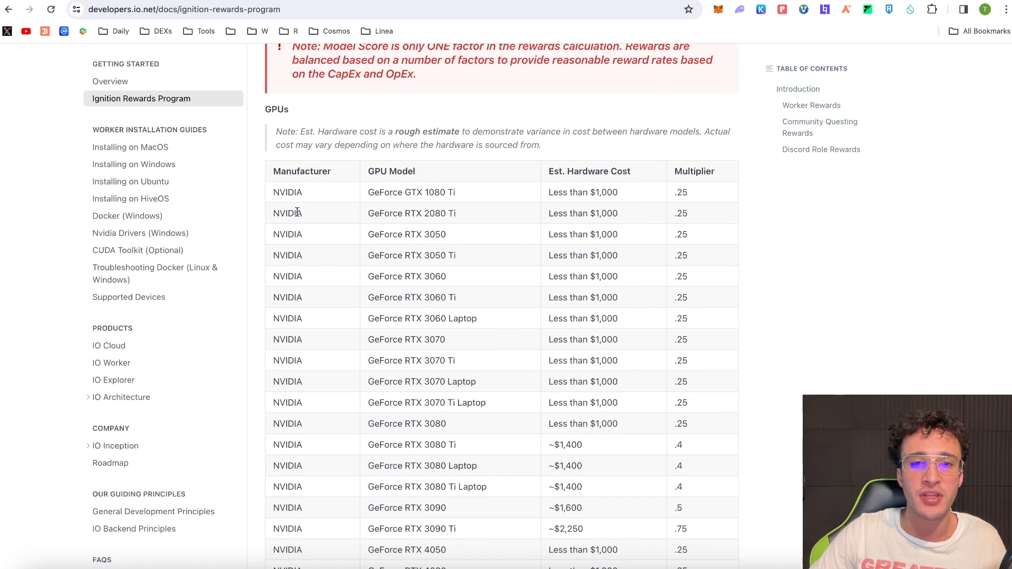
mouse_move(704, 213)
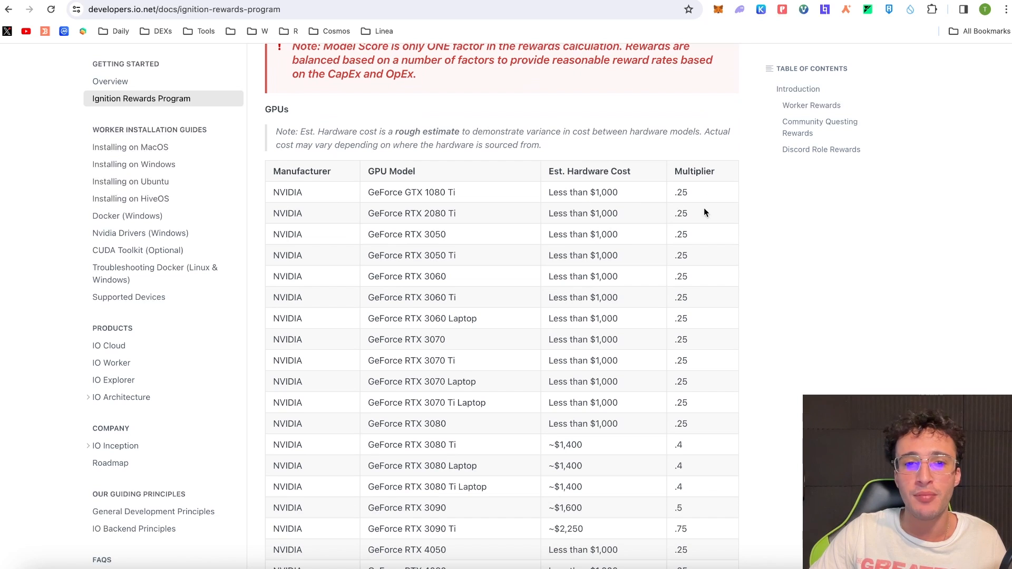
scroll("down", 3)
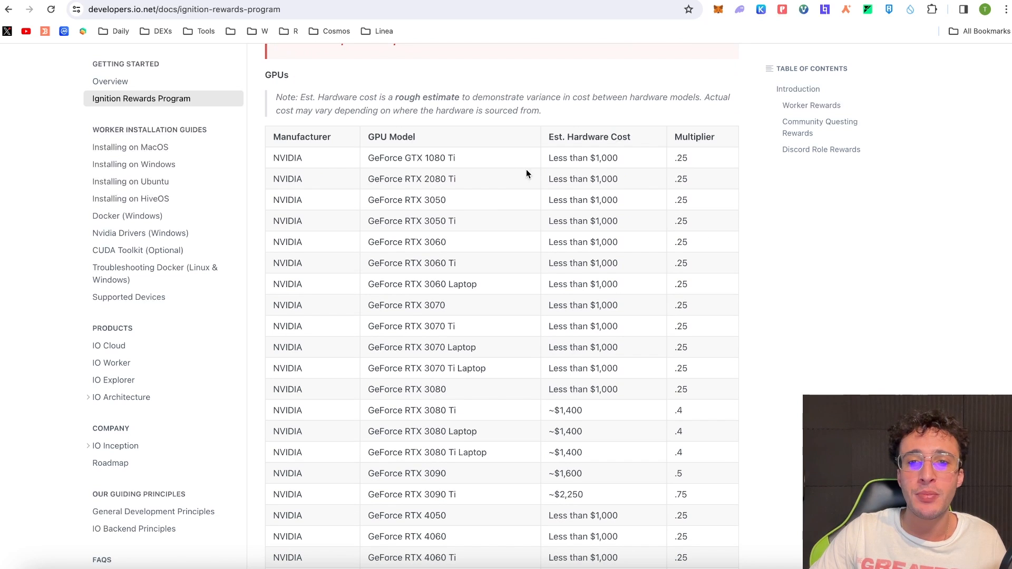
mouse_move(517, 197)
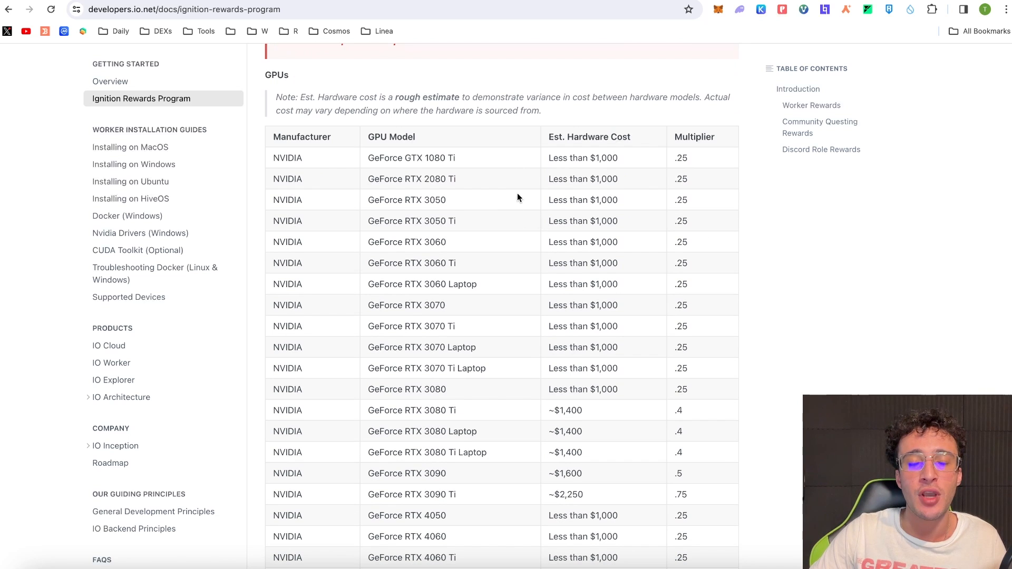
scroll("up", 3)
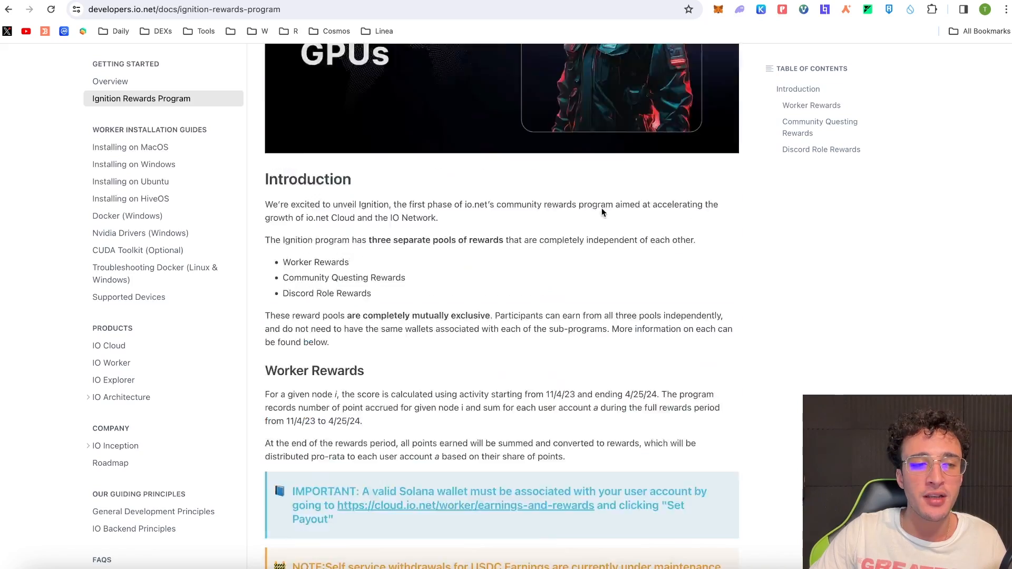
- View the Roadmap page under Company, then return to the io.net Galxe space showing 80 points
left_click(110, 463)
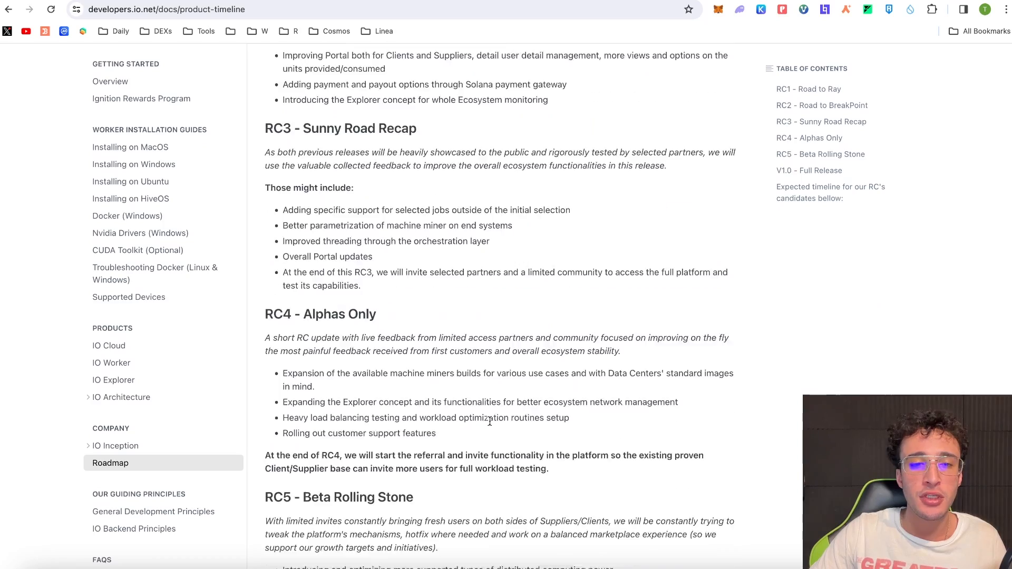
scroll("up", 3)
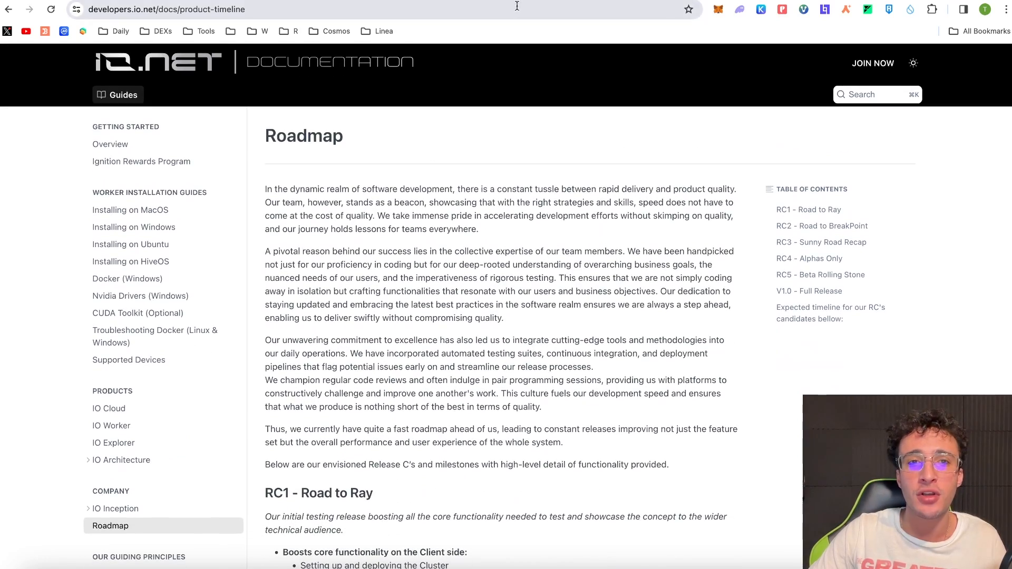
left_click(168, 10)
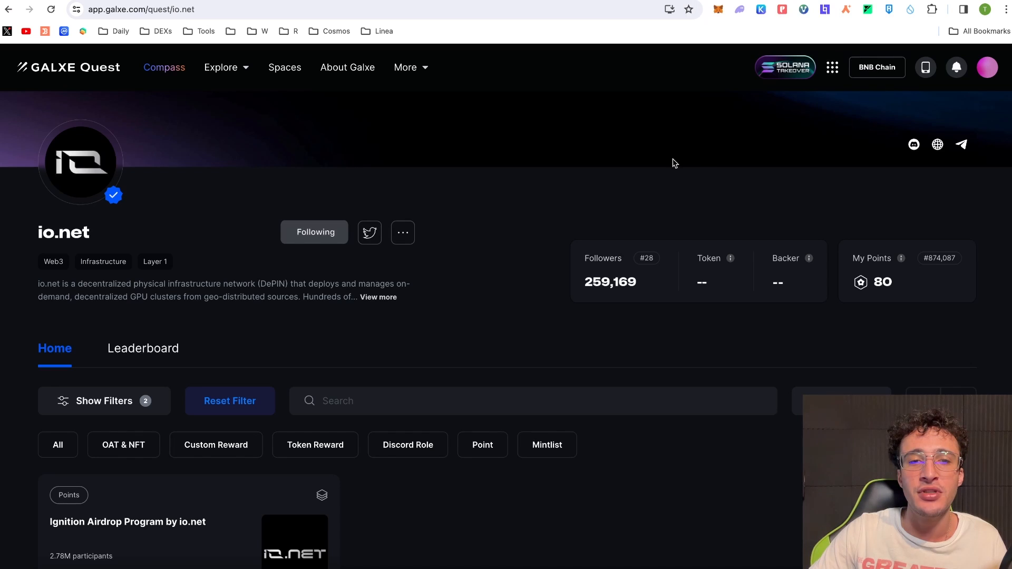
mouse_move(766, 161)
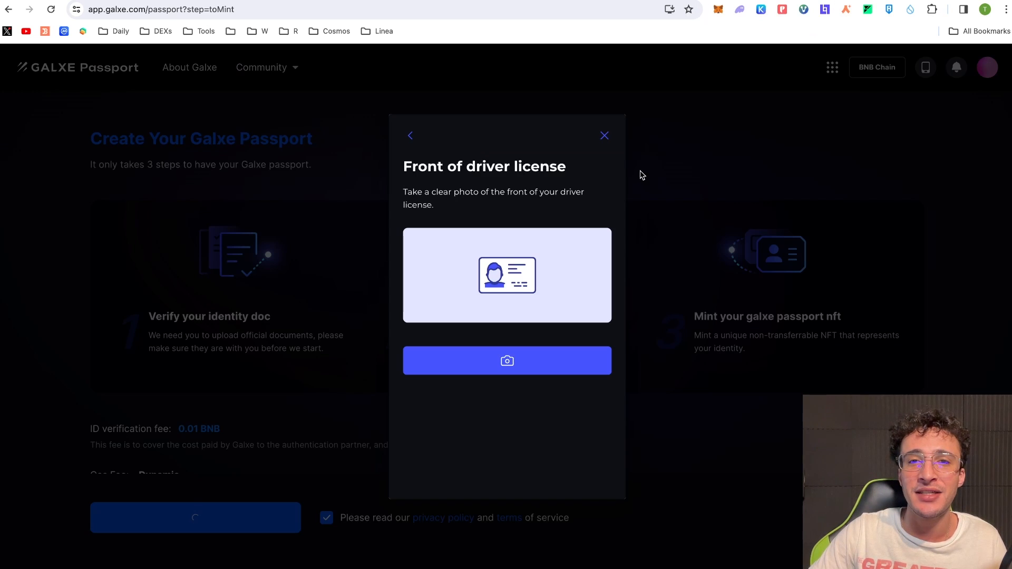
mouse_move(755, 137)
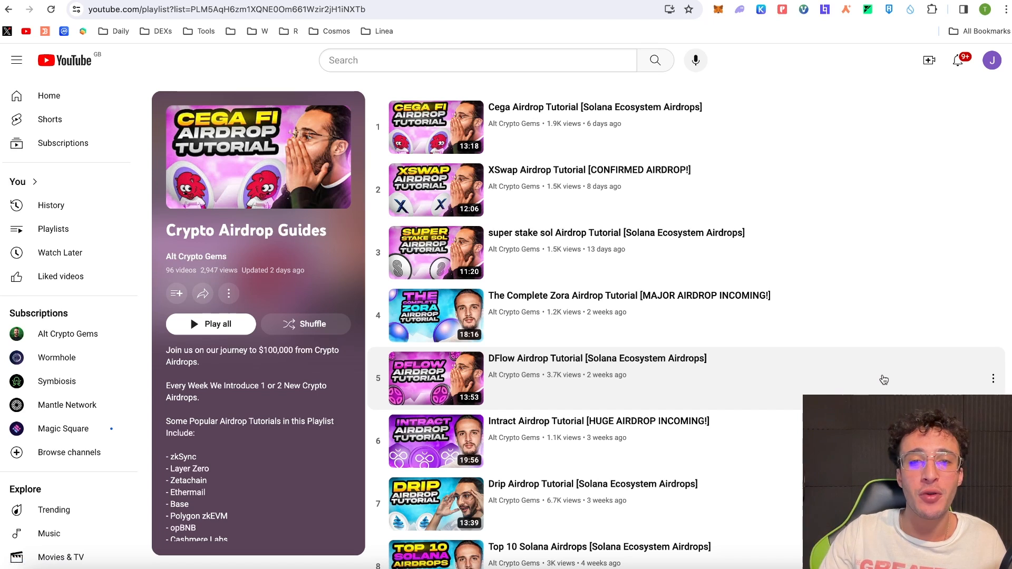
mouse_move(773, 323)
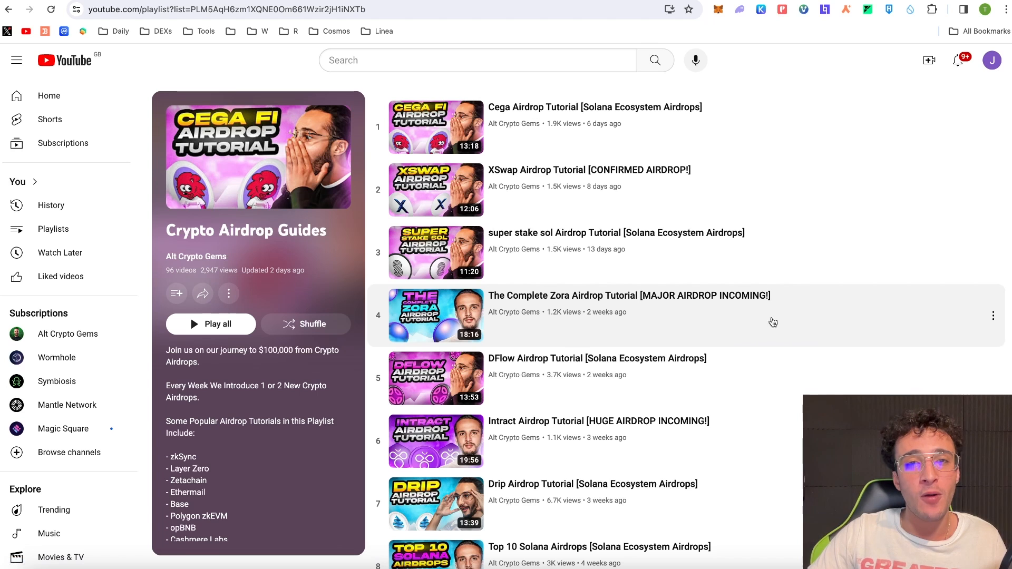
mouse_move(799, 338)
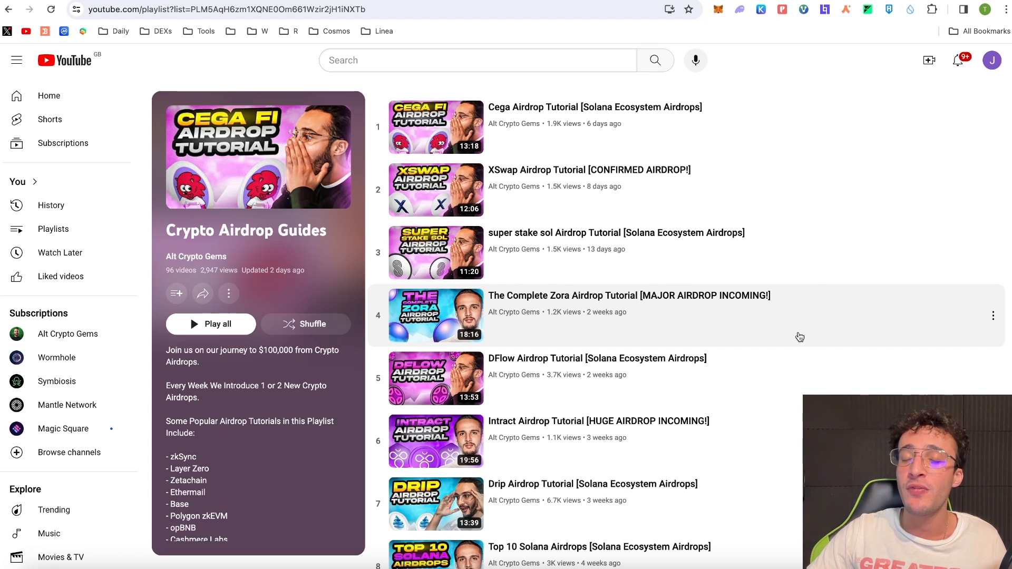
- Scroll the Crypto Airdrop Guides playlist down to the Hyperlane, Meteora and OwlTo Finance tutorials
scroll("up", 3)
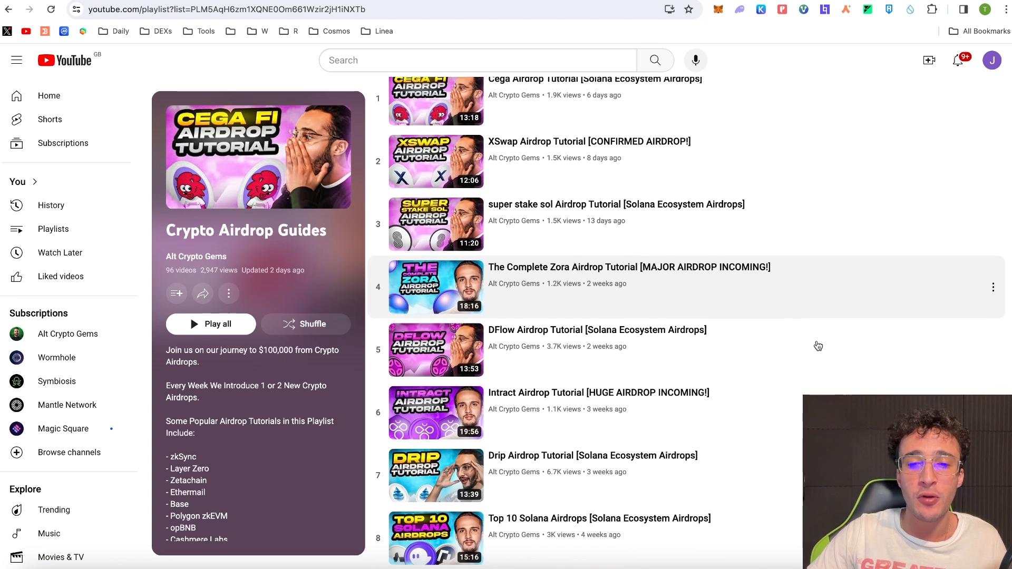
scroll("down", 3)
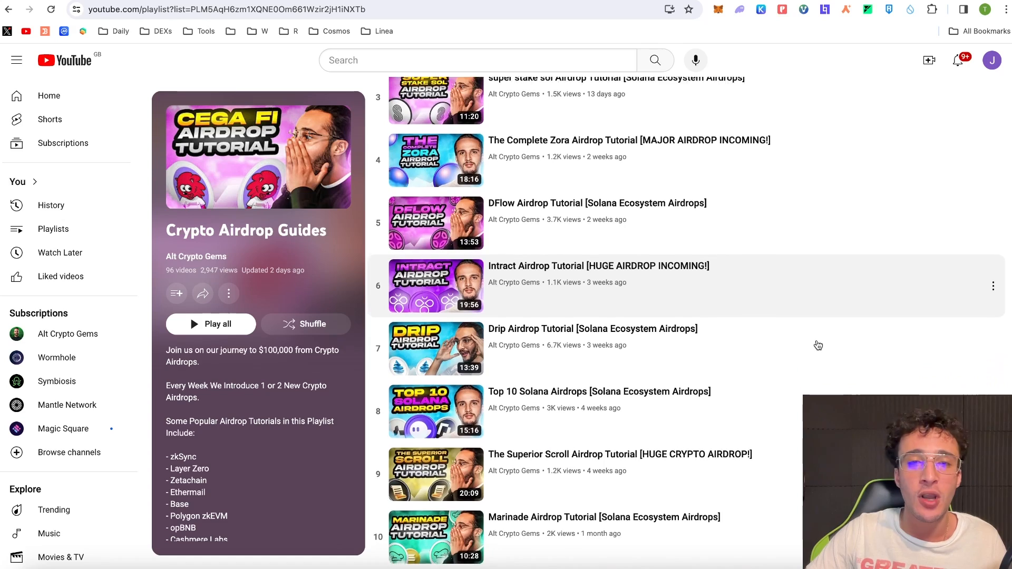
scroll("down", 3)
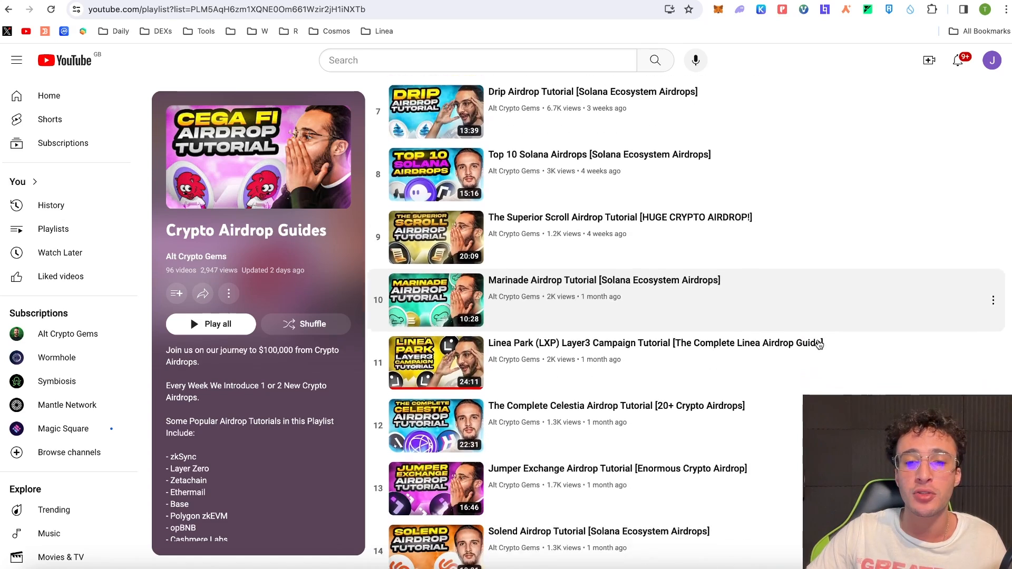
scroll("down", 3)
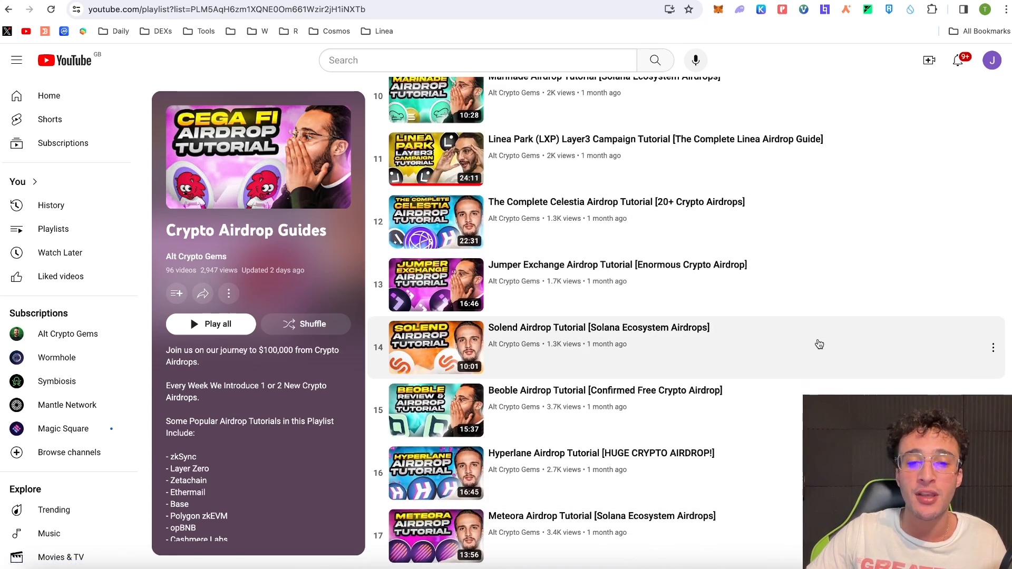
scroll("down", 3)
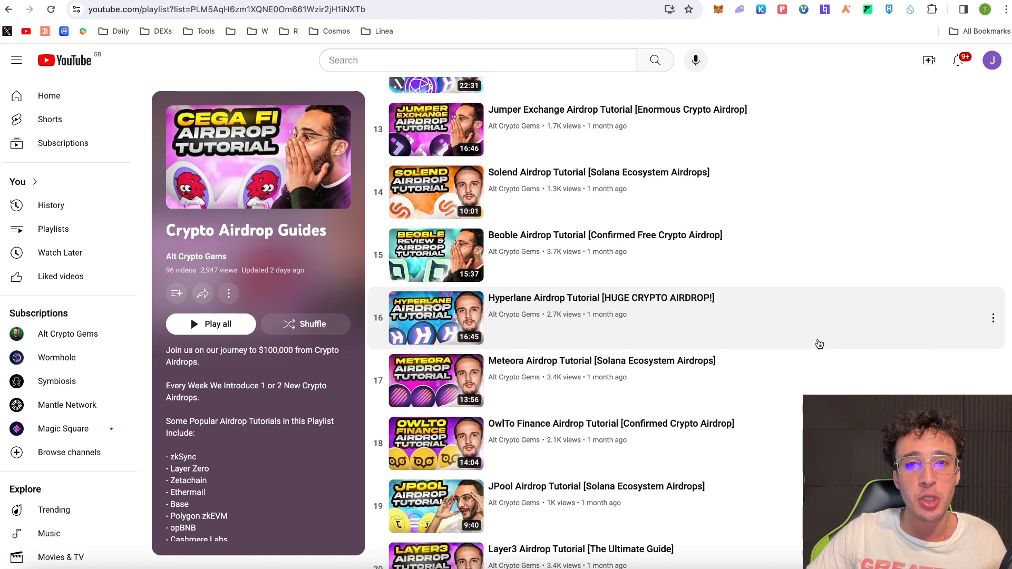
mouse_move(810, 342)
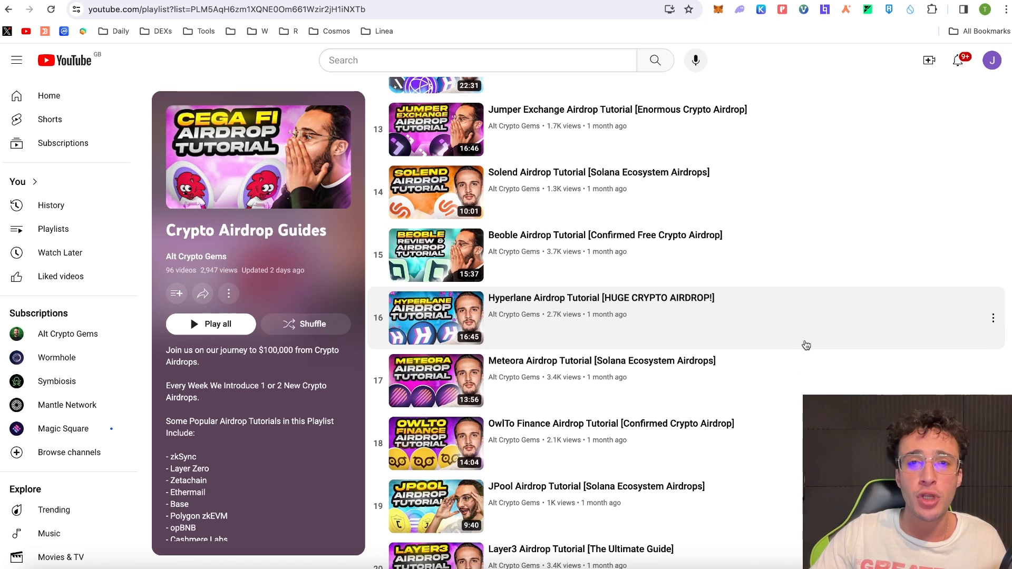
mouse_move(790, 347)
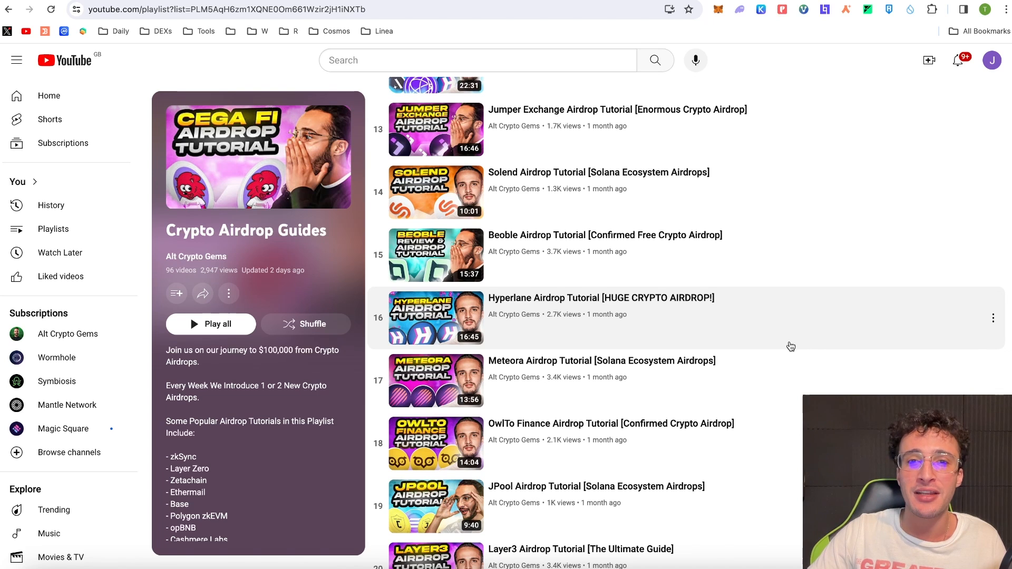
mouse_move(366, 117)
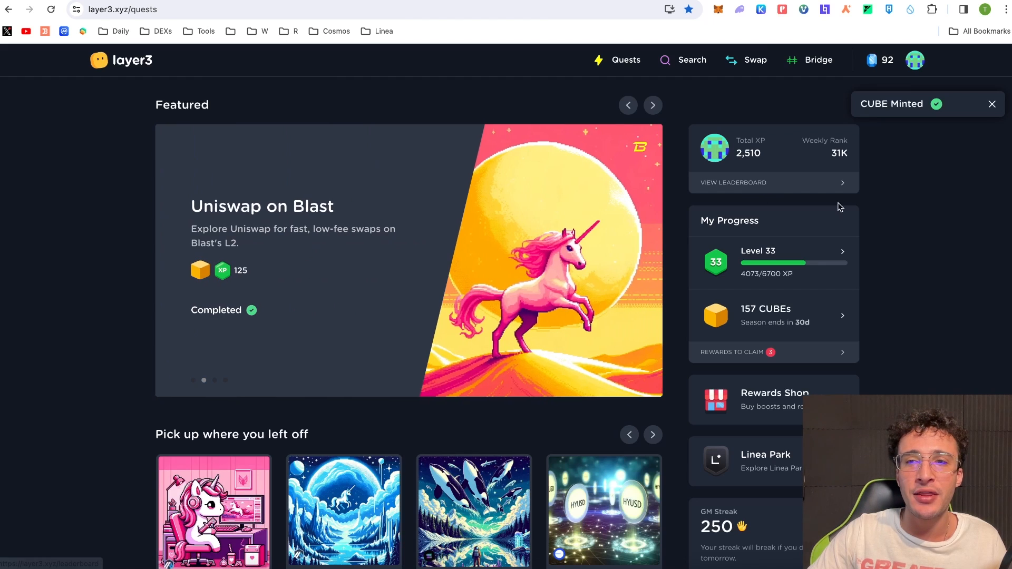
mouse_move(853, 208)
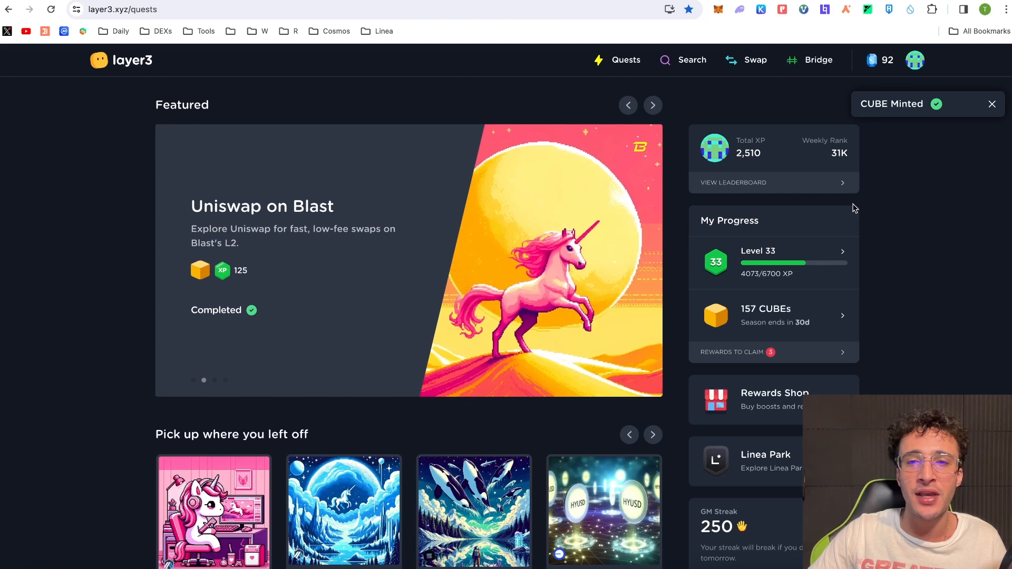
mouse_move(902, 220)
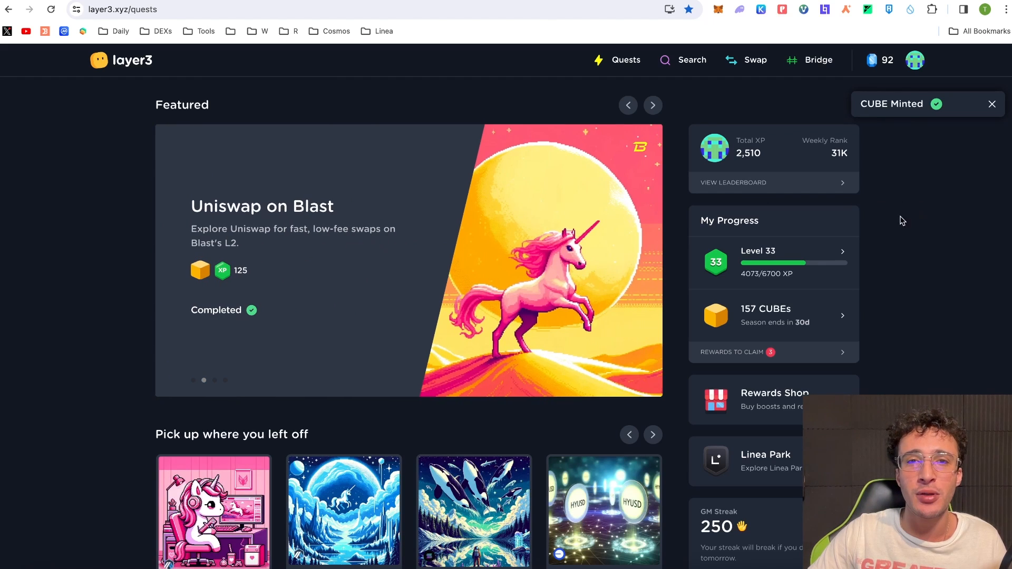
left_click(653, 105)
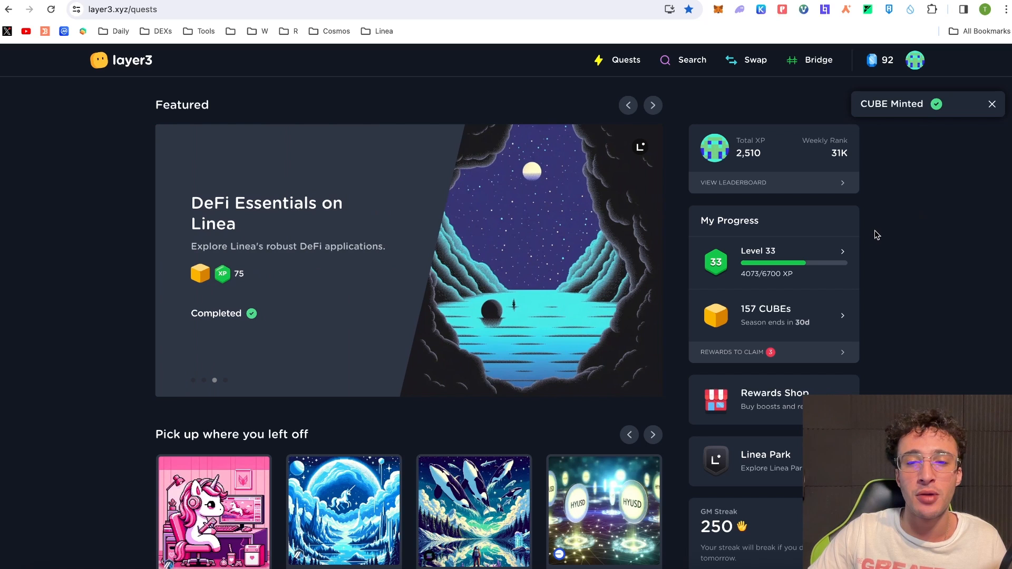
mouse_move(884, 239)
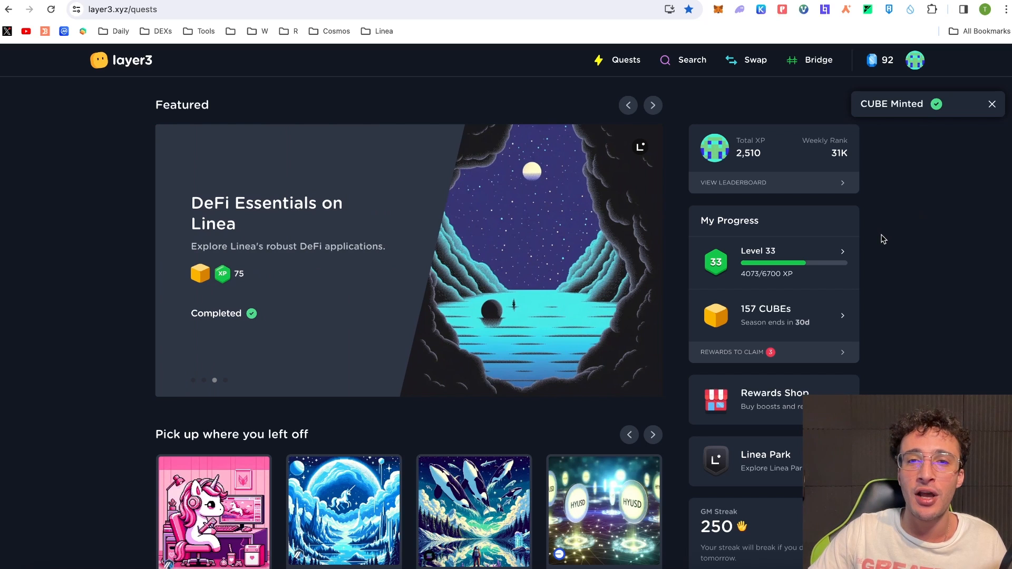
scroll("down", 3)
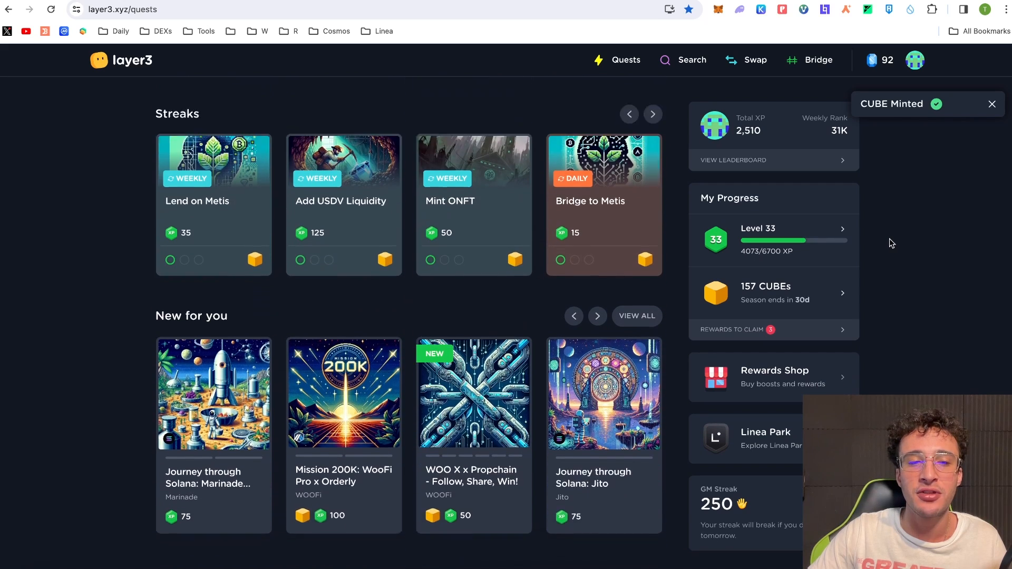
scroll("down", 3)
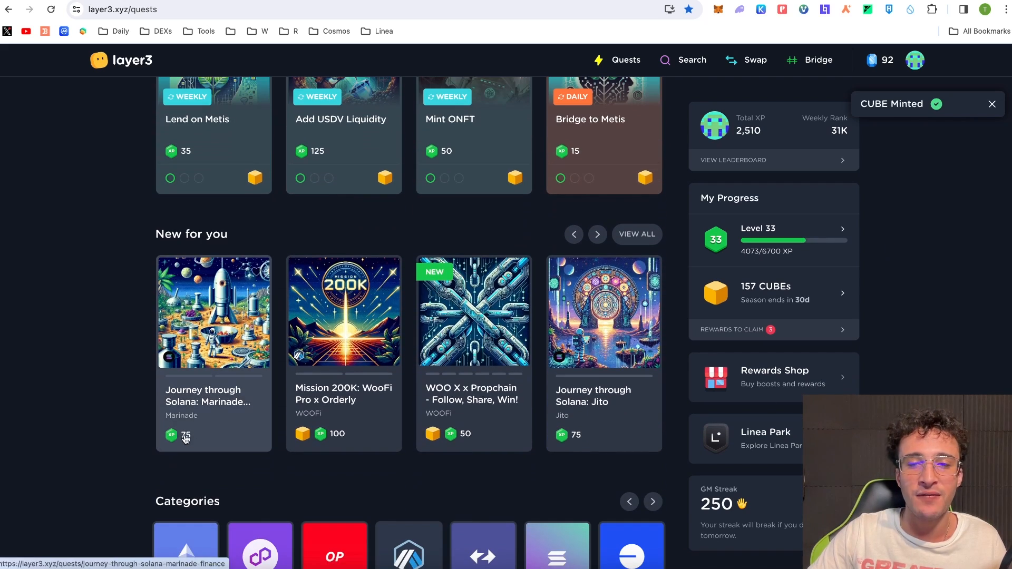
mouse_move(678, 447)
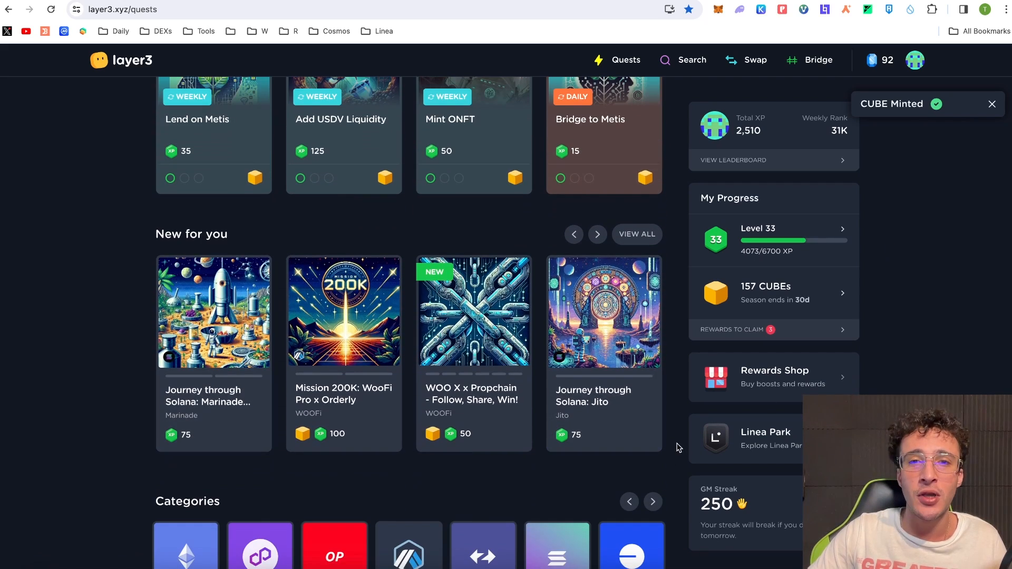
scroll("up", 3)
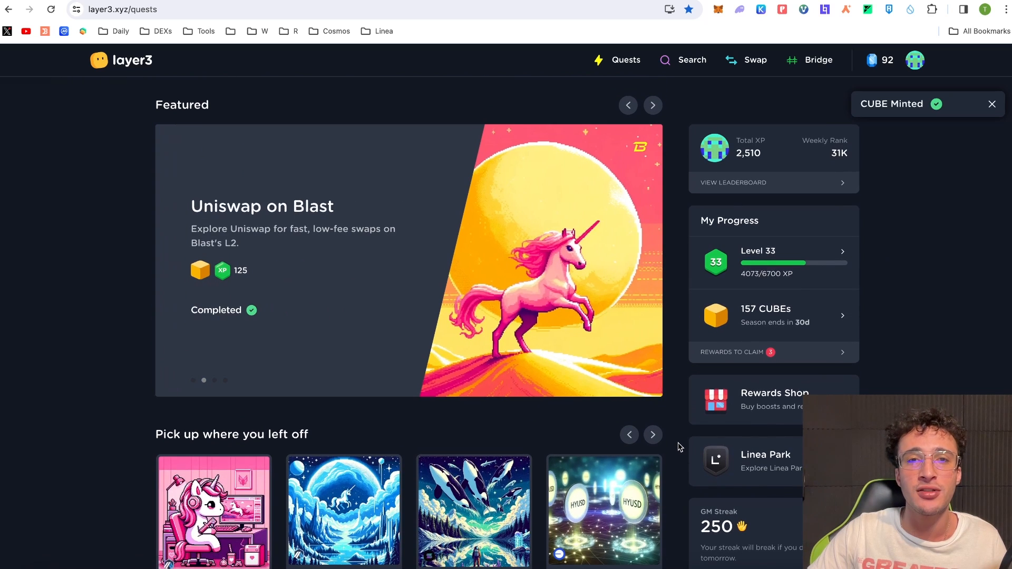
left_click(652, 106)
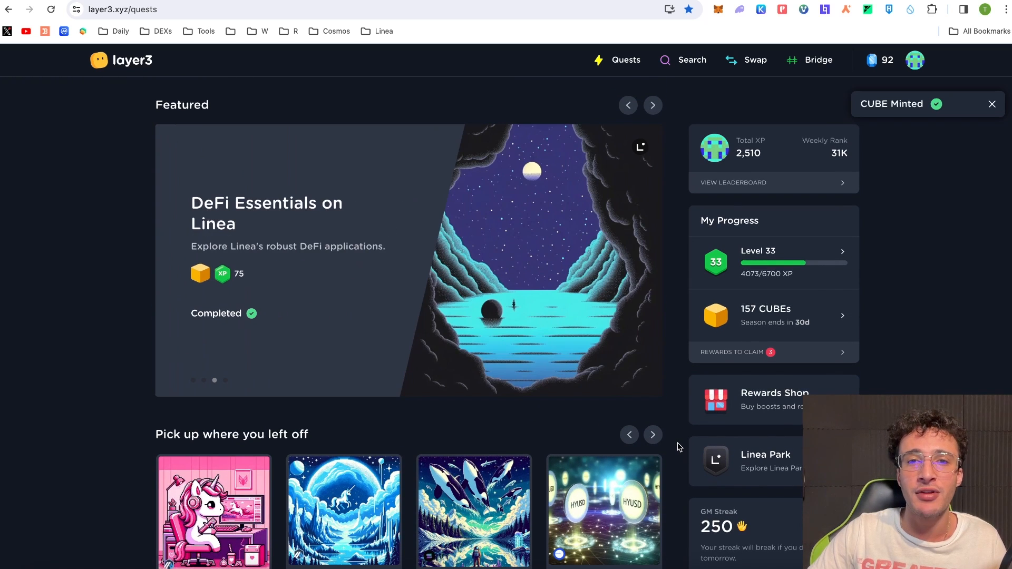
left_click(651, 104)
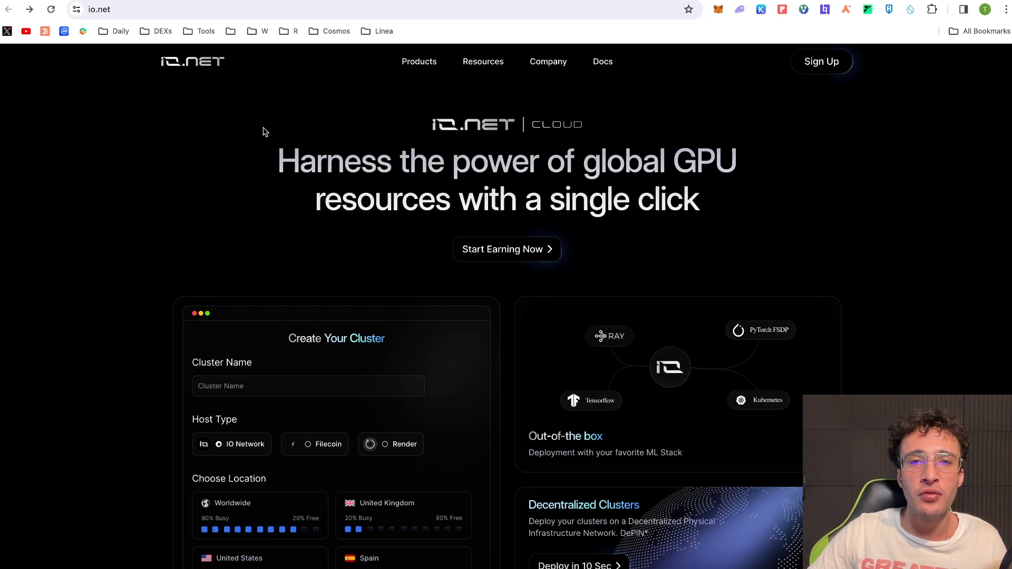
mouse_move(445, 110)
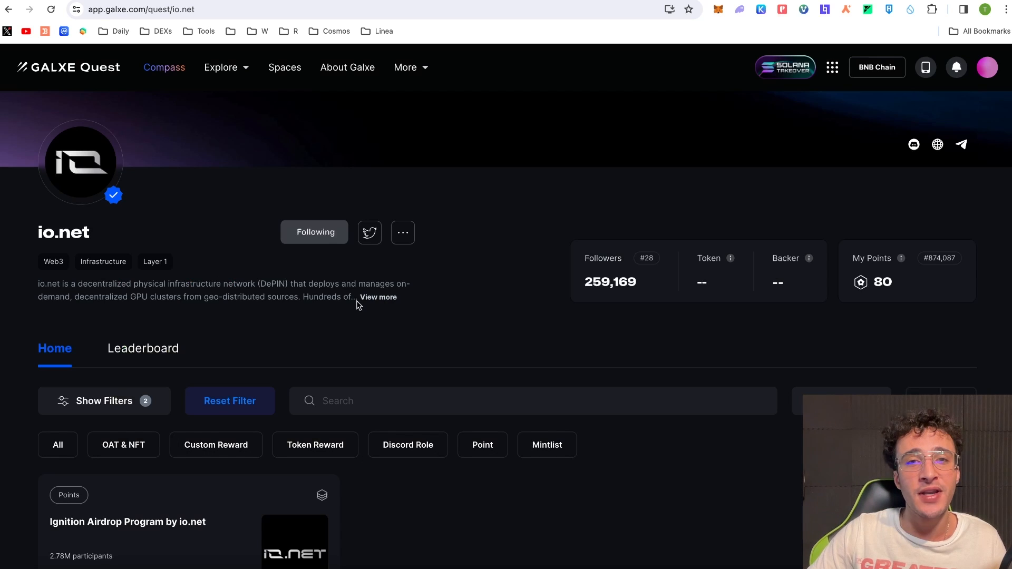
mouse_move(749, 302)
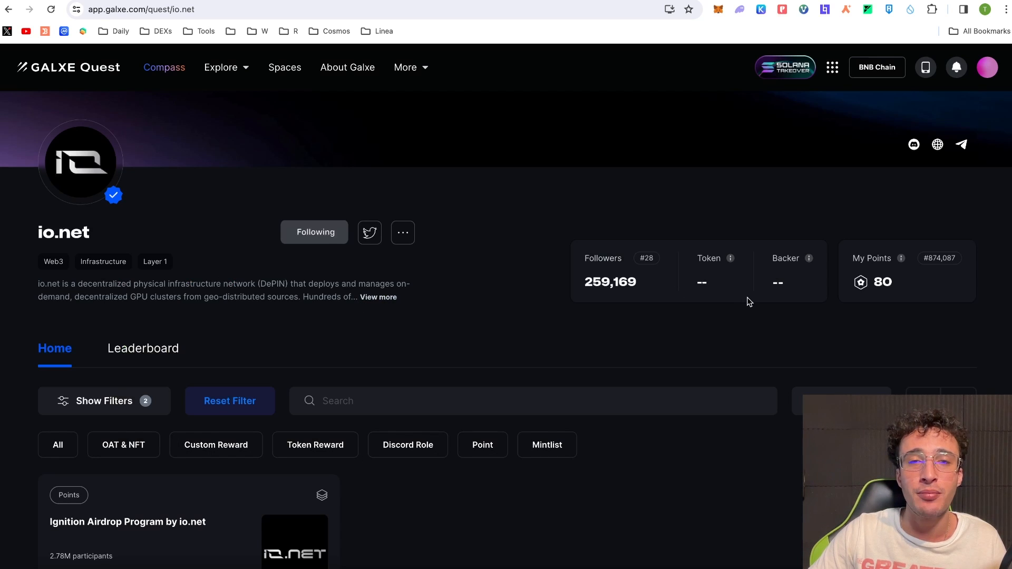
mouse_move(883, 314)
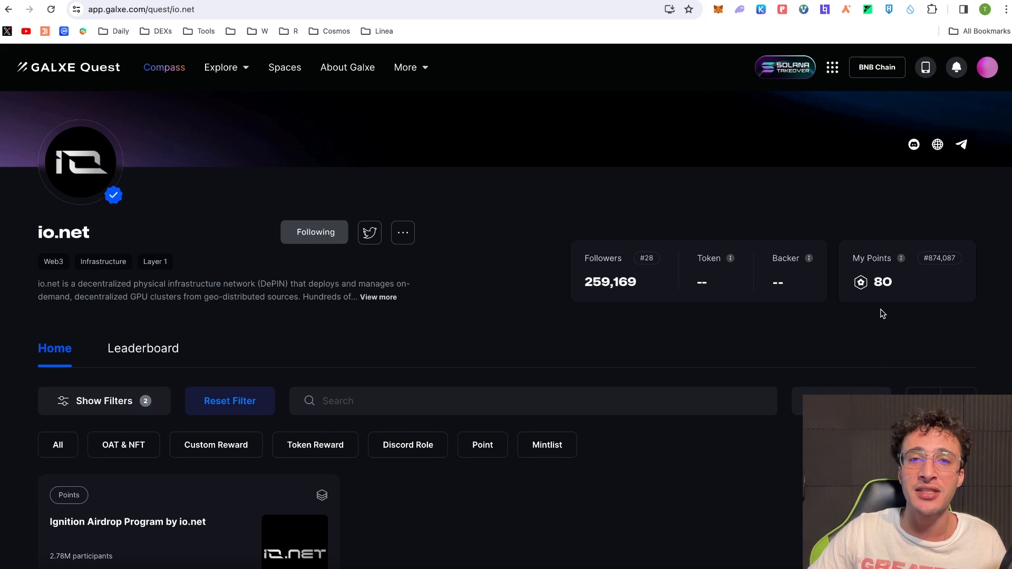
mouse_move(903, 317)
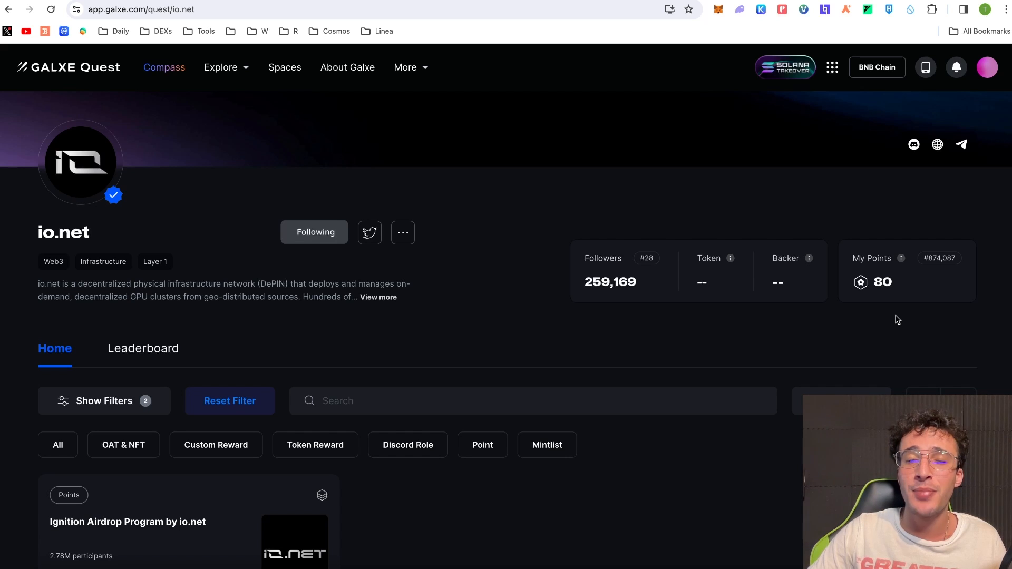
mouse_move(818, 316)
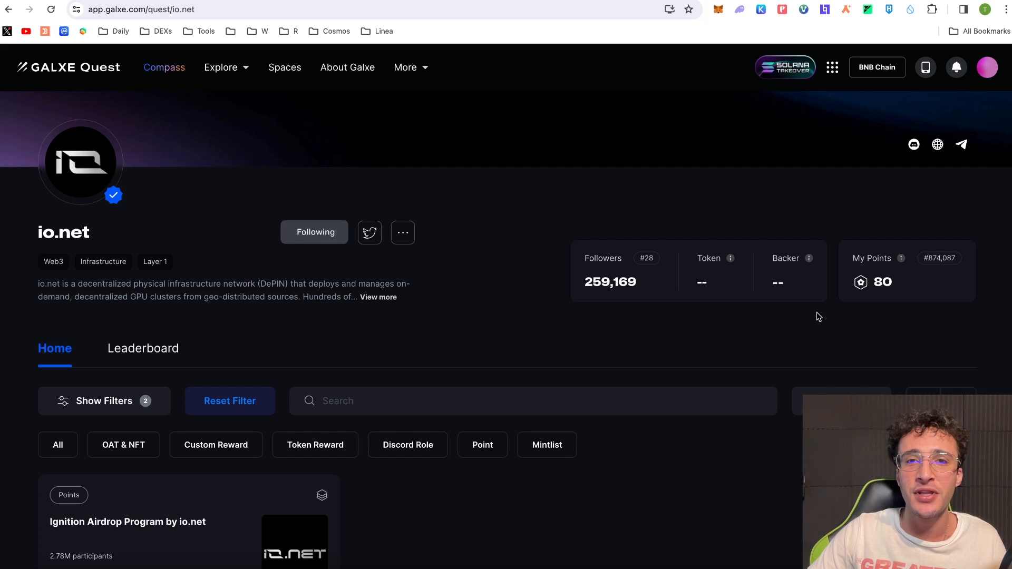
mouse_move(830, 324)
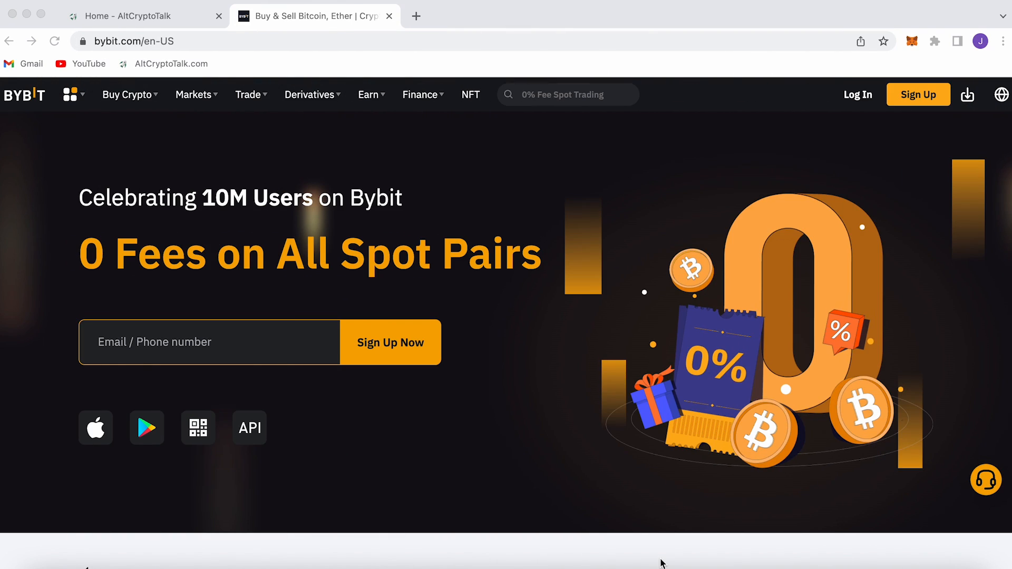
- Scroll the Bybit homepage to 'Your Complimentary Welcome Gift', then return to the AltCryptoTalk homepage
scroll("down", 3)
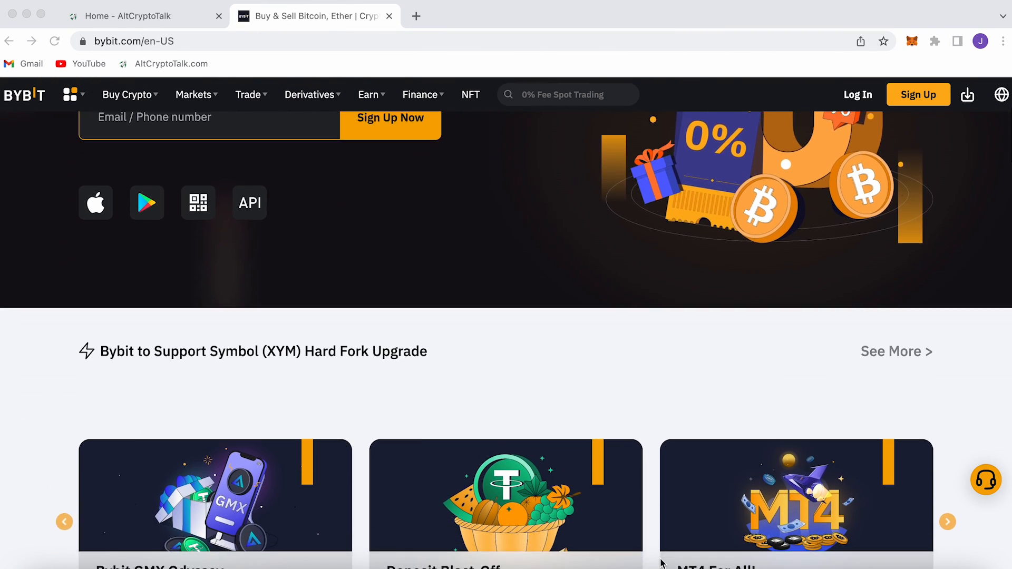
scroll("down", 3)
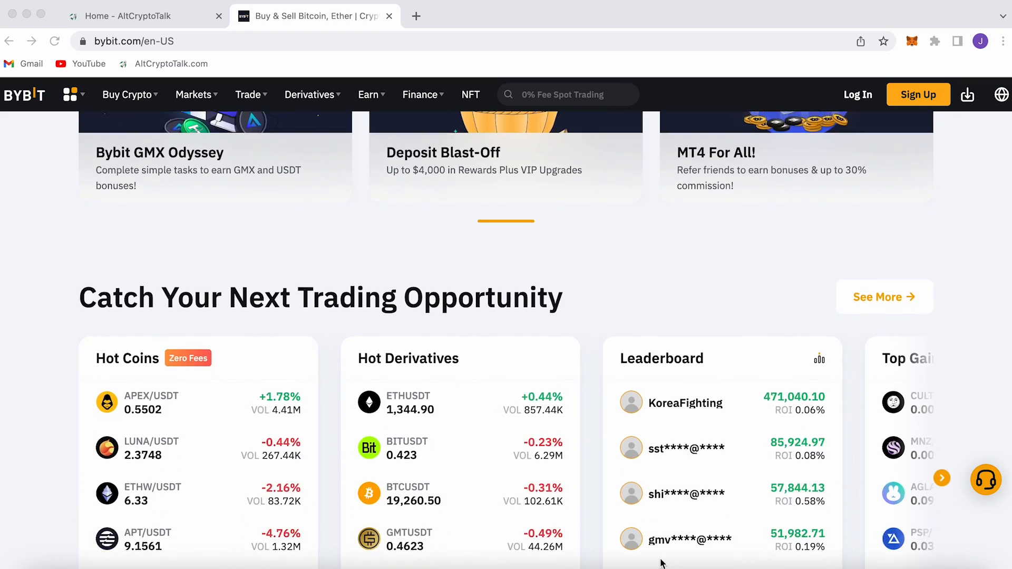
scroll("down", 3)
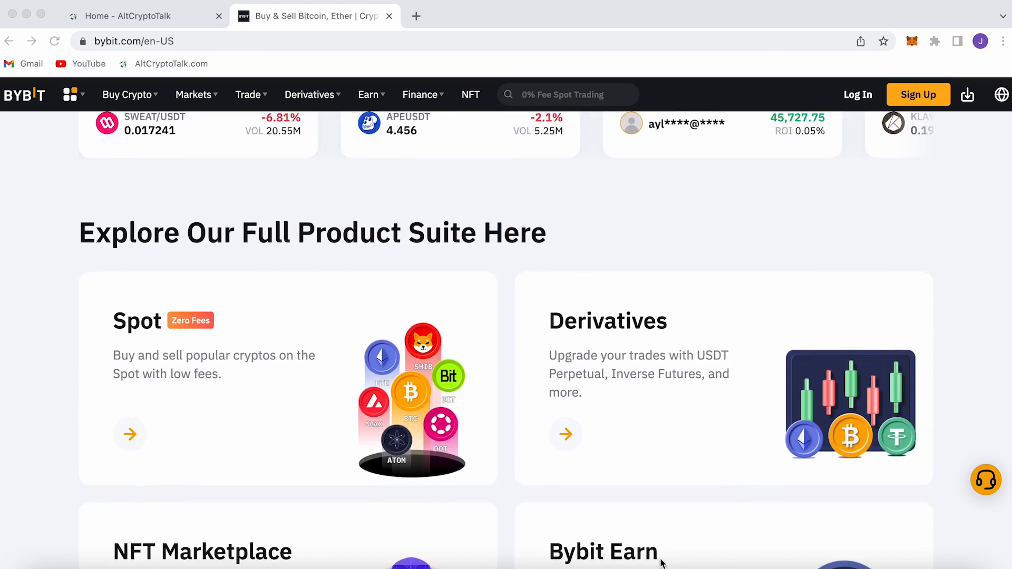
scroll("down", 3)
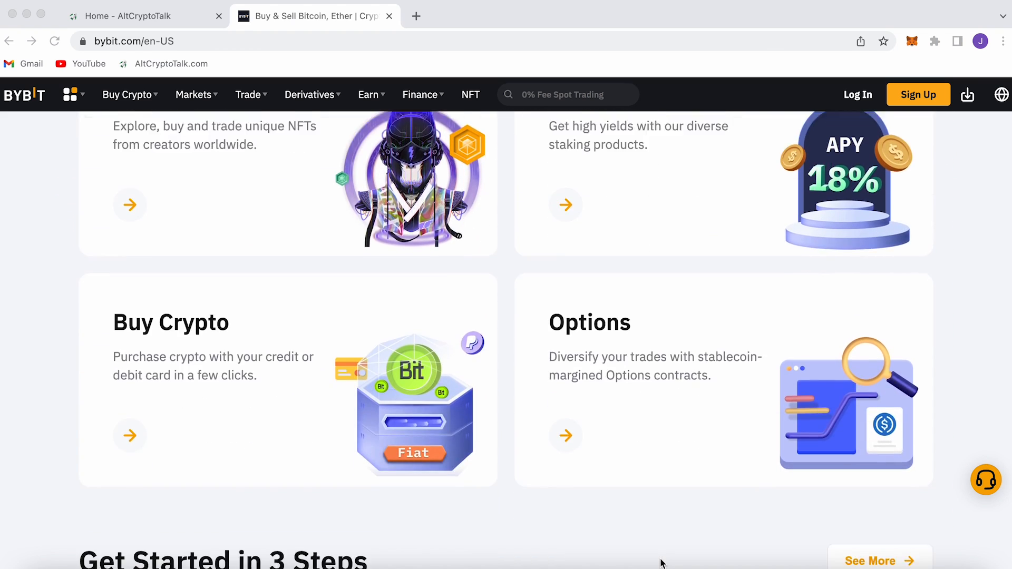
scroll("down", 3)
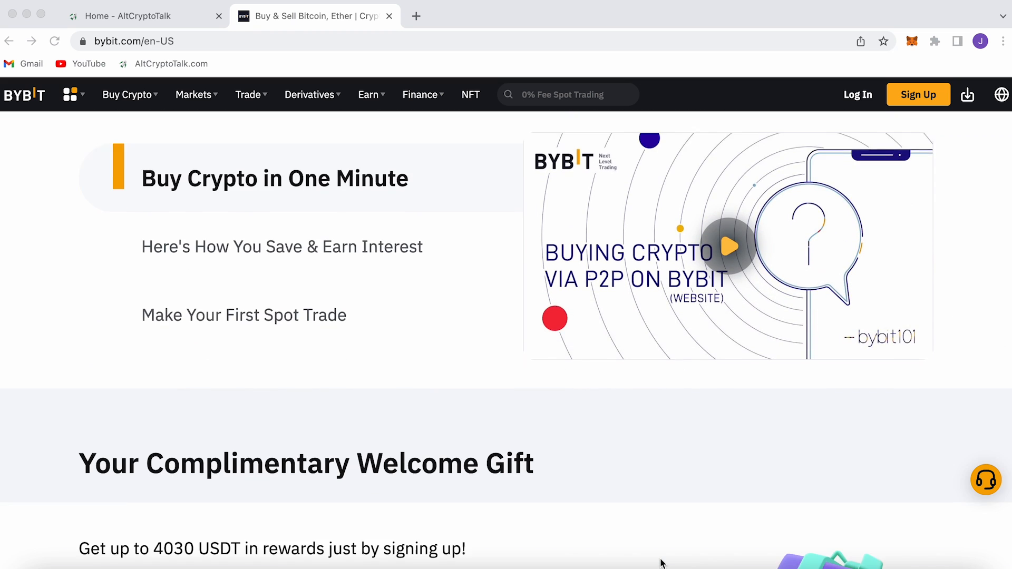
scroll("down", 3)
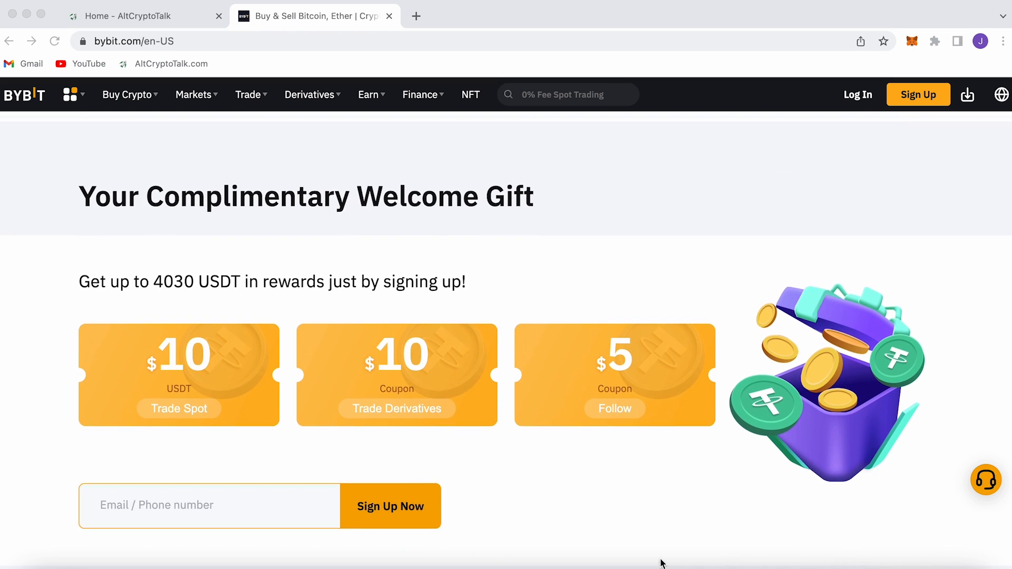
left_click(389, 15)
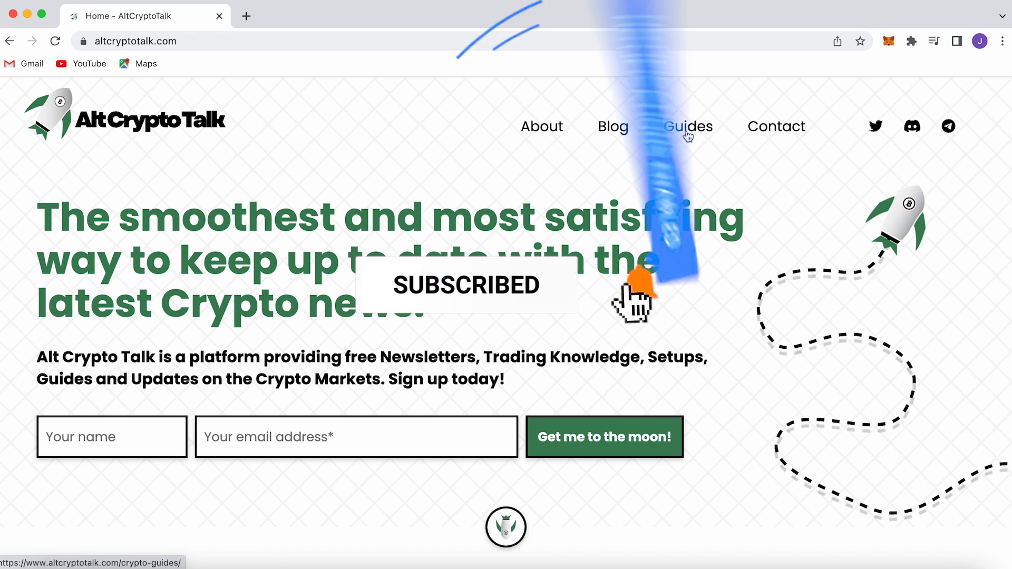
- Browse the Crypto Guides page from Setup guides down to Project reviews
left_click(688, 127)
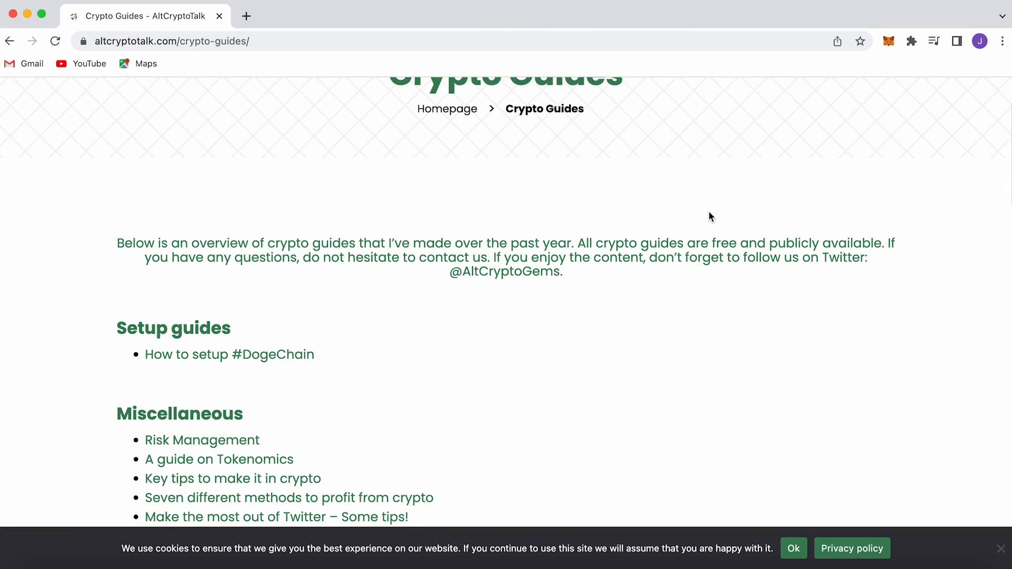
scroll("down", 3)
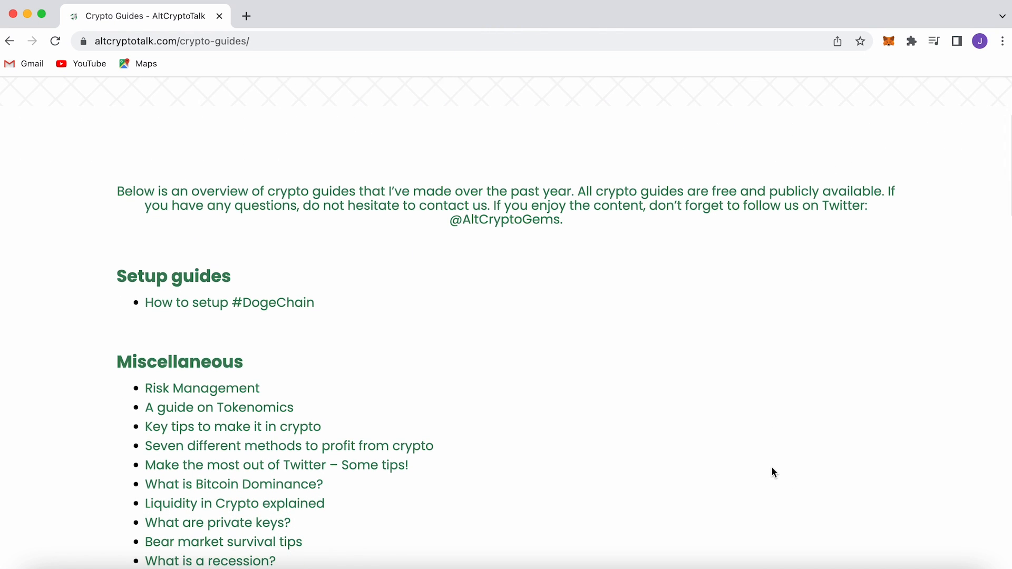
scroll("down", 3)
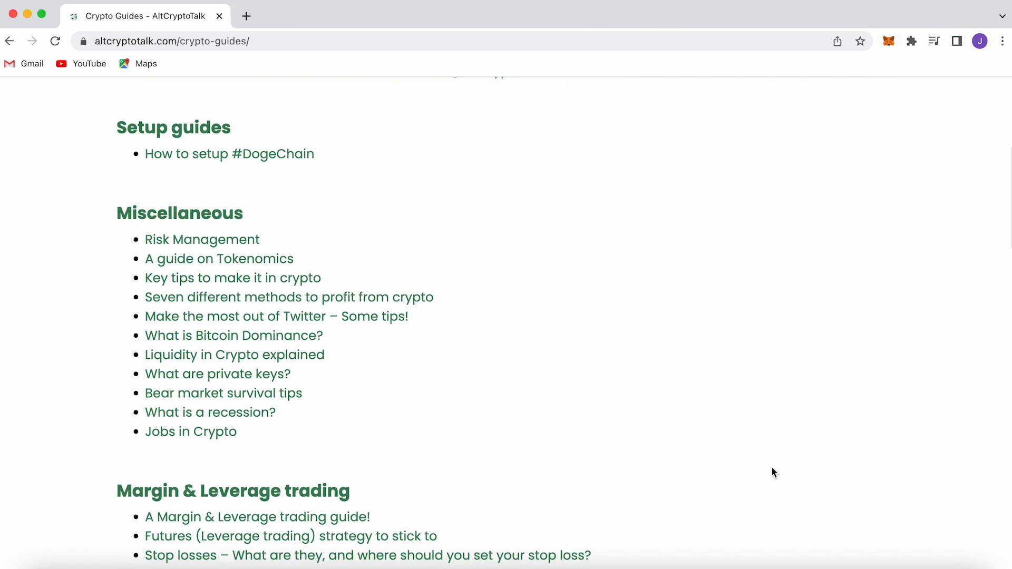
scroll("down", 3)
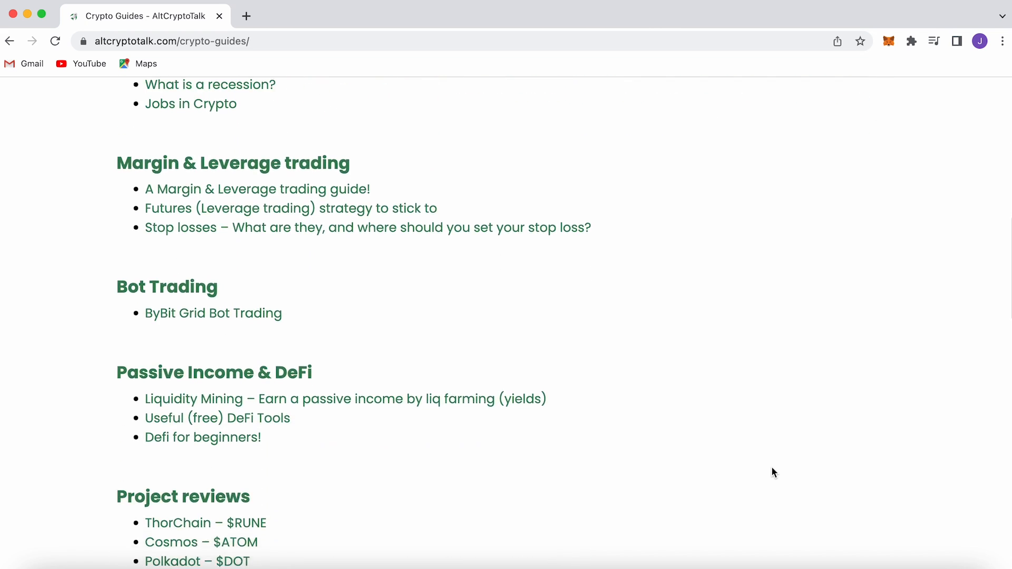